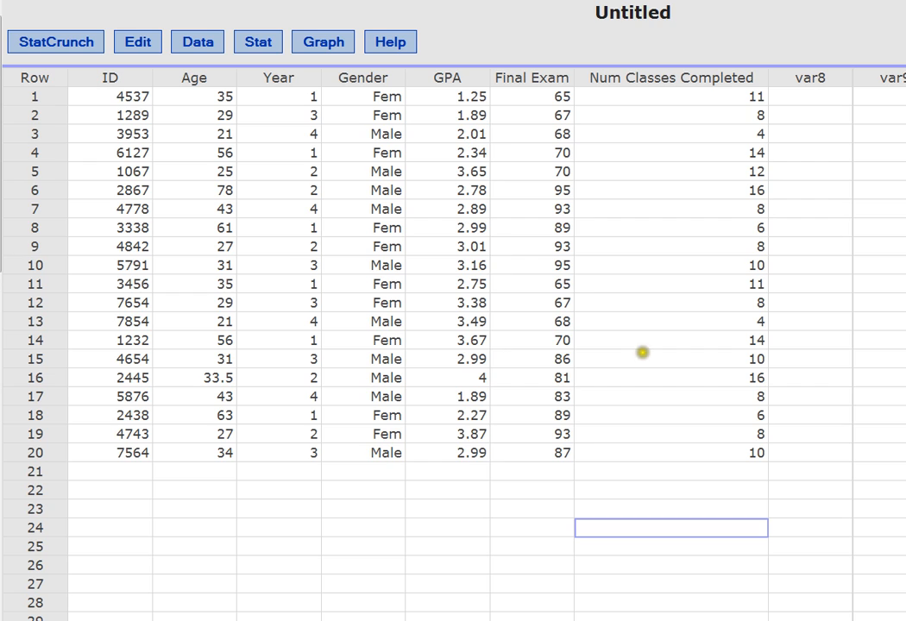
mouse_move(302, 455)
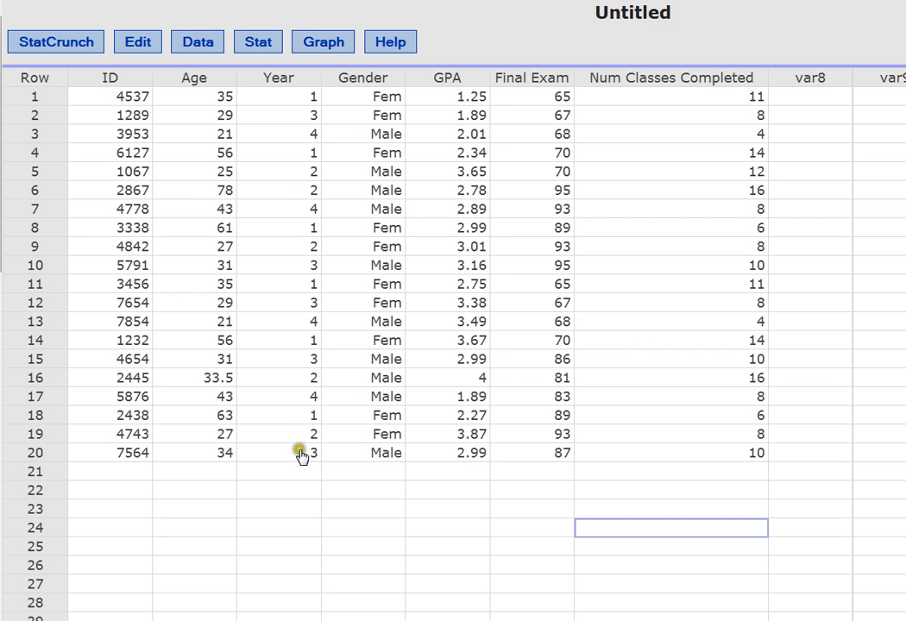
mouse_move(250, 285)
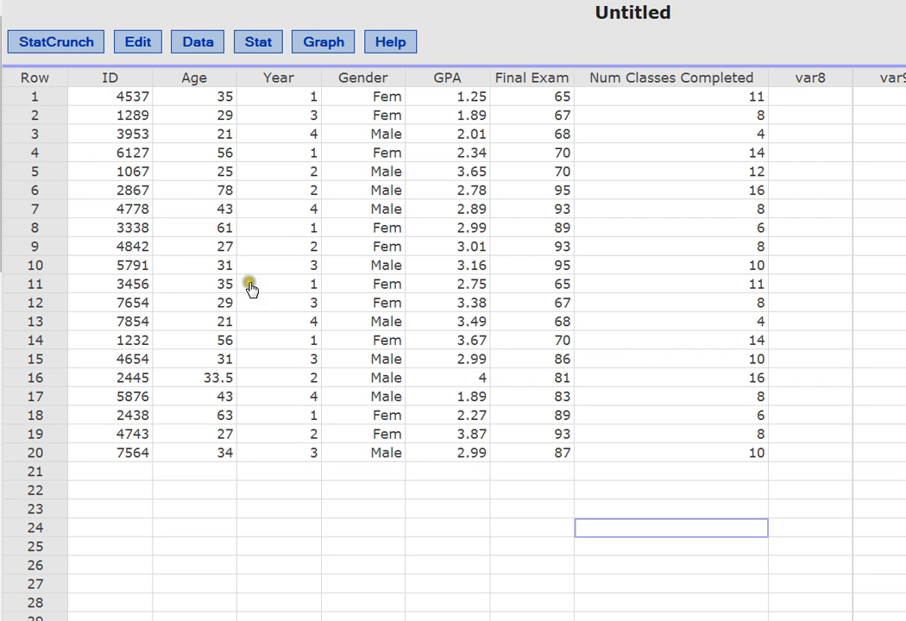
mouse_move(391, 116)
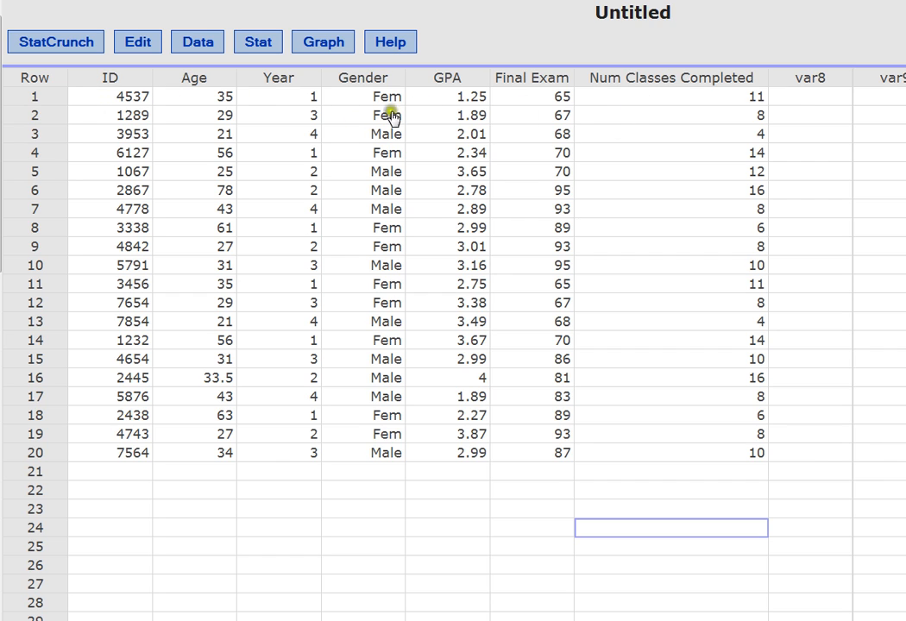
mouse_move(119, 96)
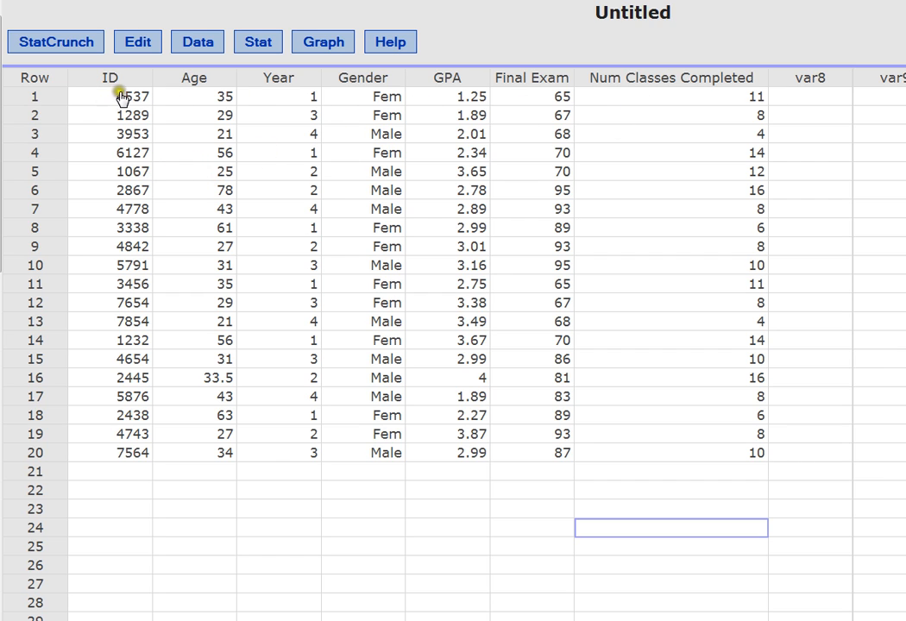
mouse_move(123, 82)
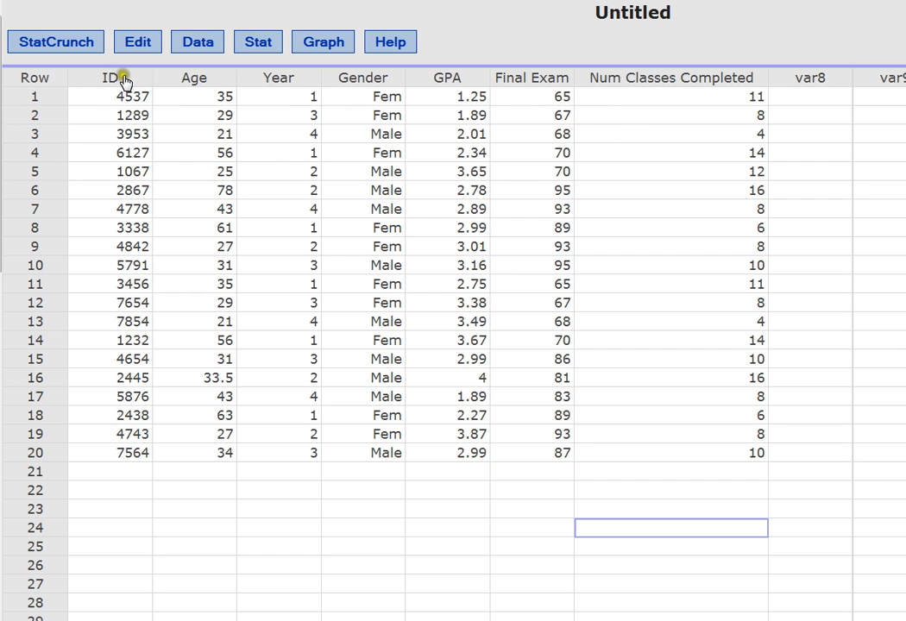
mouse_move(188, 91)
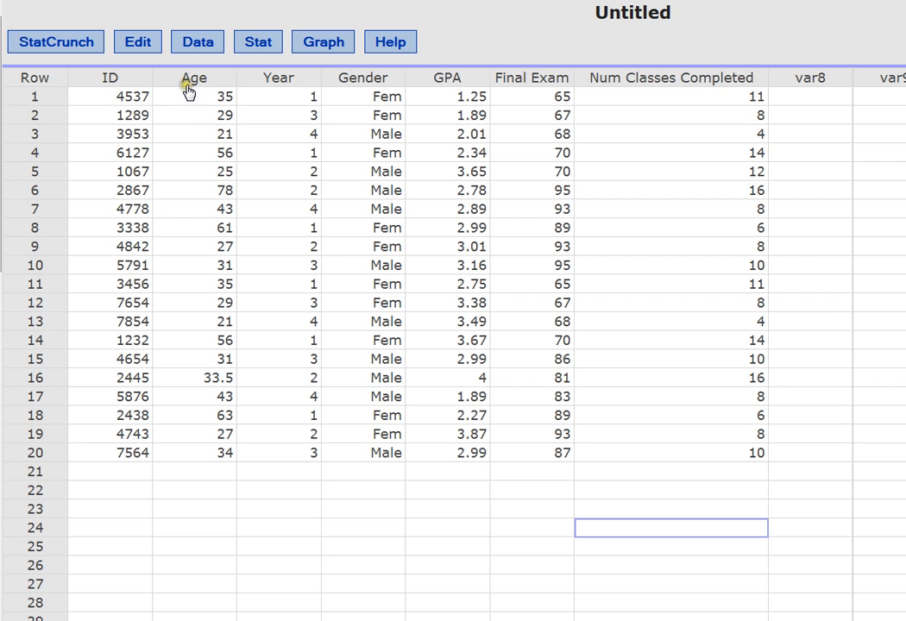
mouse_move(254, 90)
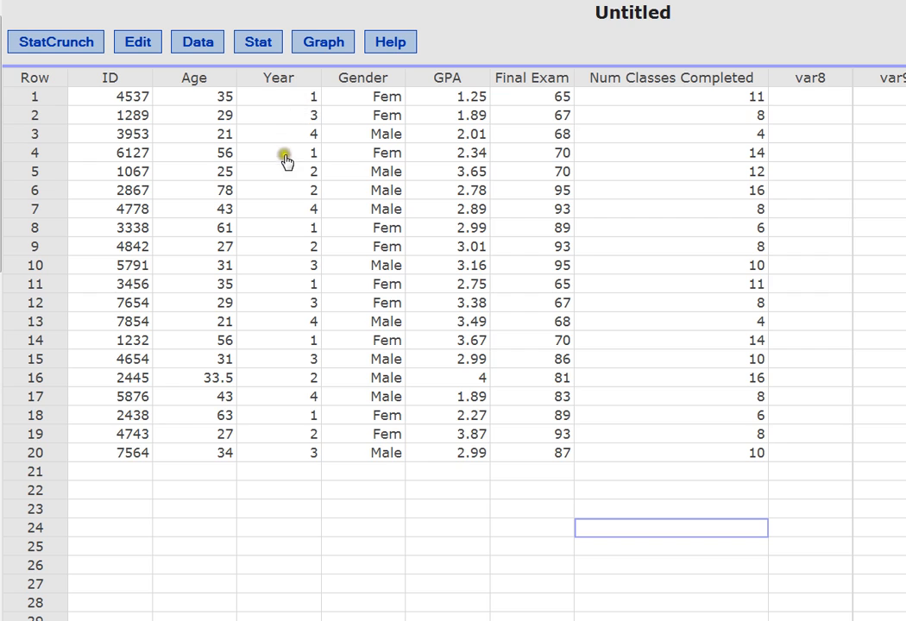
mouse_move(296, 135)
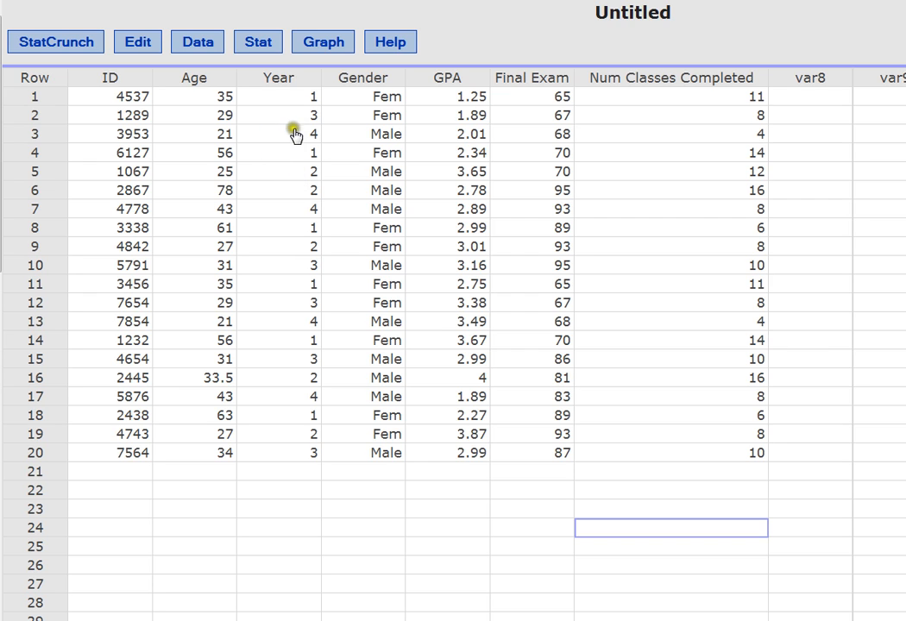
mouse_move(382, 95)
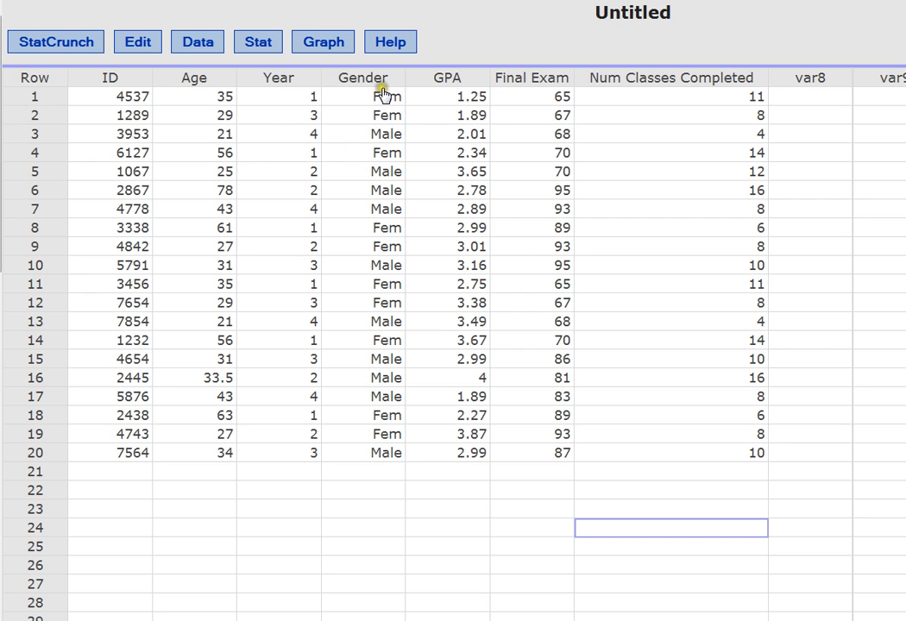
mouse_move(511, 94)
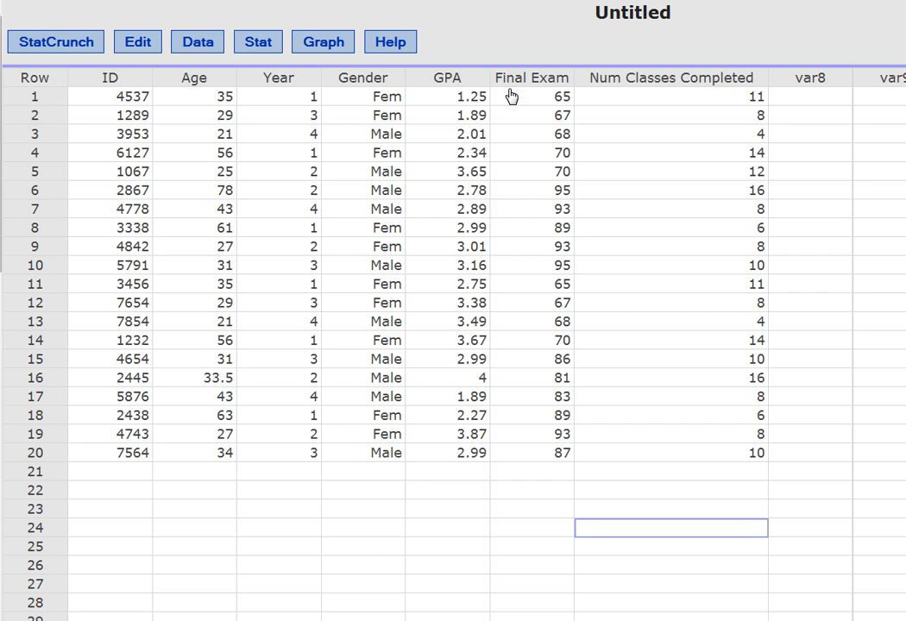
mouse_move(758, 231)
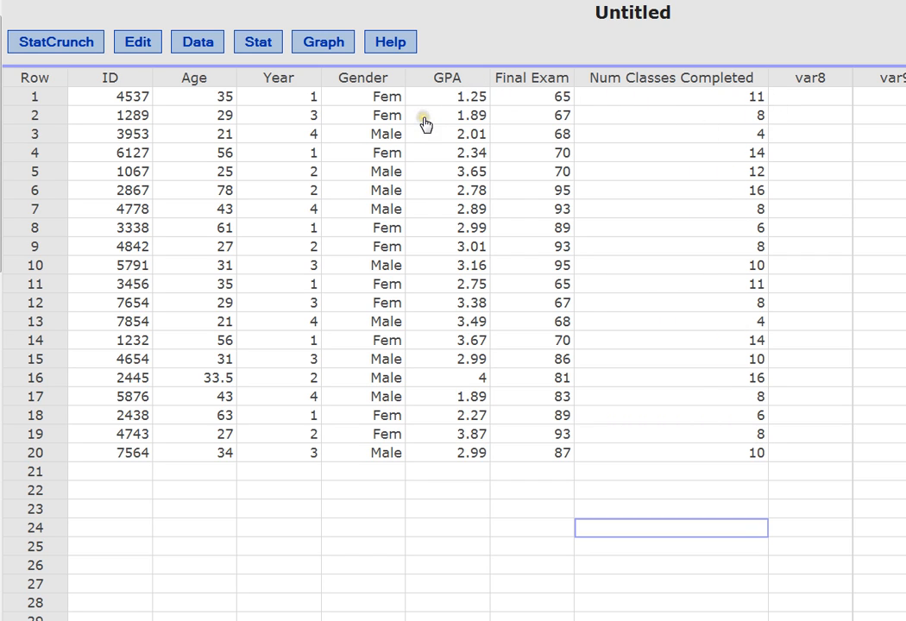
mouse_move(83, 85)
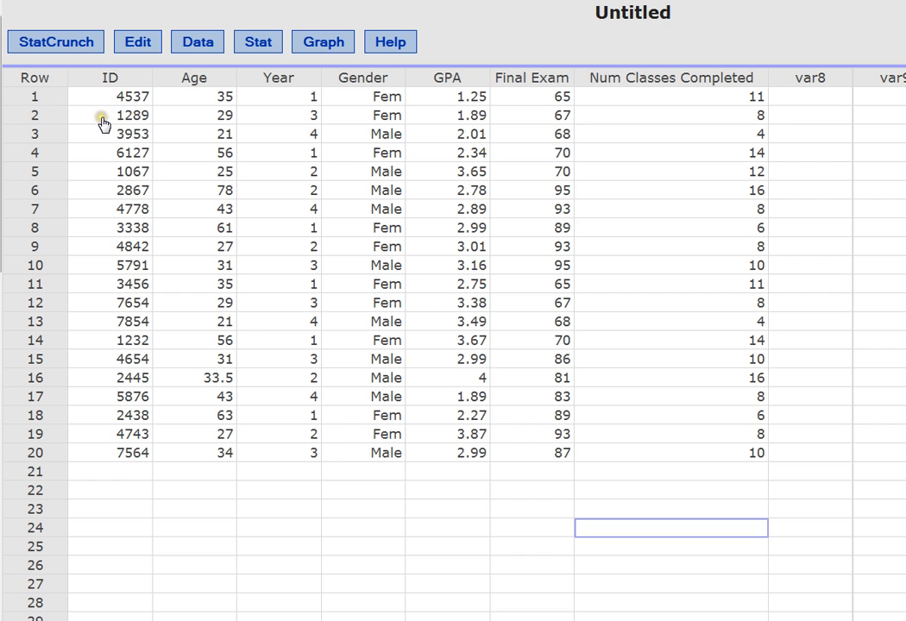
mouse_move(92, 92)
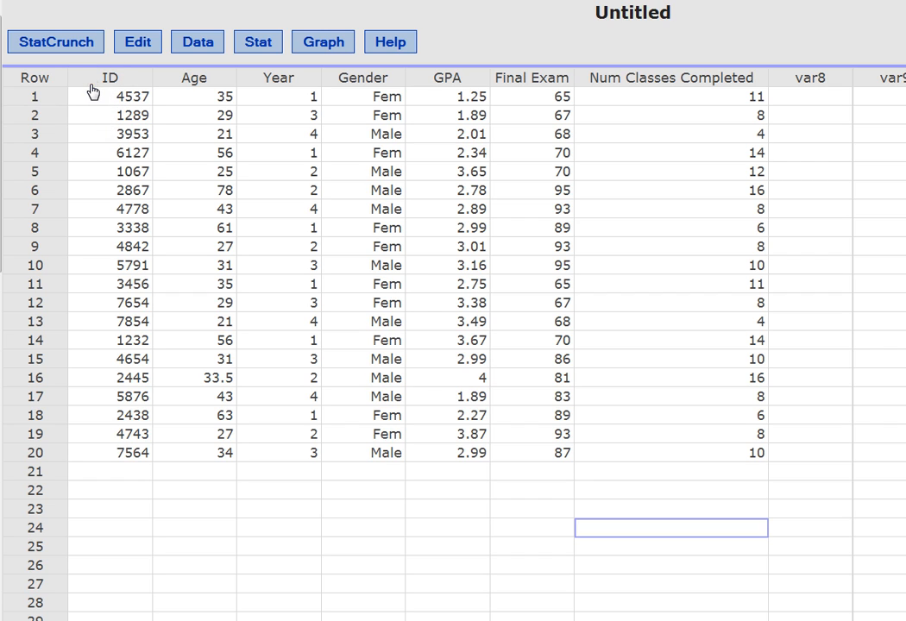
mouse_move(97, 112)
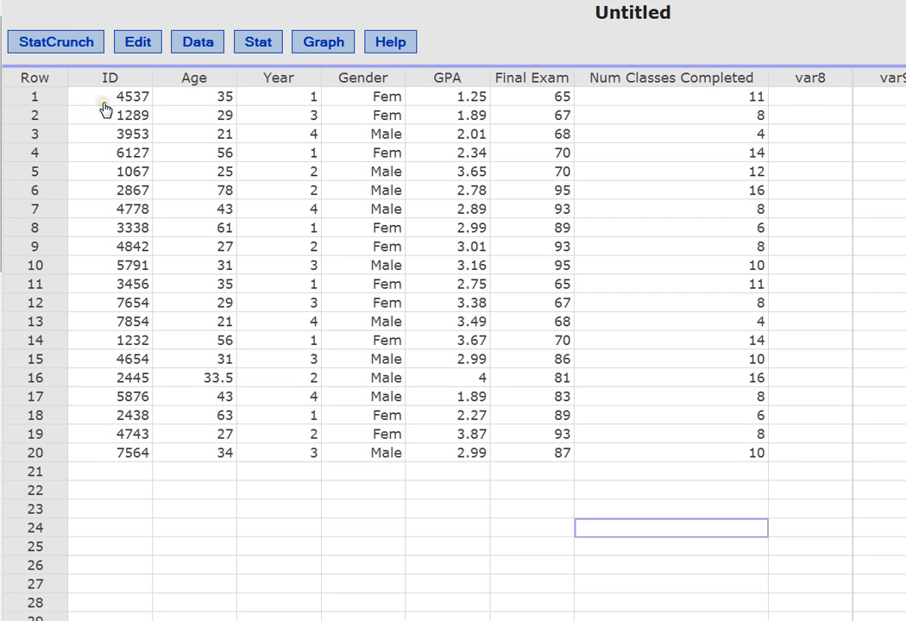
mouse_move(87, 89)
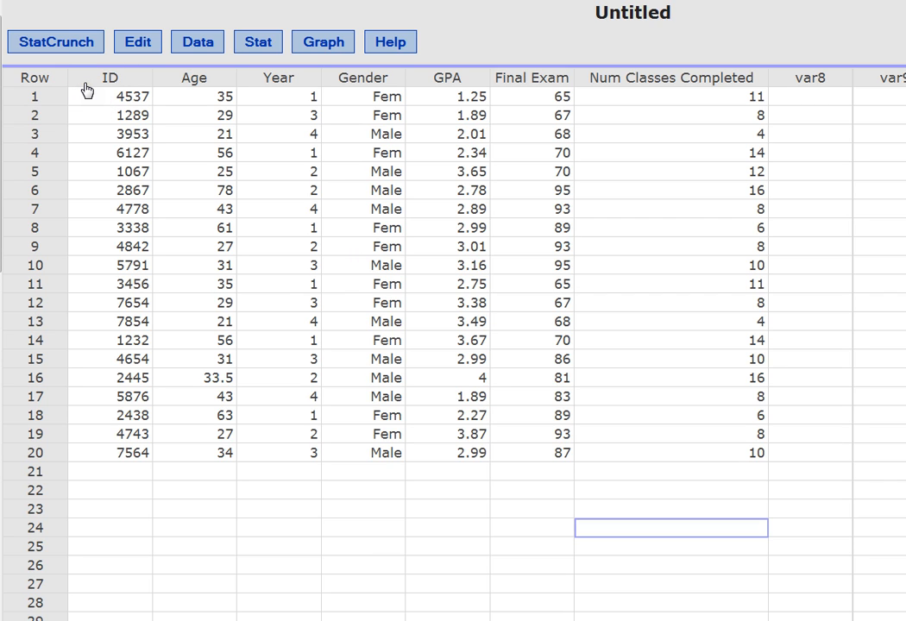
mouse_move(165, 87)
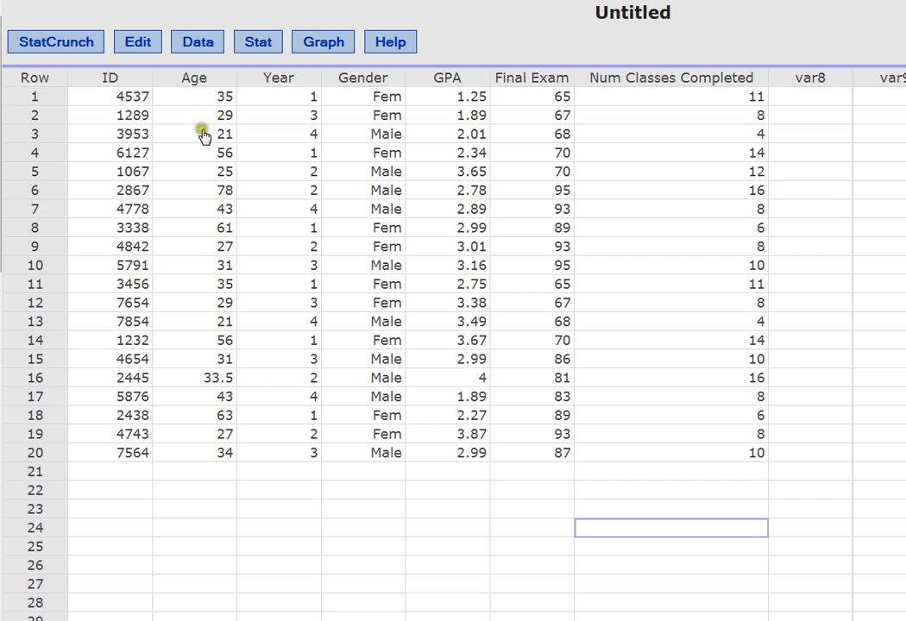
mouse_move(210, 141)
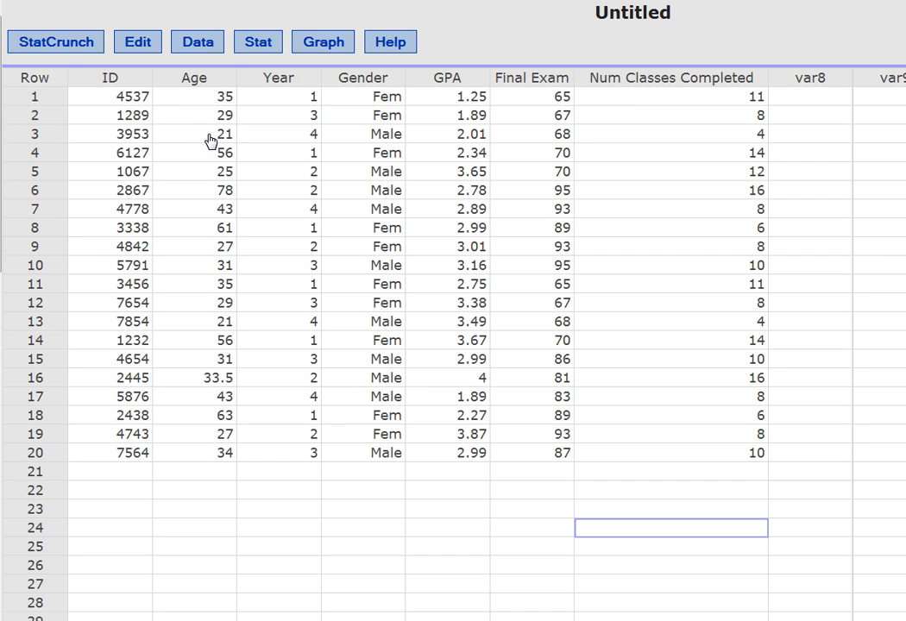
mouse_move(173, 97)
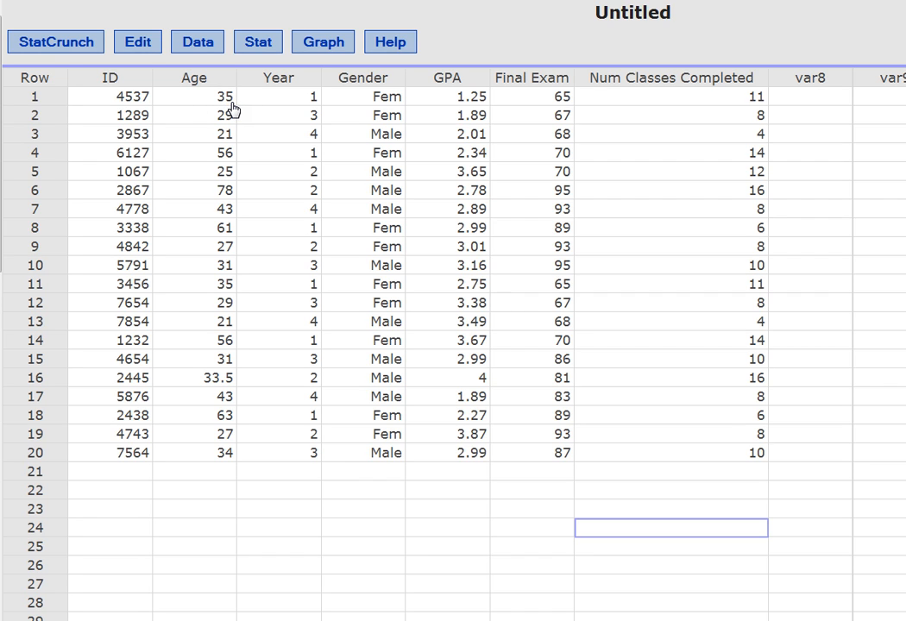
mouse_move(169, 93)
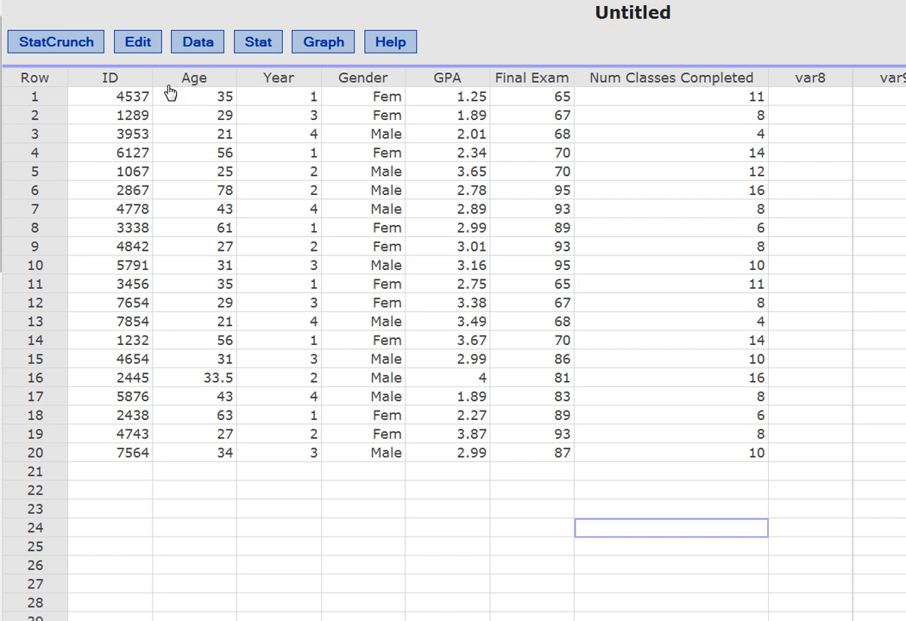
mouse_move(252, 93)
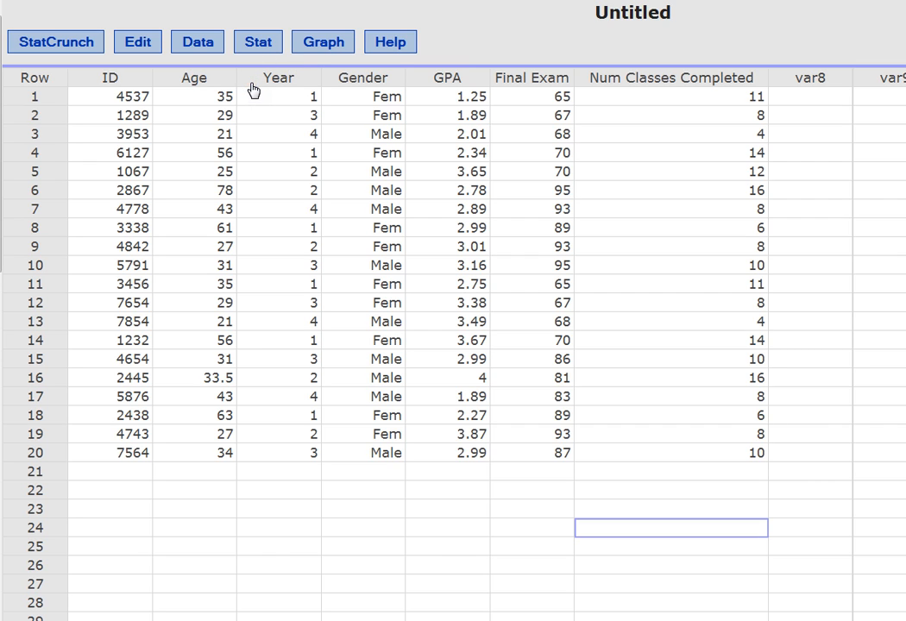
mouse_move(269, 107)
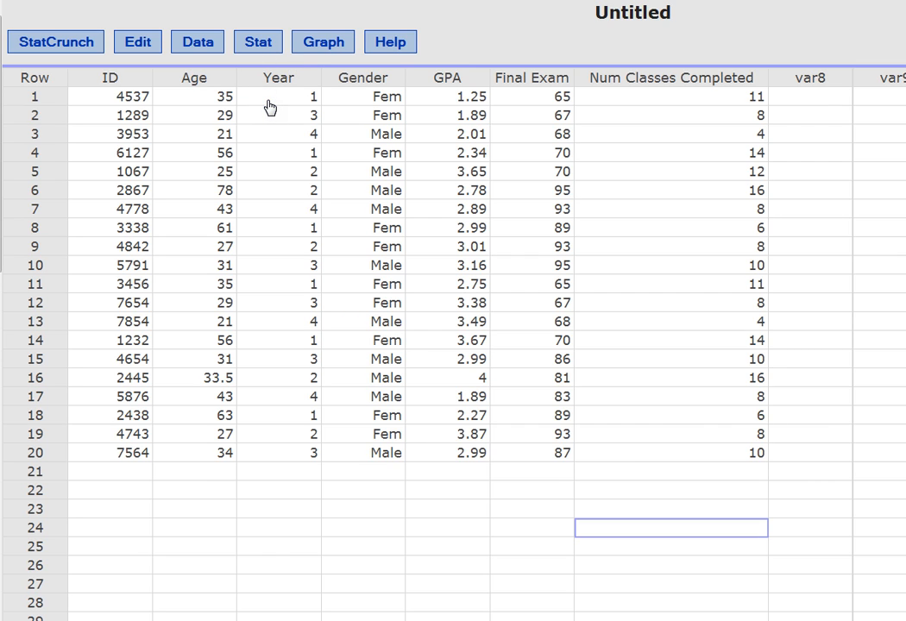
mouse_move(253, 90)
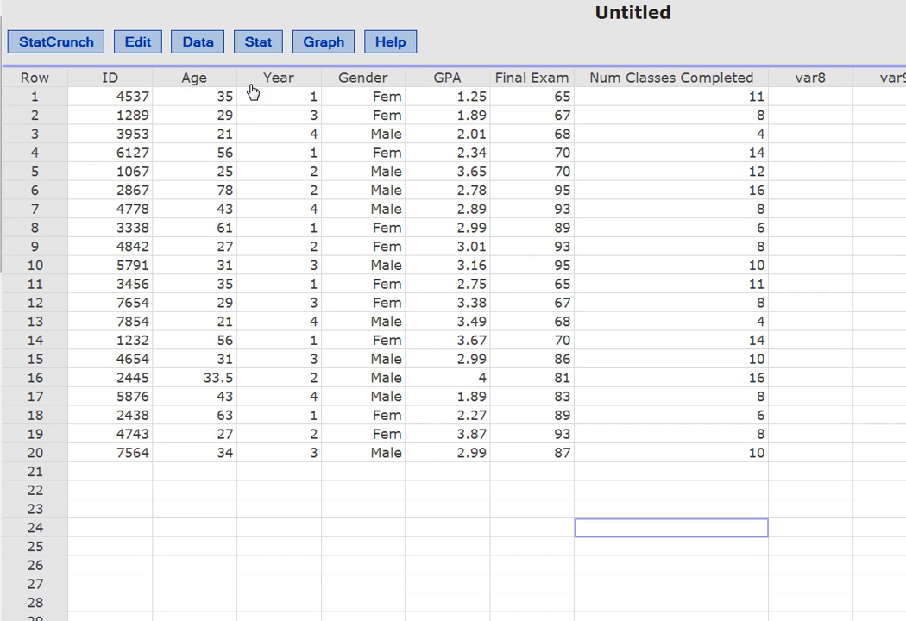
mouse_move(317, 111)
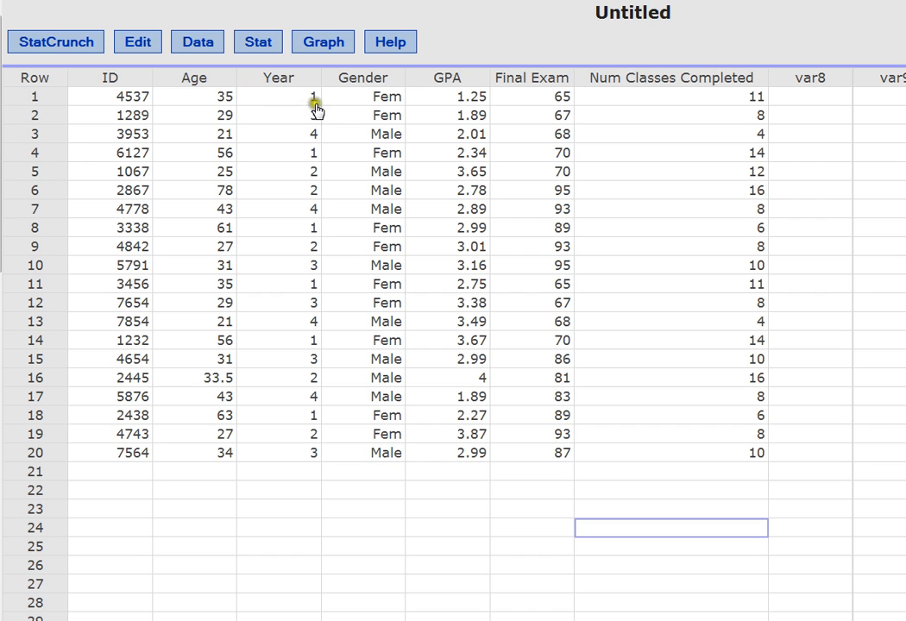
mouse_move(283, 169)
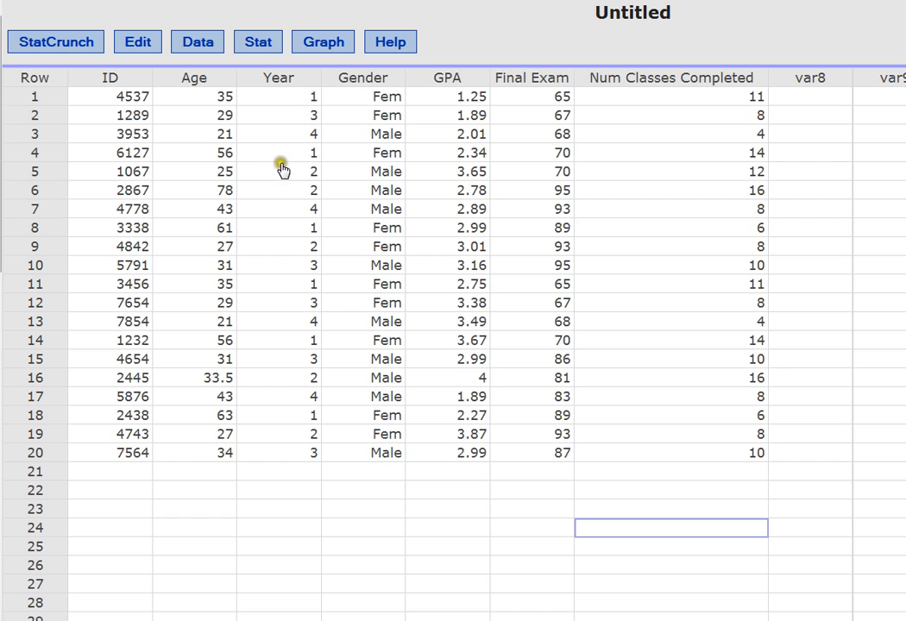
mouse_move(298, 108)
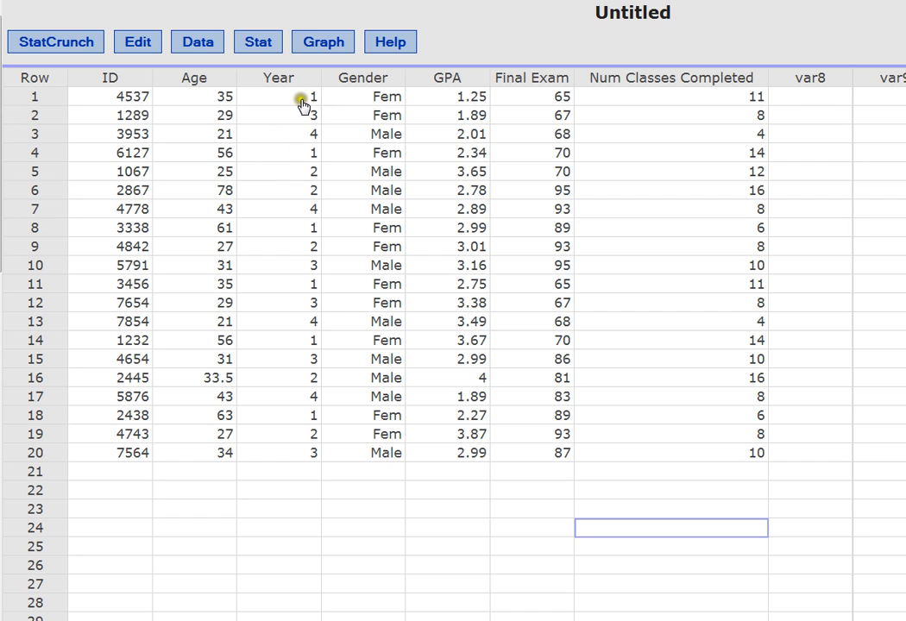
mouse_move(302, 181)
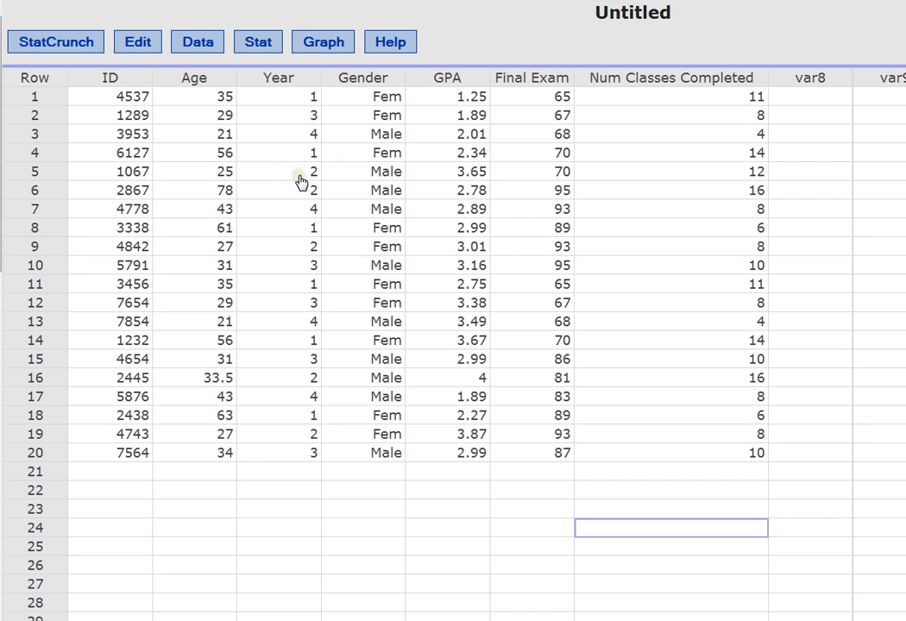
mouse_move(300, 119)
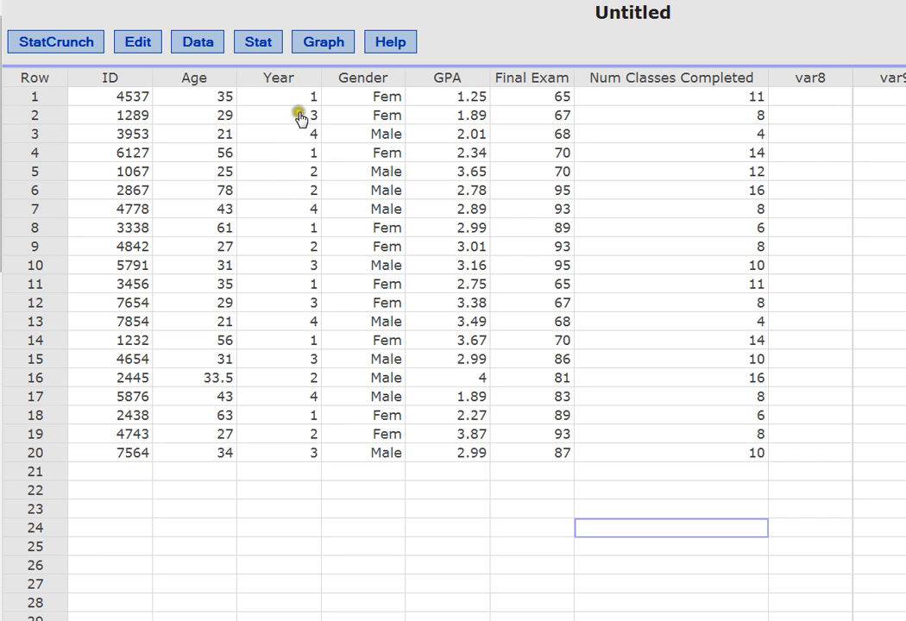
mouse_move(302, 139)
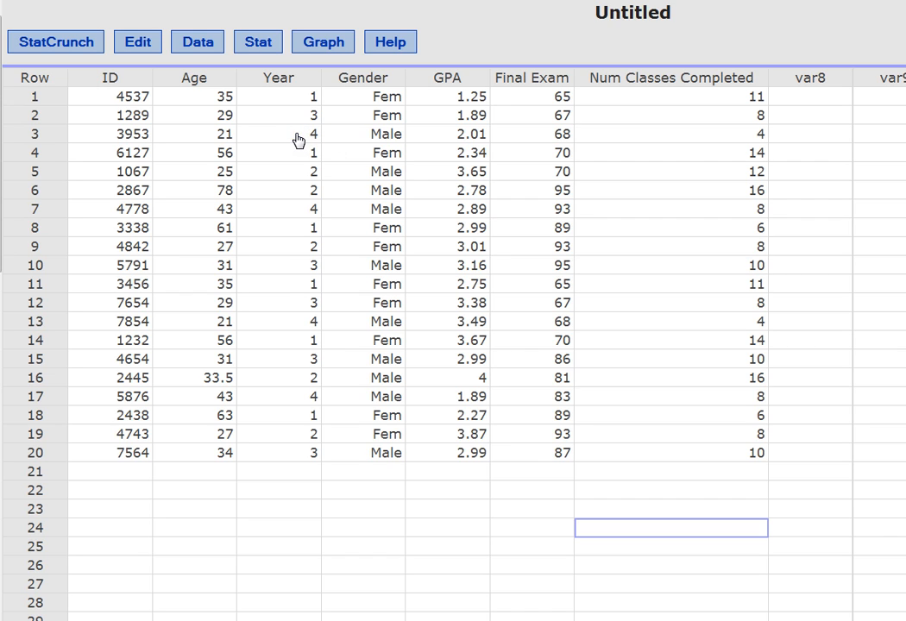
mouse_move(308, 102)
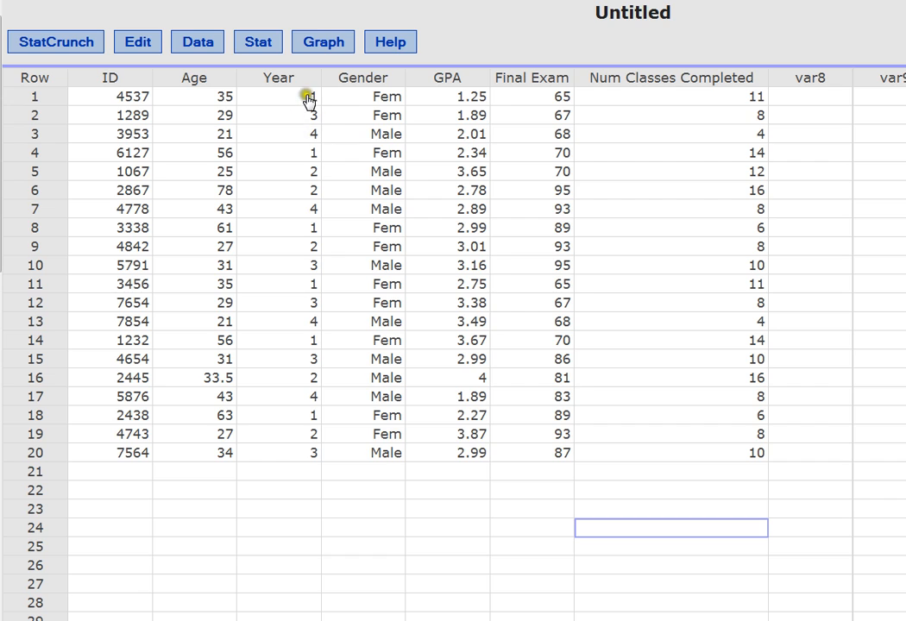
mouse_move(293, 101)
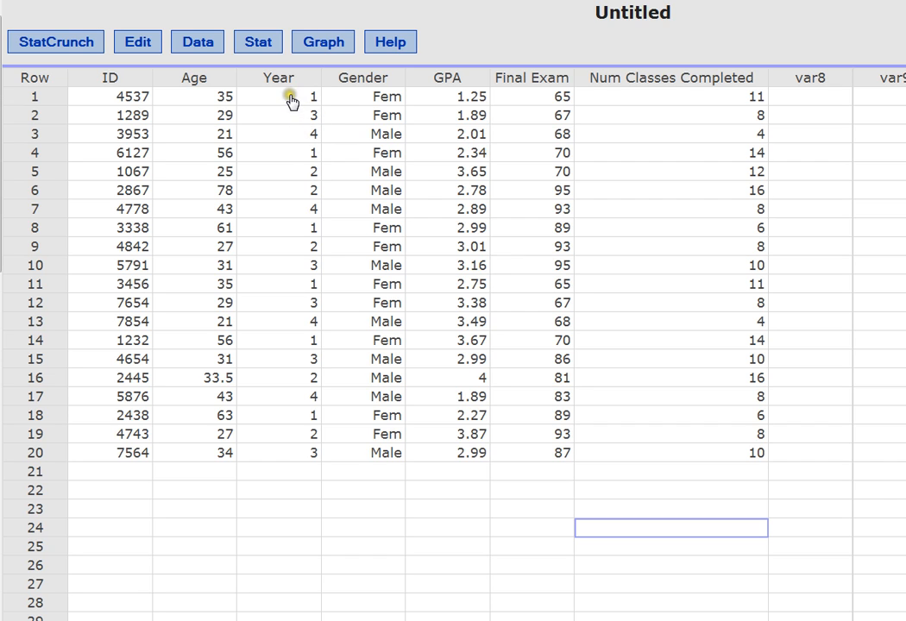
mouse_move(314, 140)
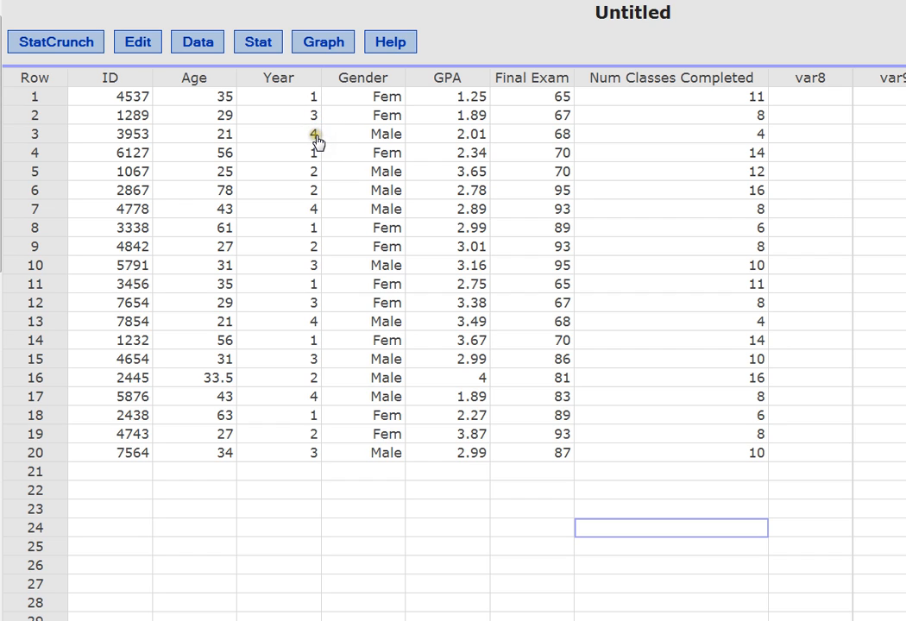
mouse_move(315, 119)
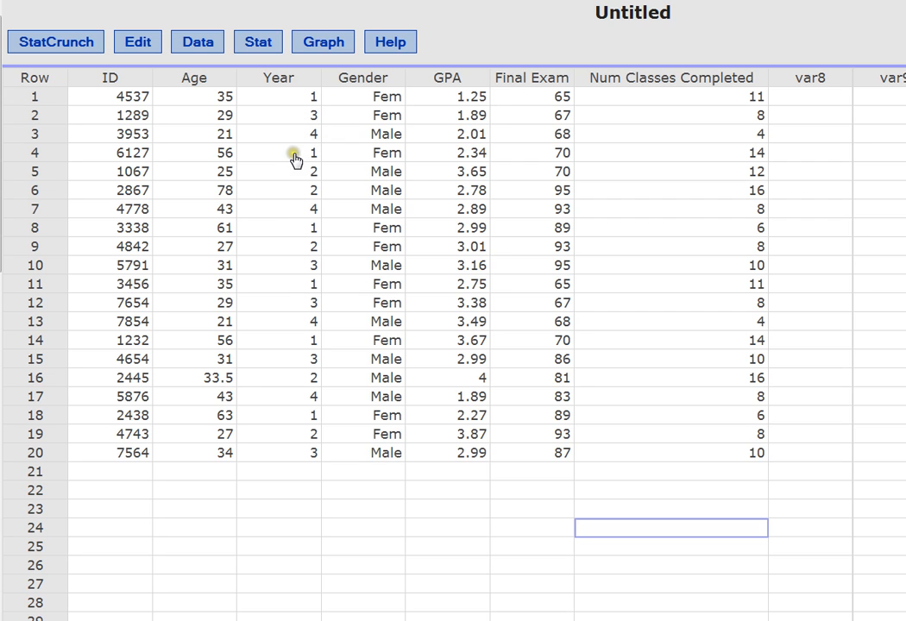
mouse_move(300, 135)
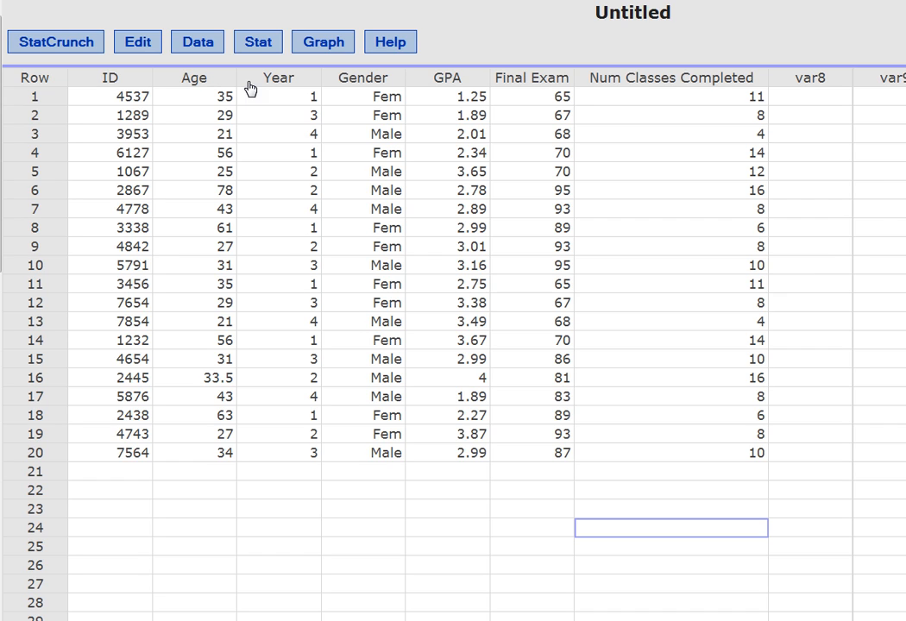
mouse_move(335, 92)
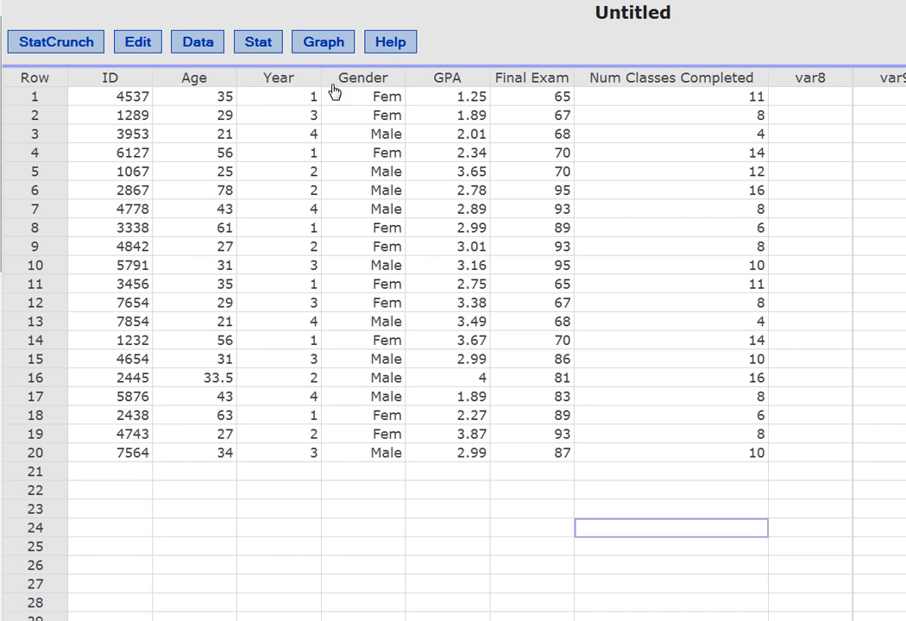
mouse_move(356, 107)
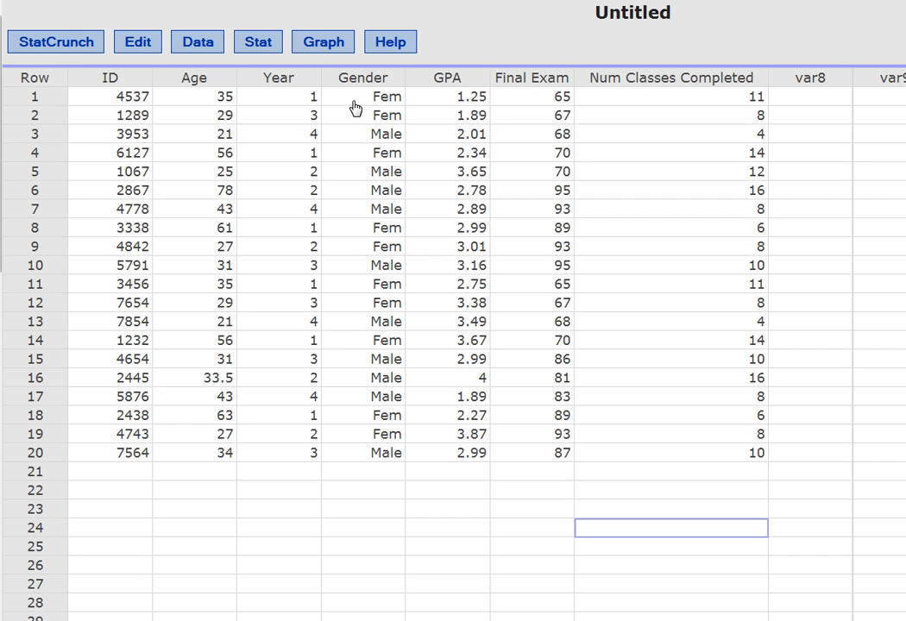
mouse_move(288, 120)
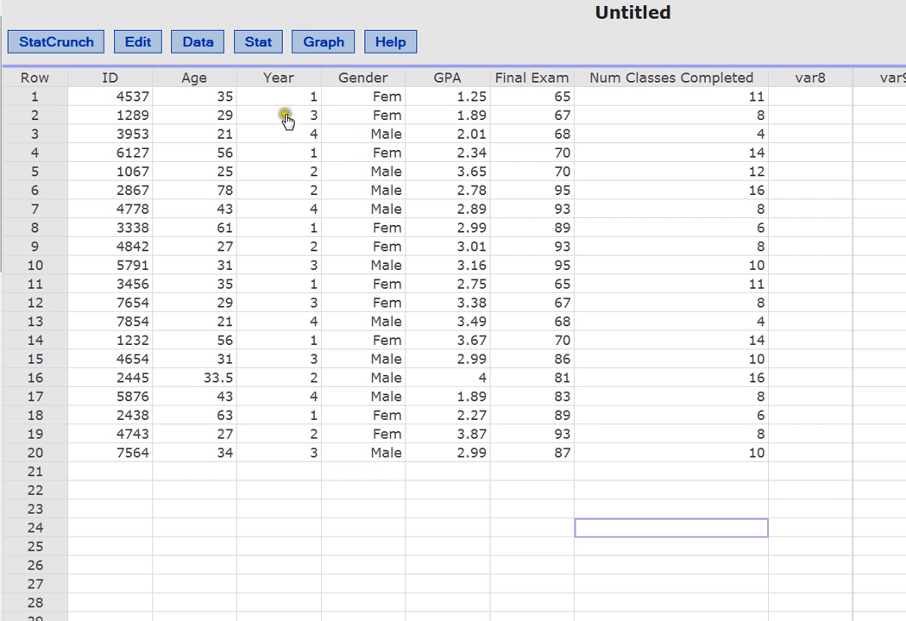
mouse_move(390, 119)
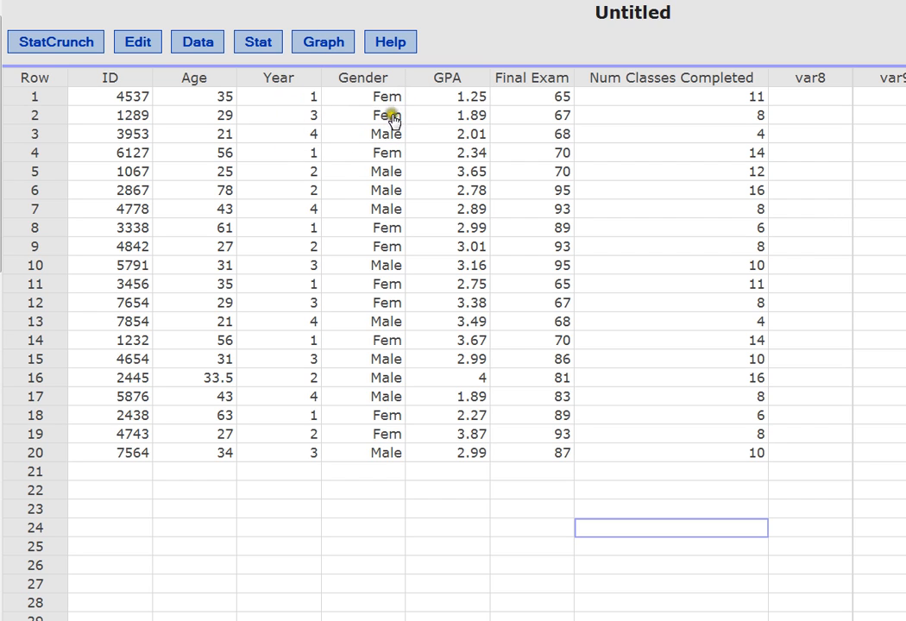
mouse_move(397, 116)
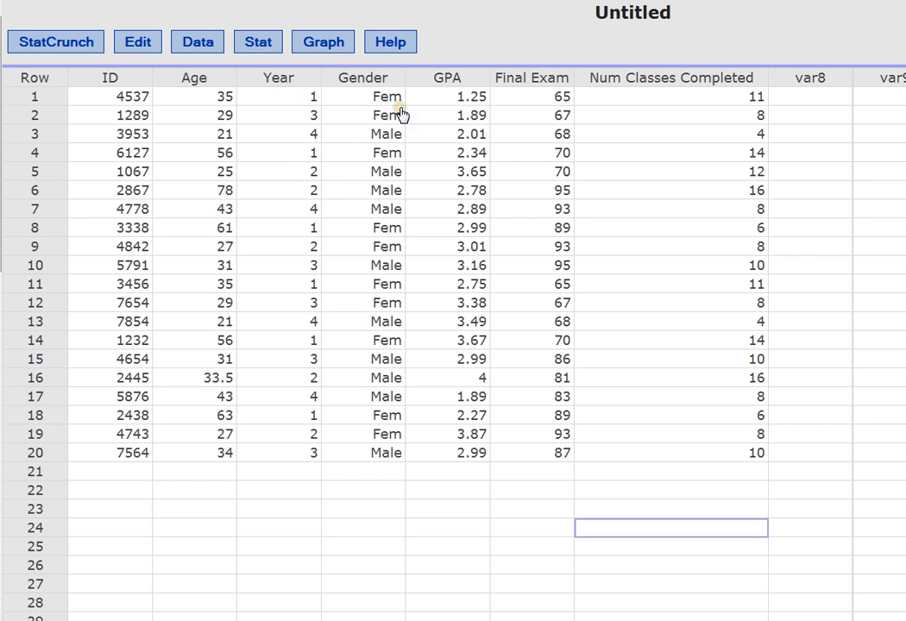
mouse_move(353, 192)
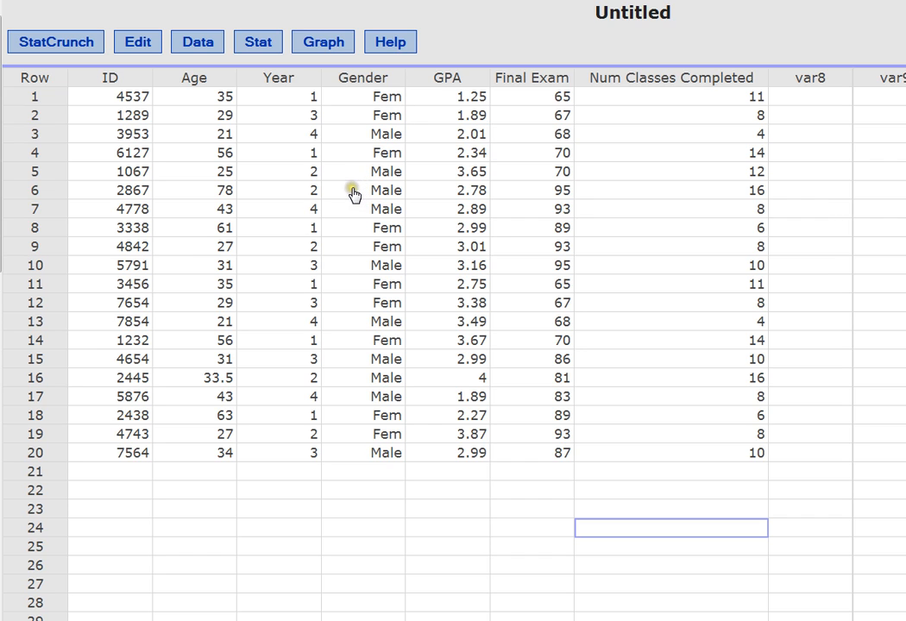
mouse_move(421, 89)
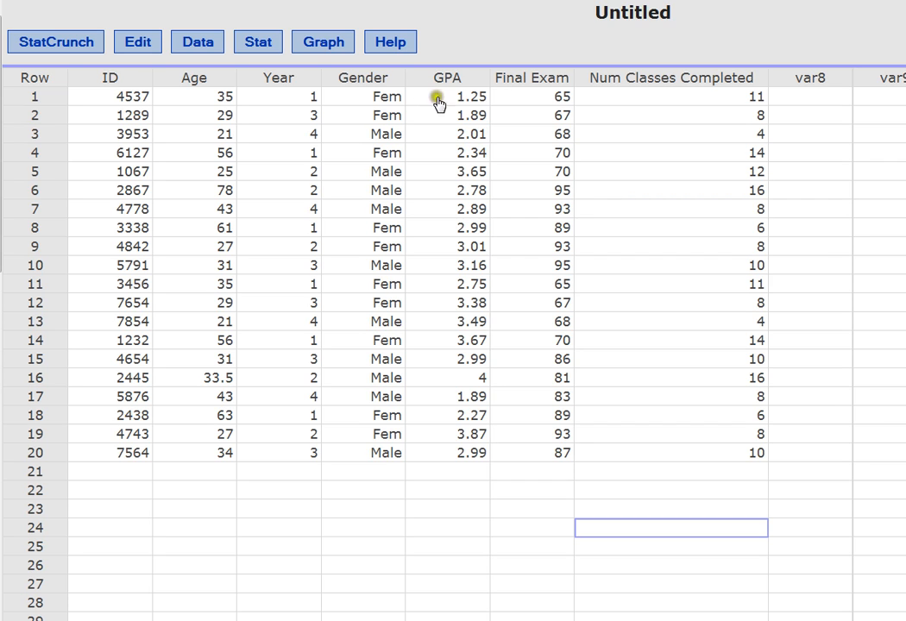
mouse_move(472, 115)
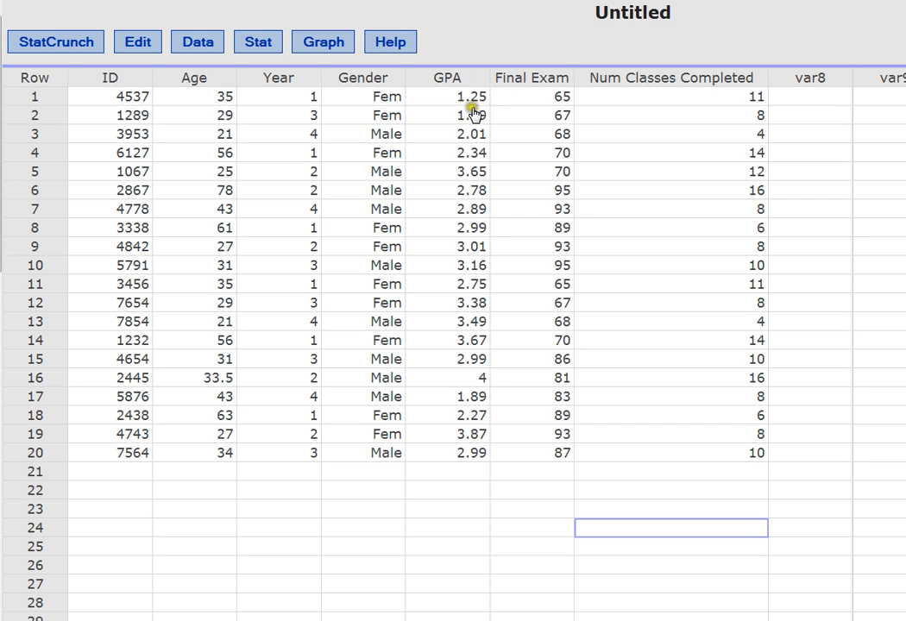
mouse_move(482, 110)
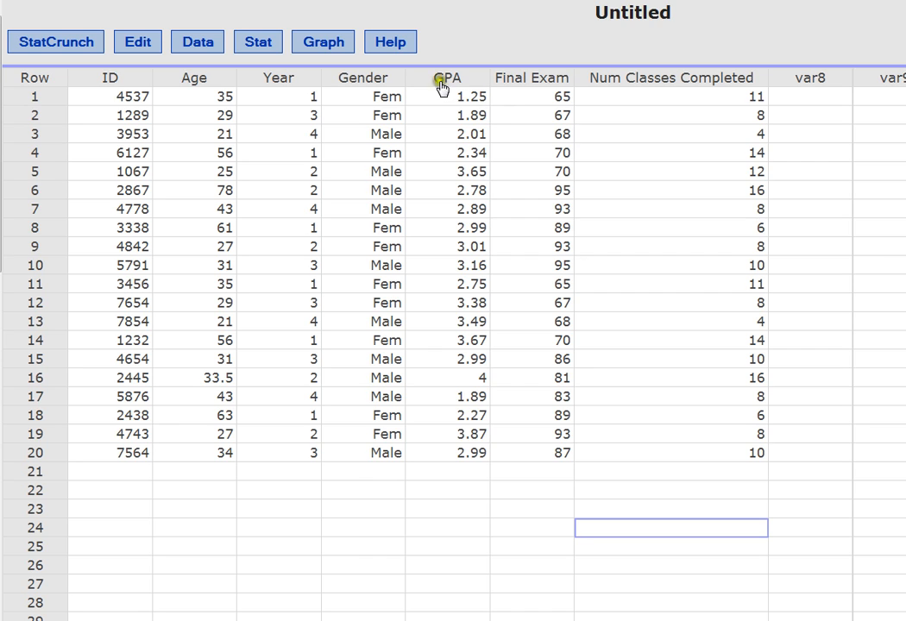
mouse_move(516, 114)
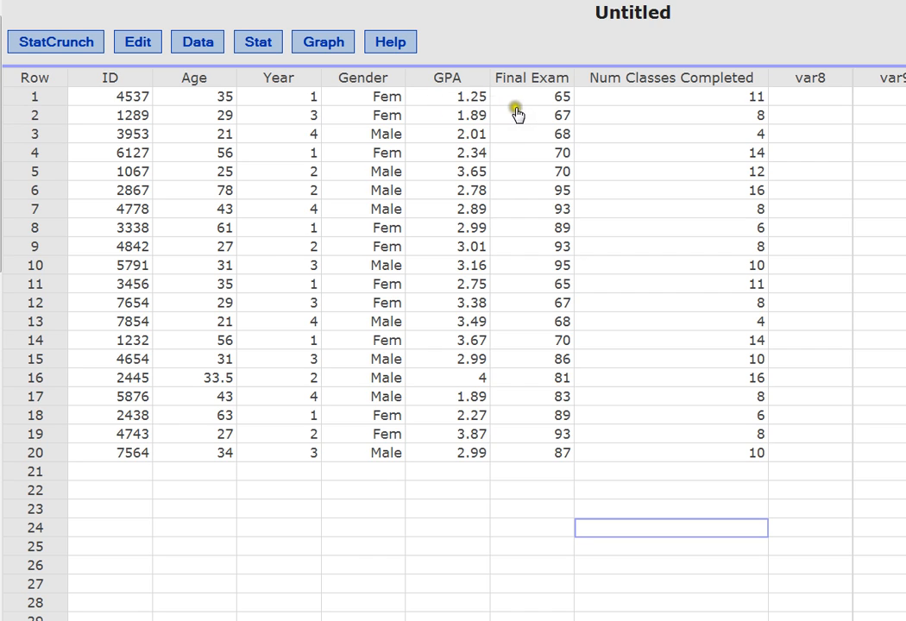
mouse_move(466, 108)
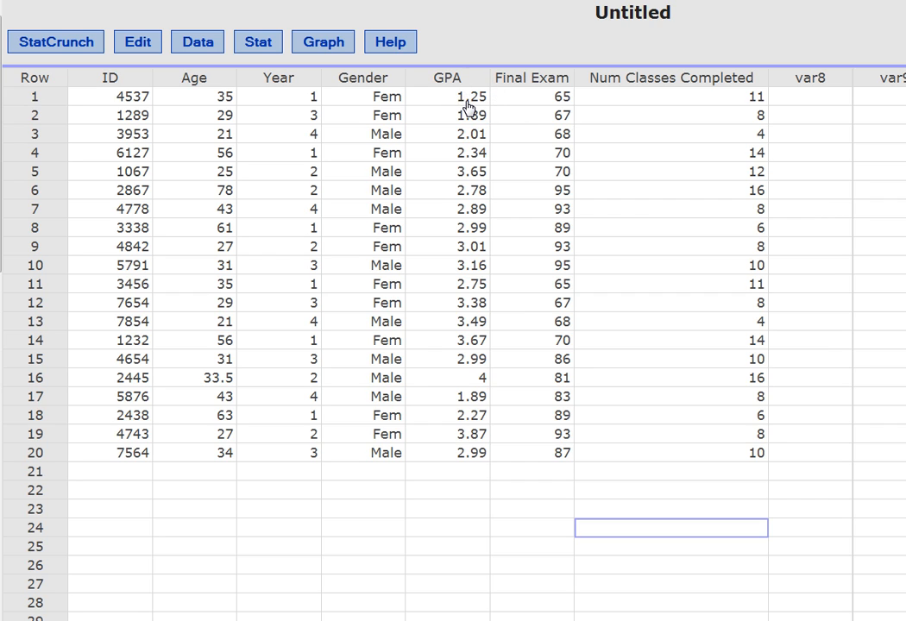
mouse_move(421, 94)
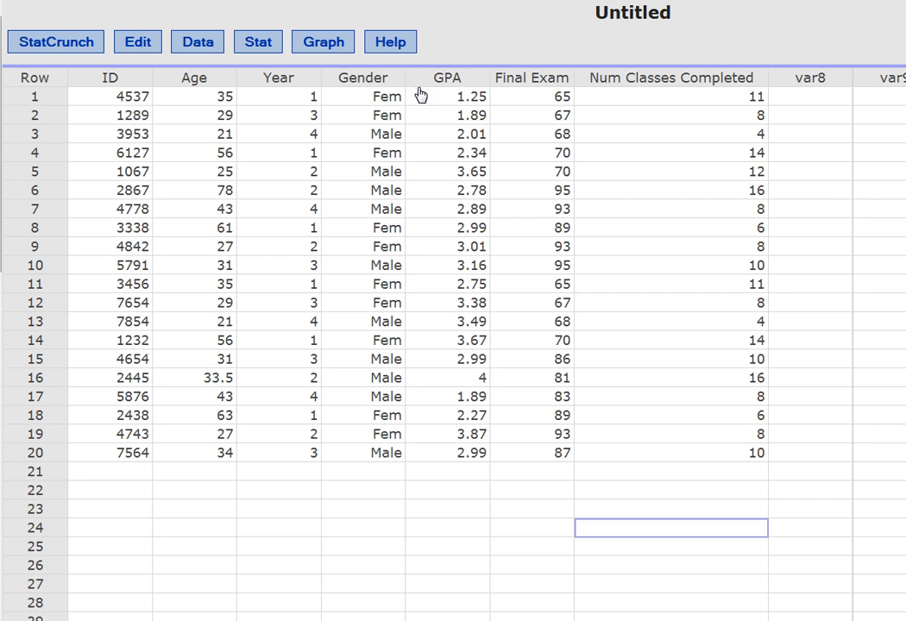
mouse_move(447, 128)
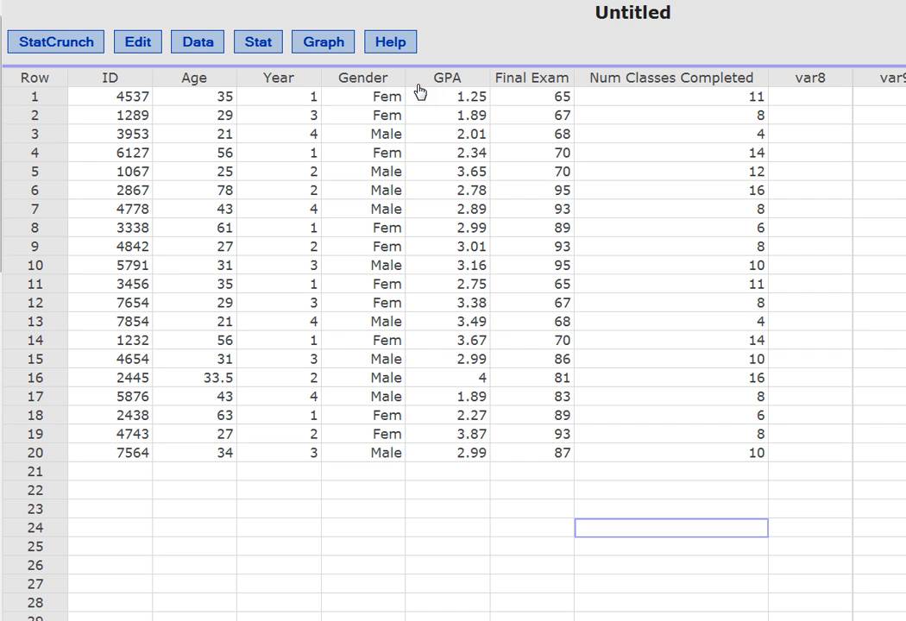
mouse_move(506, 98)
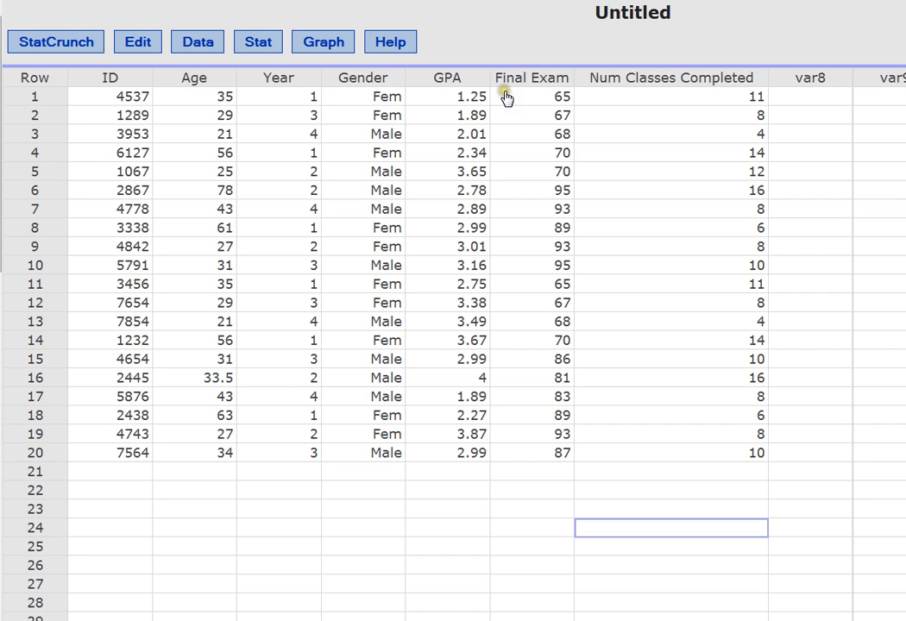
mouse_move(561, 188)
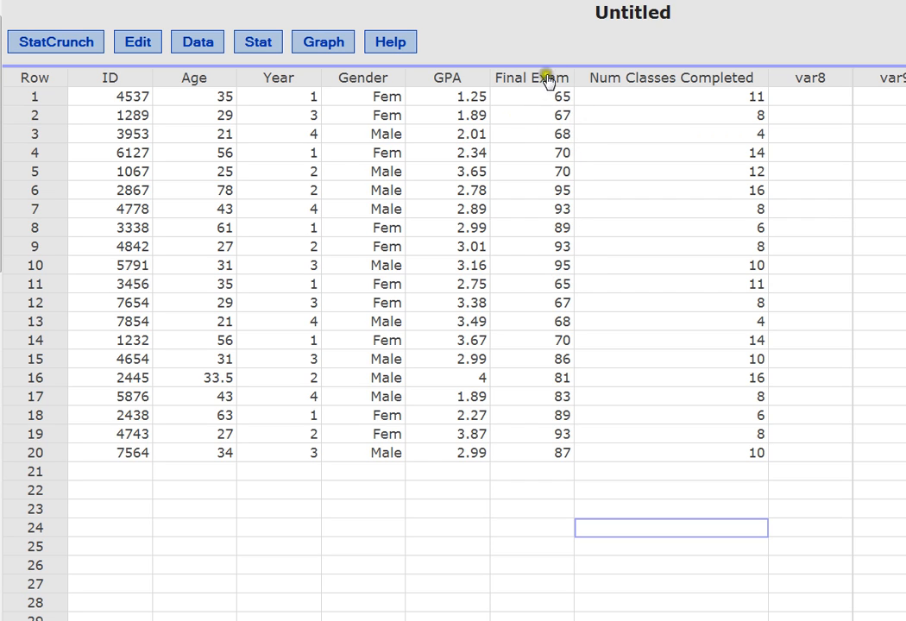
mouse_move(531, 106)
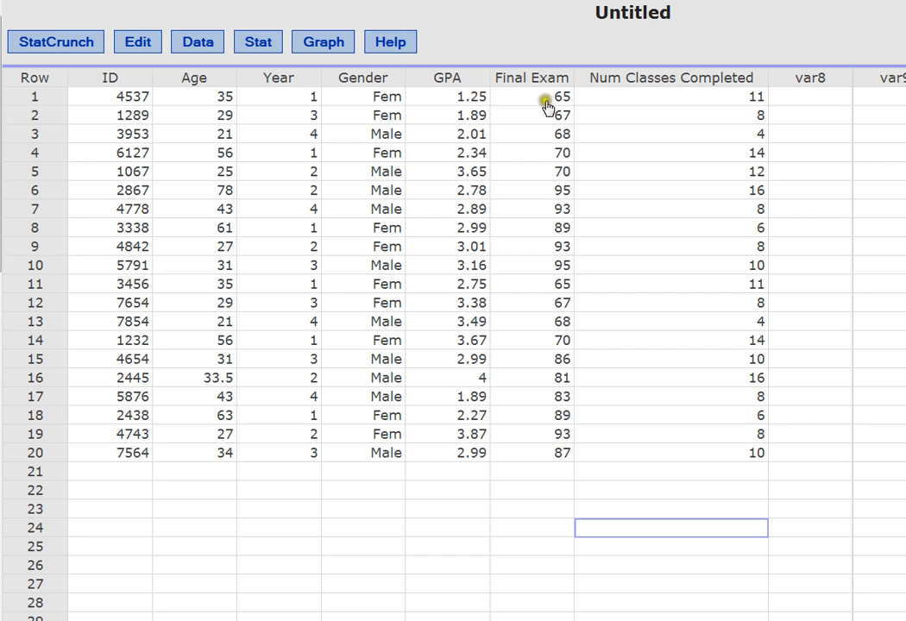
mouse_move(587, 108)
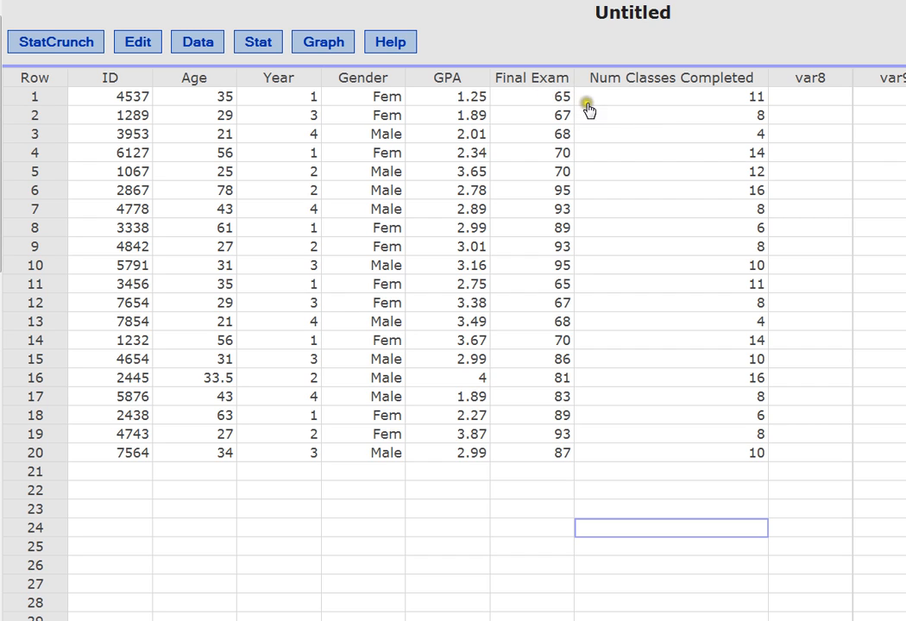
mouse_move(535, 123)
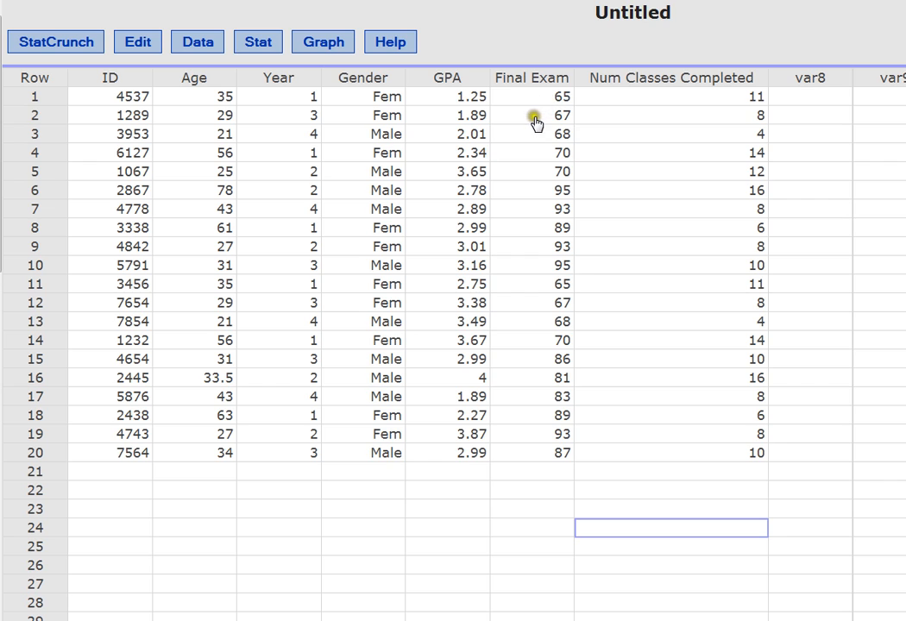
mouse_move(518, 205)
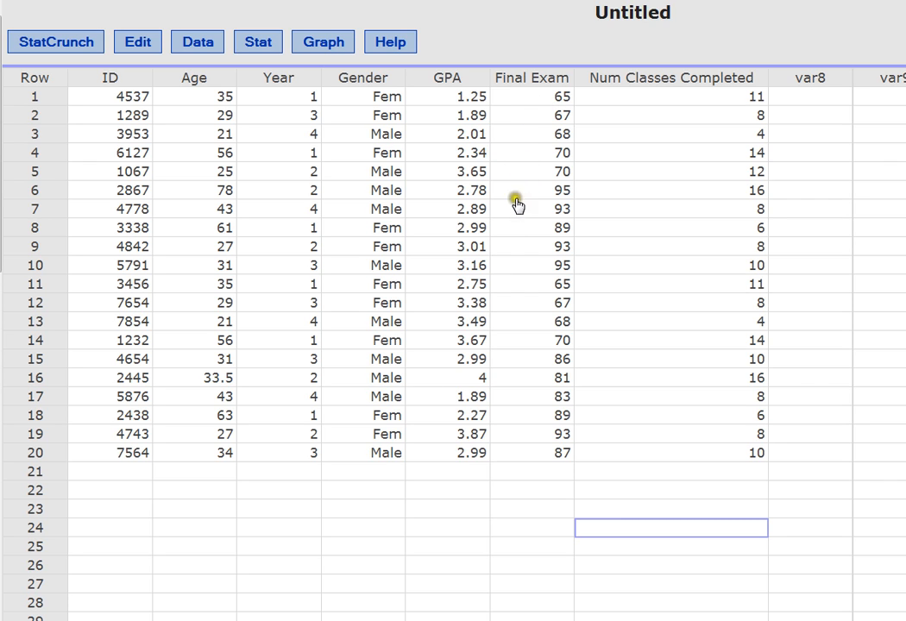
mouse_move(543, 281)
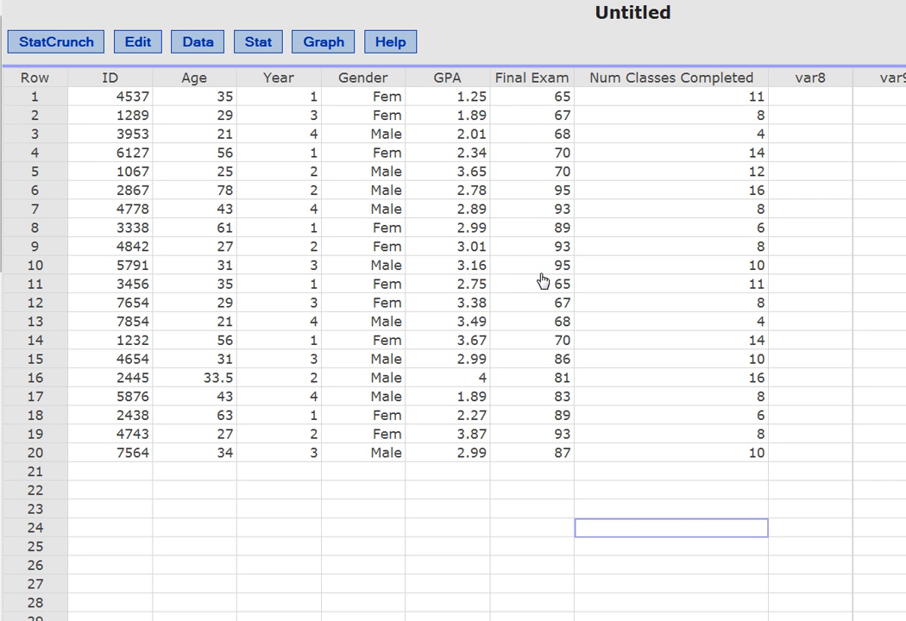
mouse_move(527, 106)
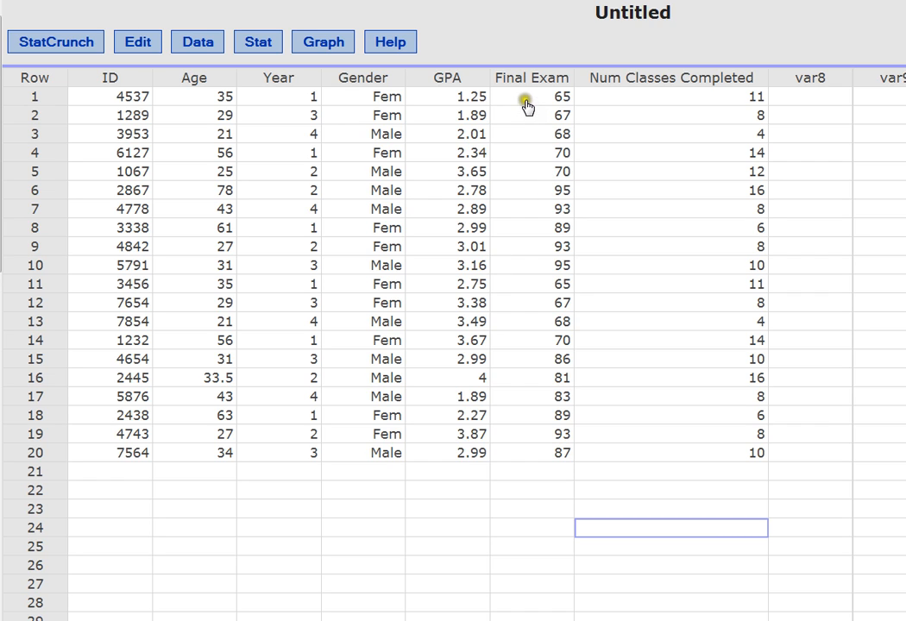
mouse_move(539, 103)
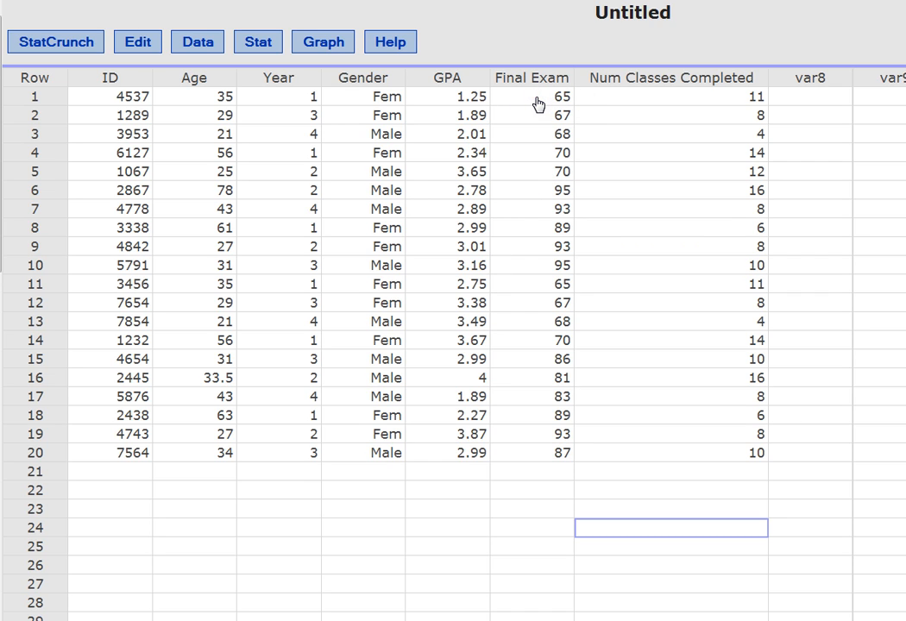
mouse_move(533, 123)
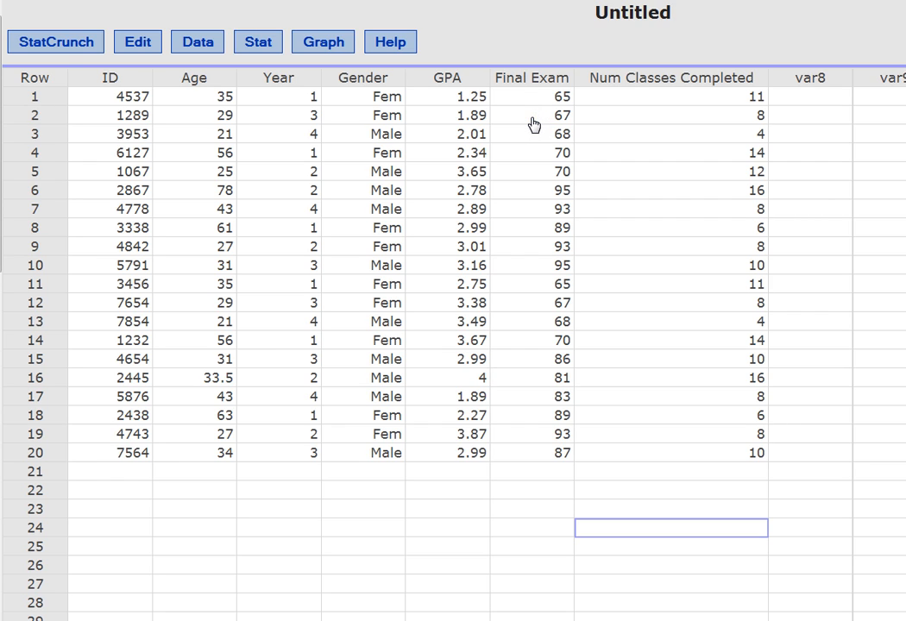
mouse_move(574, 93)
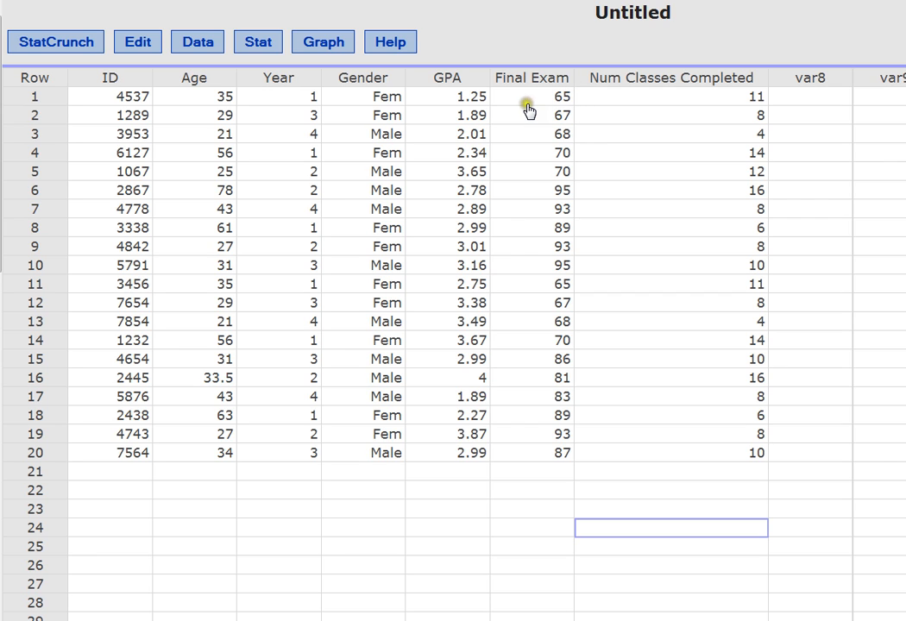
mouse_move(571, 99)
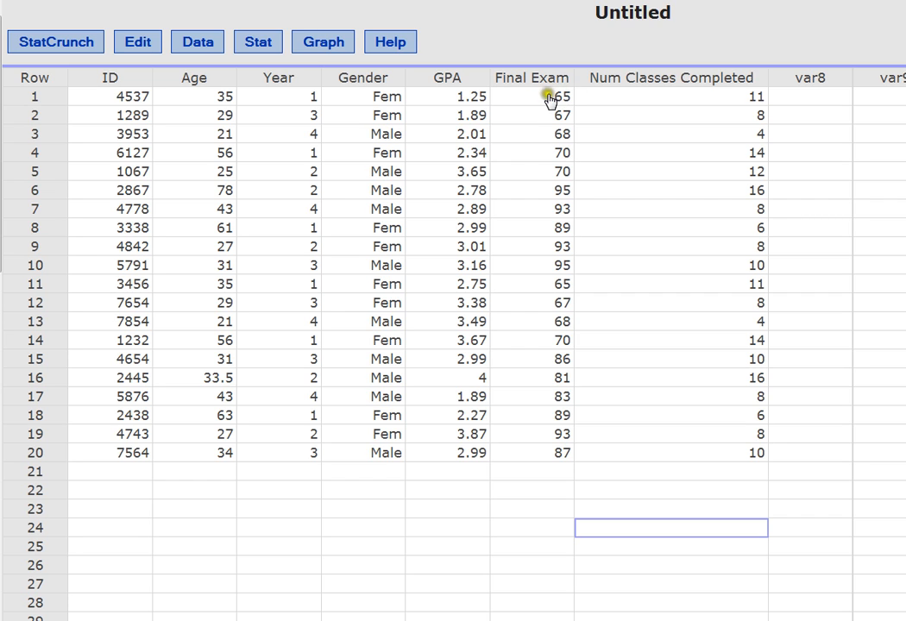
mouse_move(539, 122)
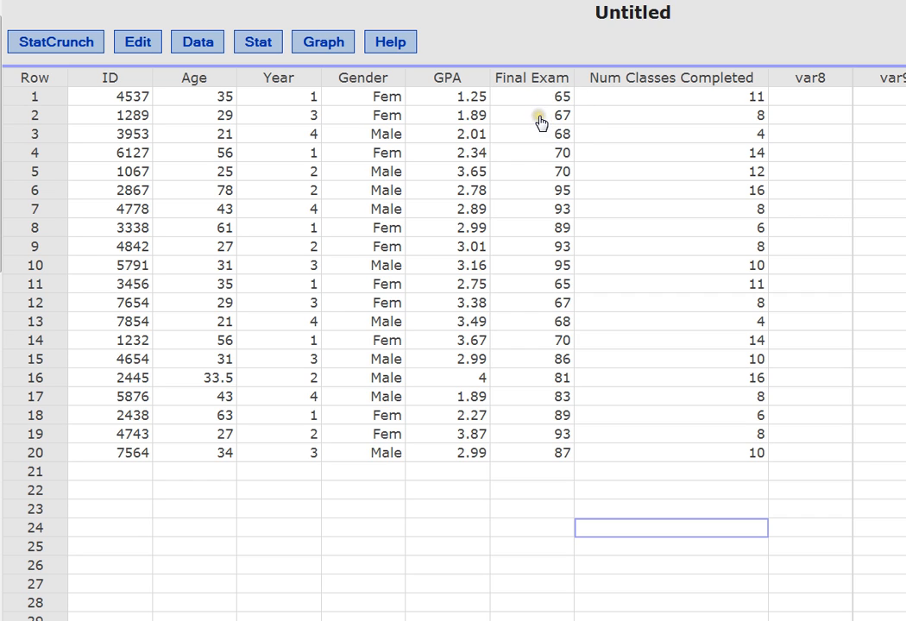
mouse_move(547, 98)
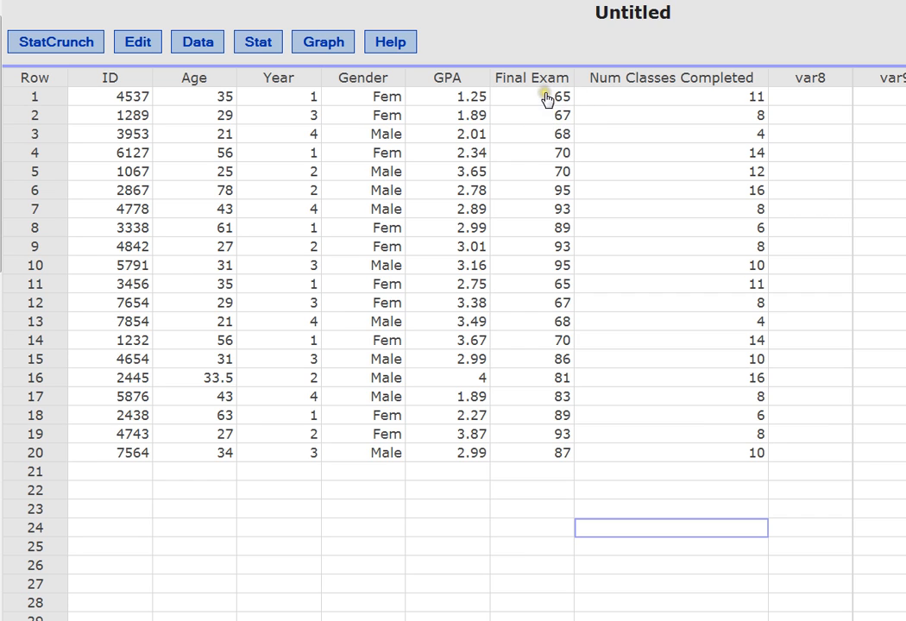
mouse_move(533, 119)
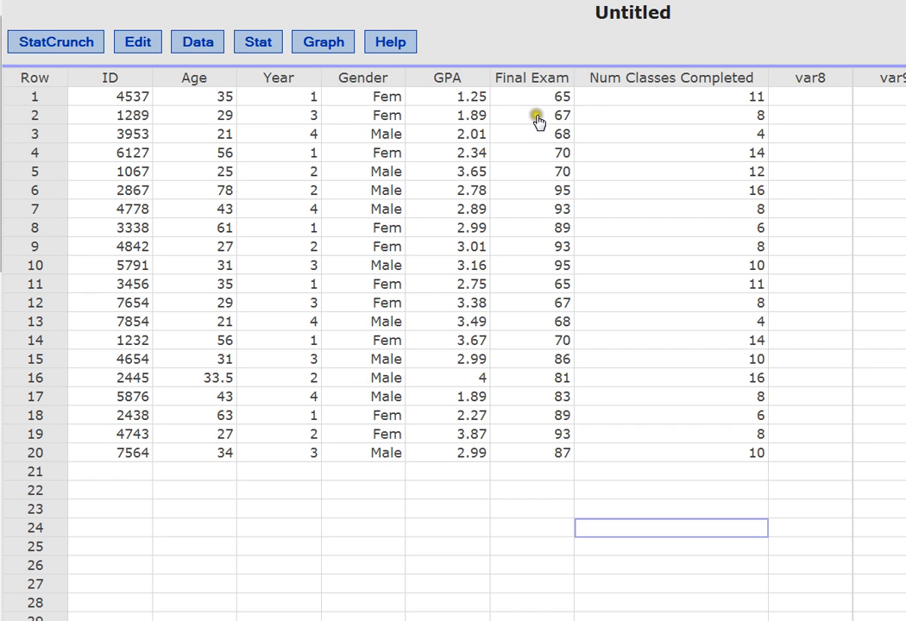
mouse_move(535, 123)
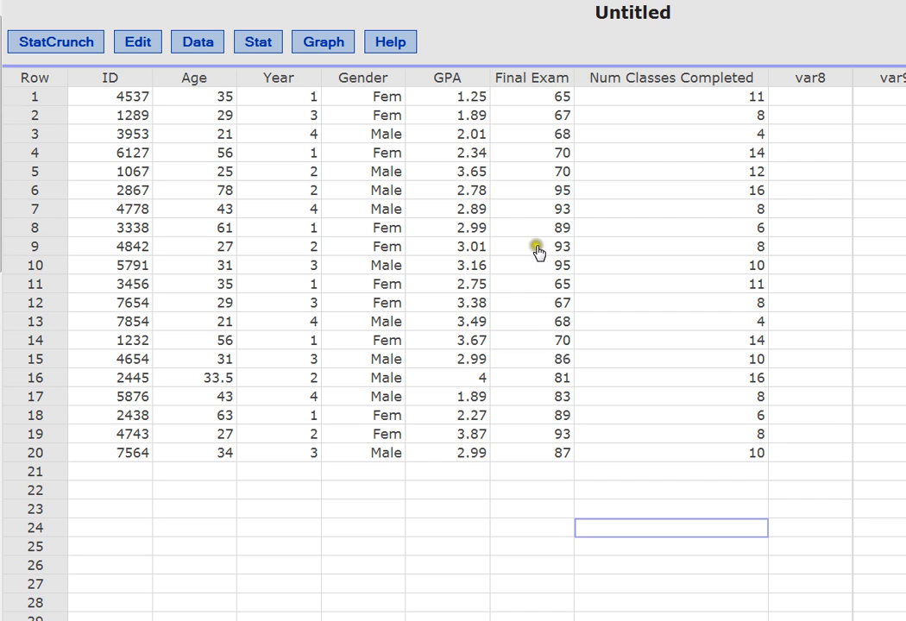
mouse_move(511, 116)
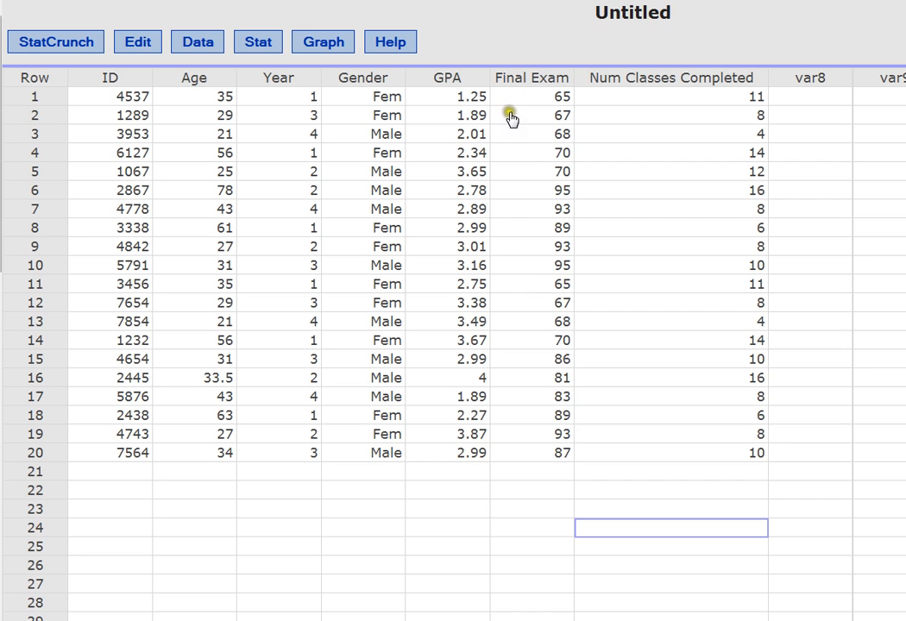
mouse_move(630, 93)
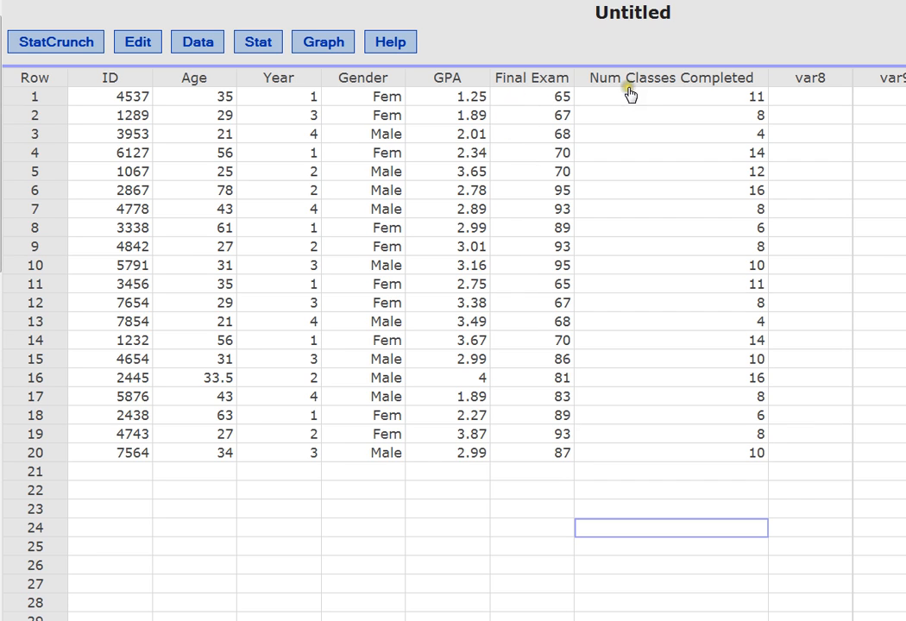
mouse_move(671, 94)
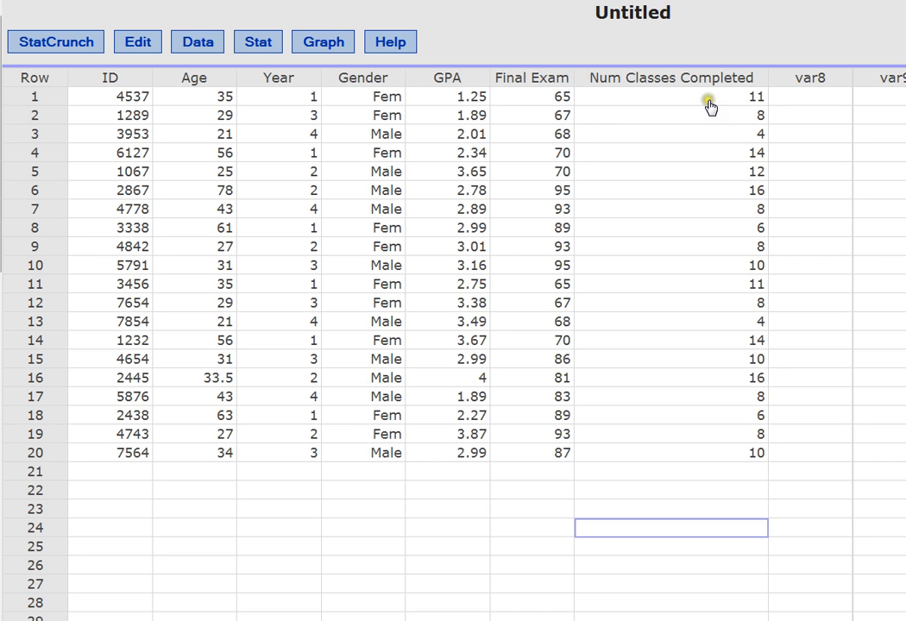
mouse_move(716, 110)
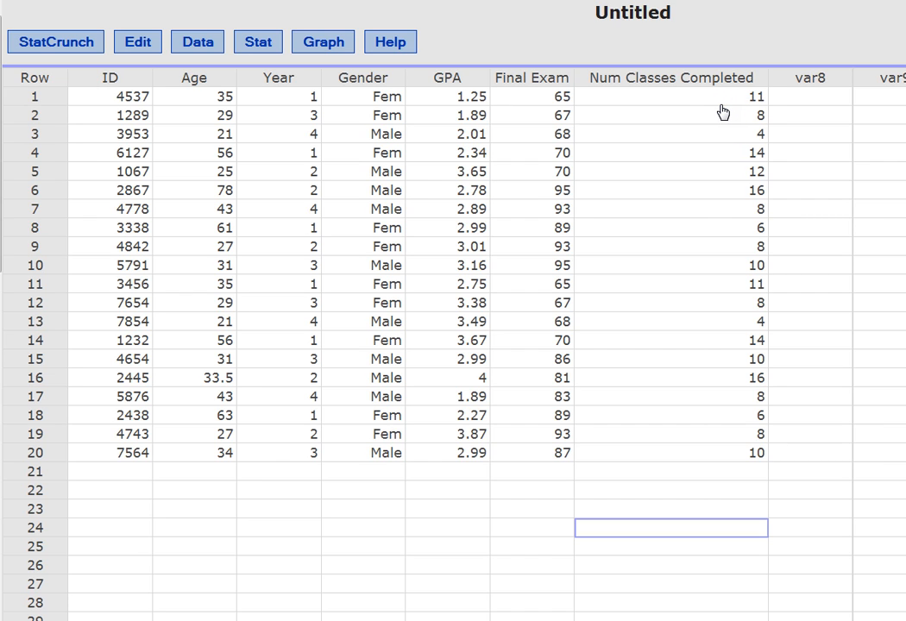
mouse_move(705, 121)
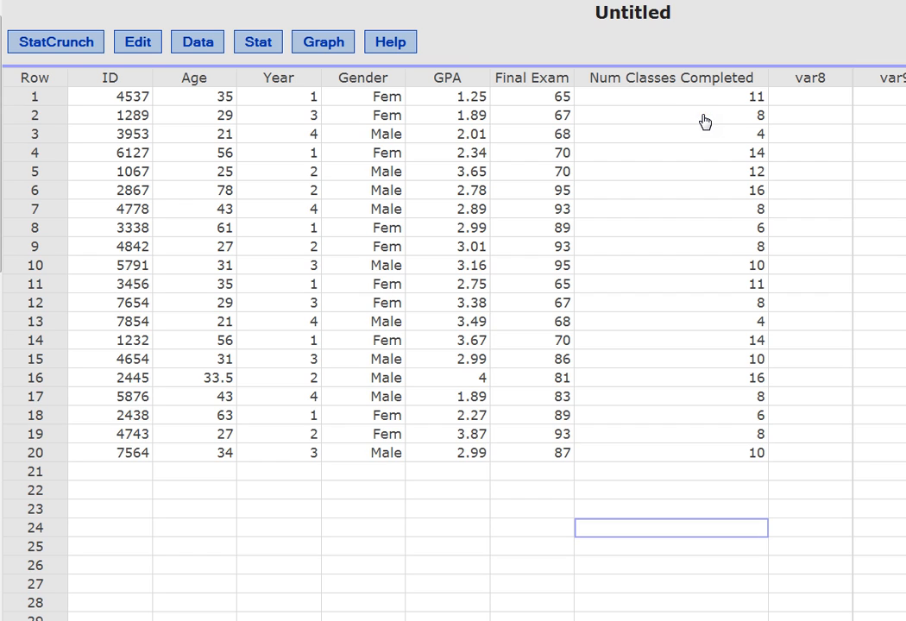
mouse_move(743, 112)
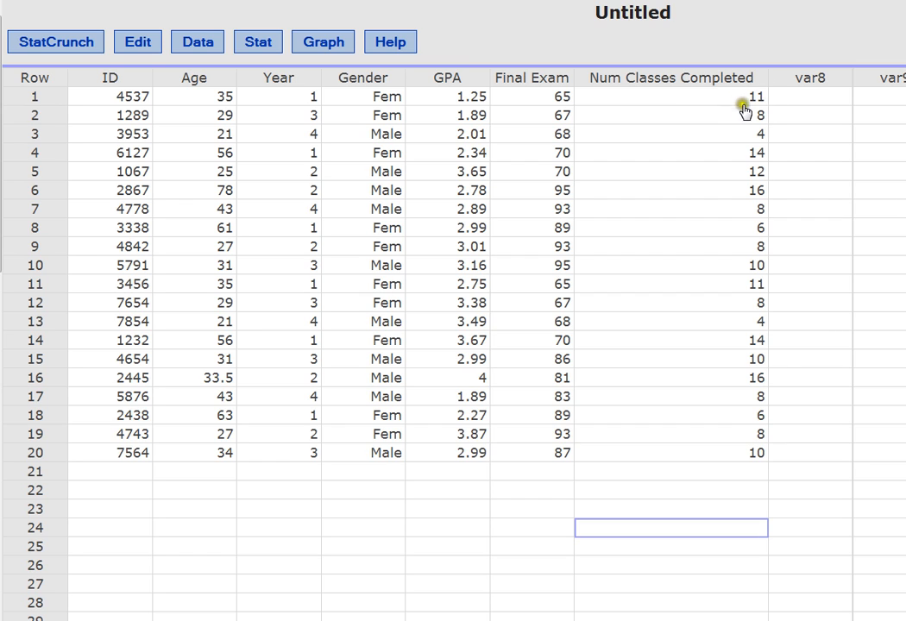
mouse_move(732, 141)
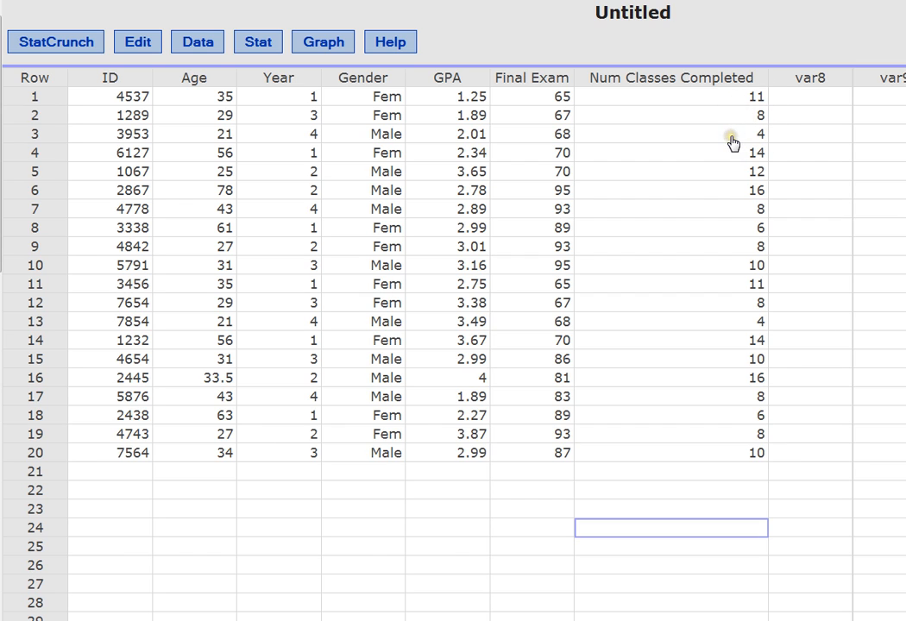
mouse_move(673, 138)
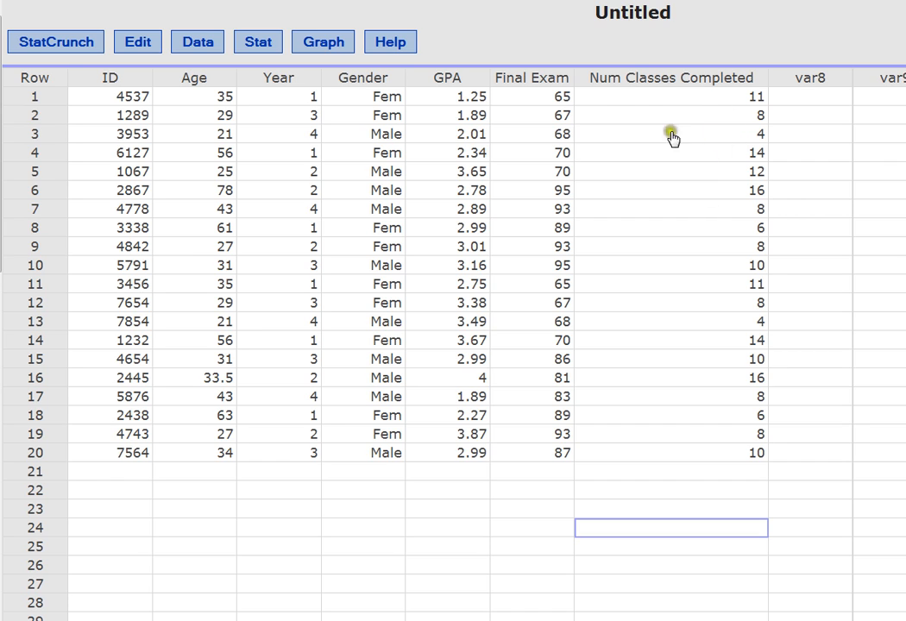
mouse_move(638, 85)
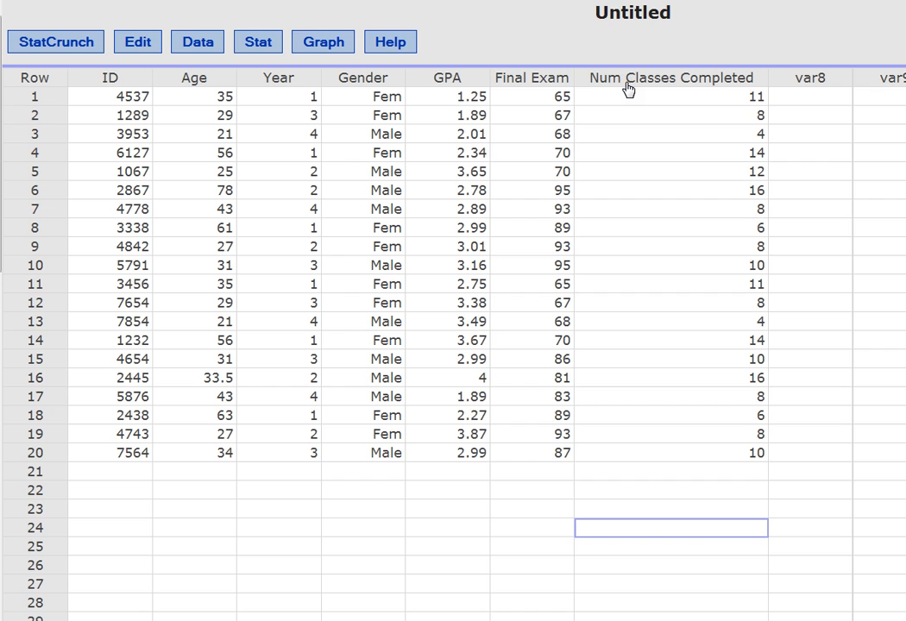
mouse_move(533, 181)
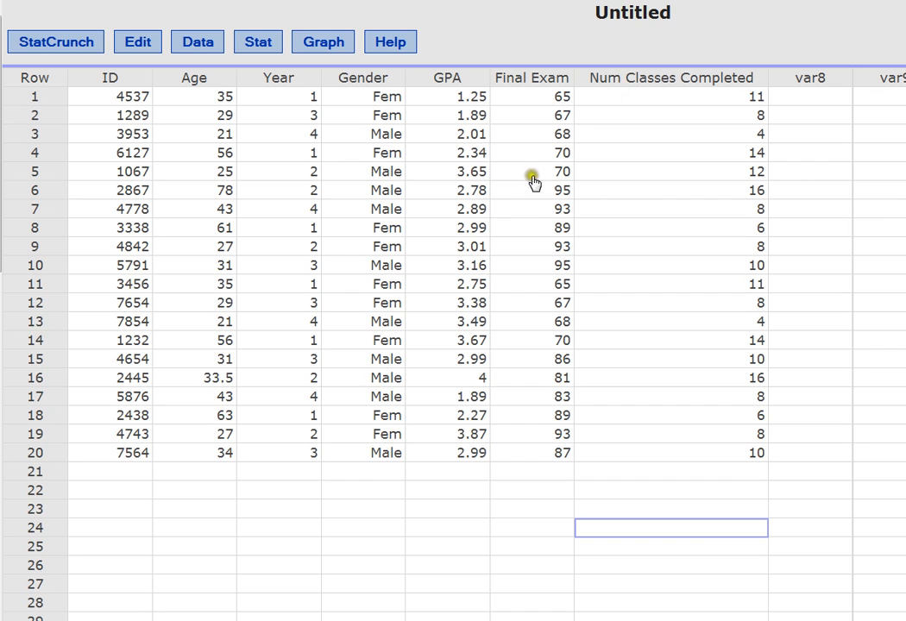
mouse_move(313, 477)
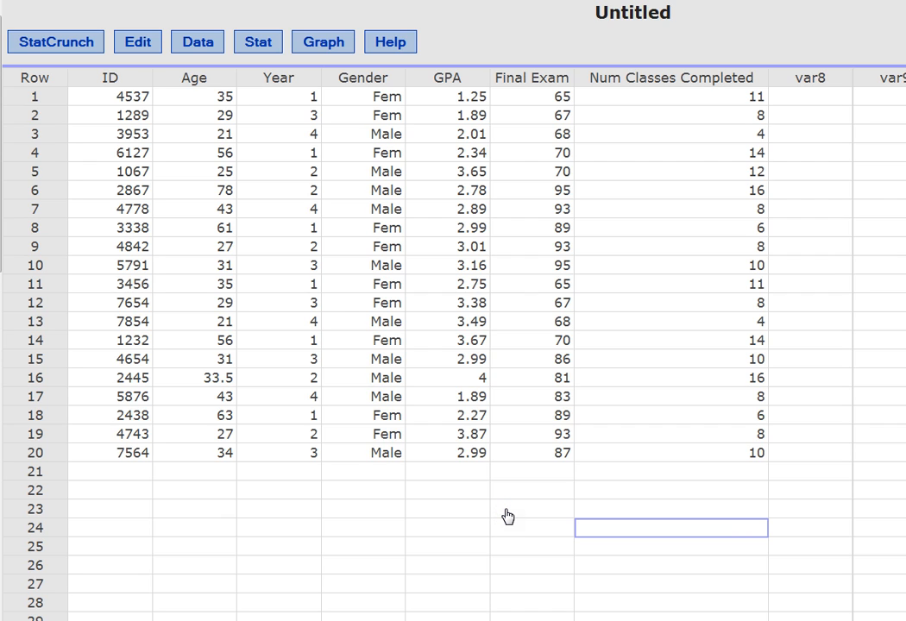
mouse_move(284, 503)
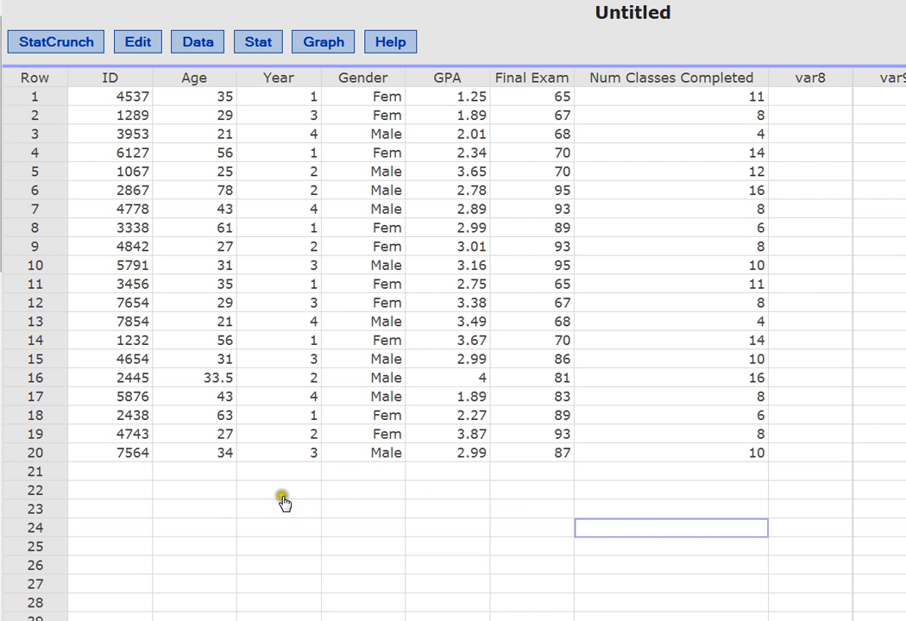
mouse_move(286, 498)
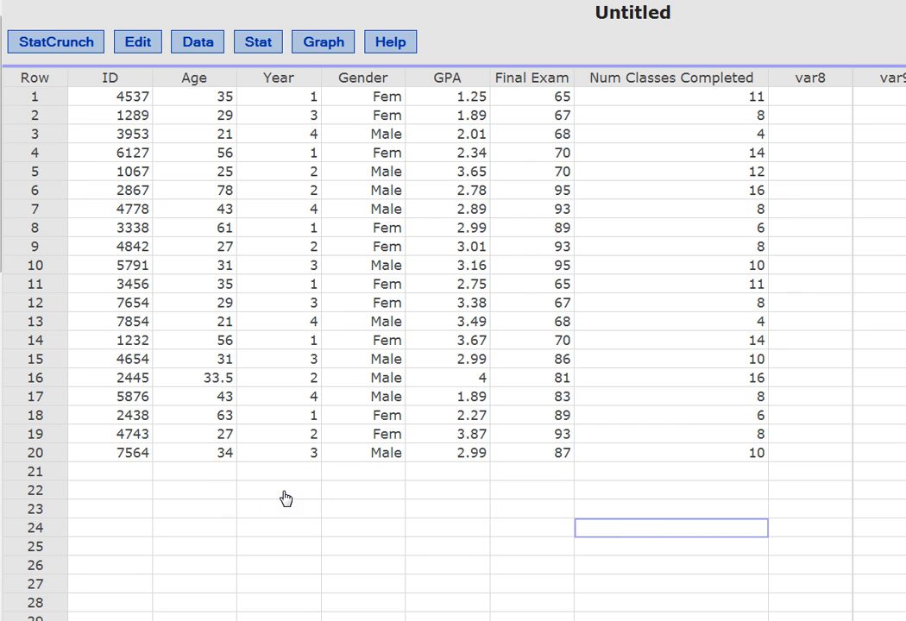
mouse_move(275, 502)
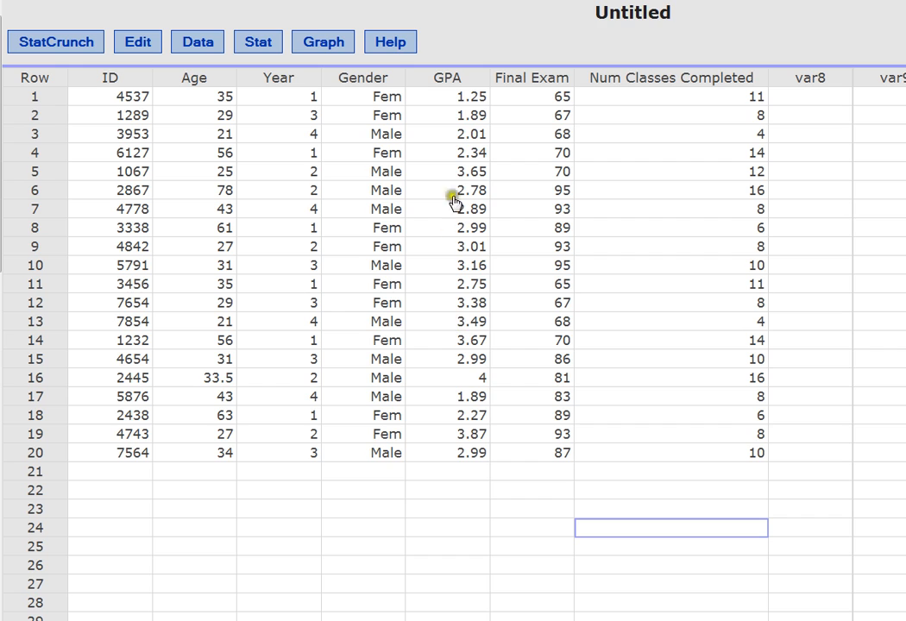
mouse_move(441, 506)
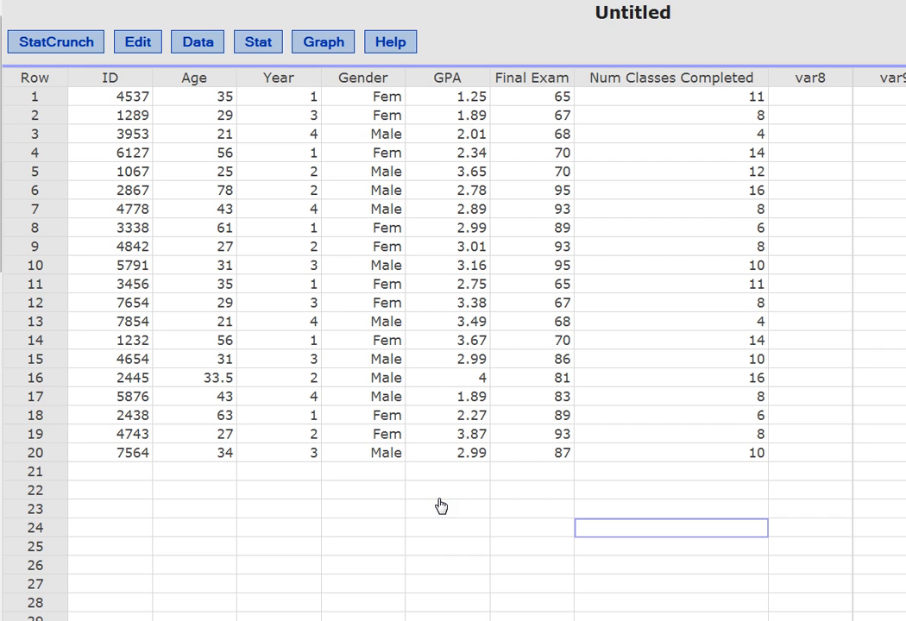
mouse_move(464, 449)
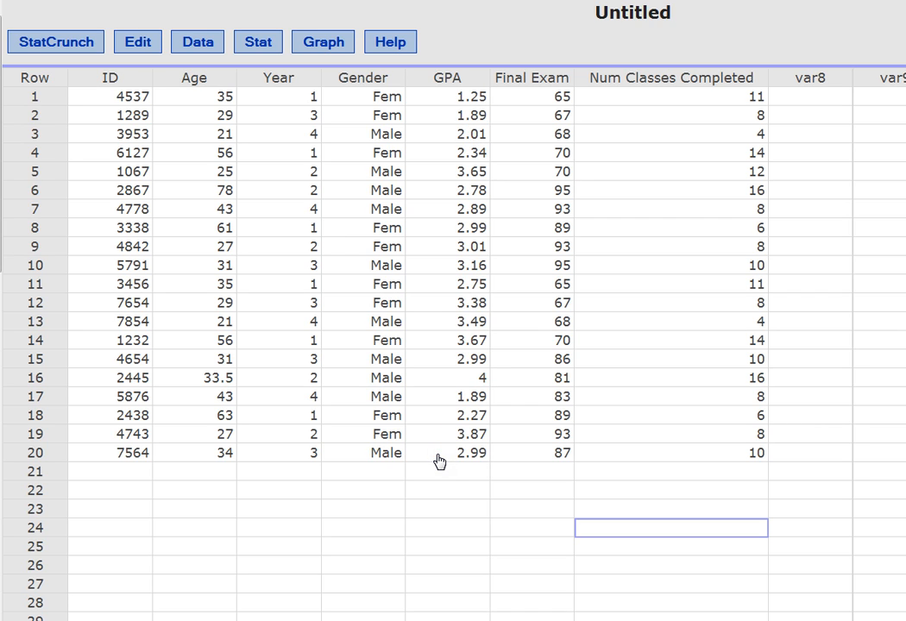
mouse_move(254, 92)
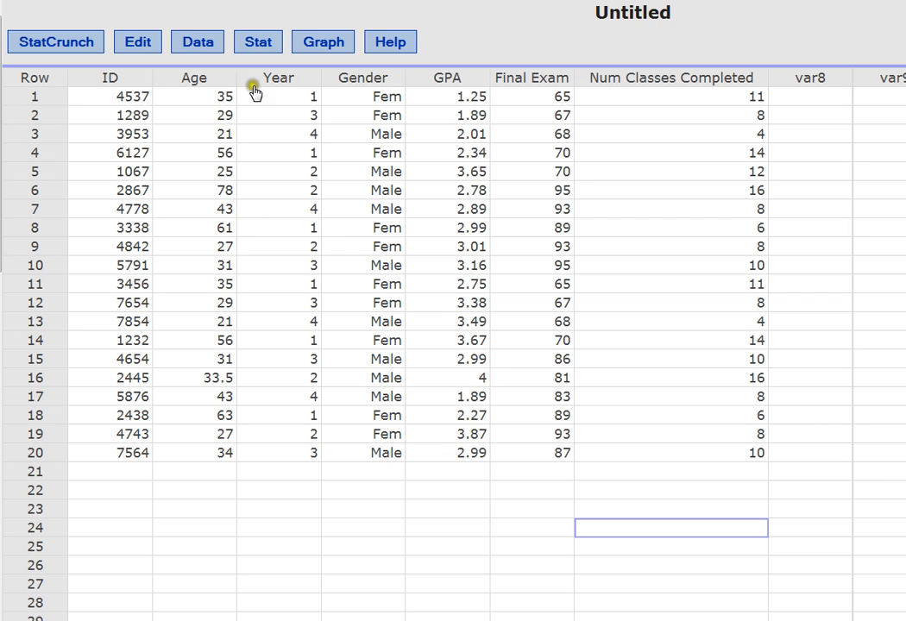
mouse_move(276, 106)
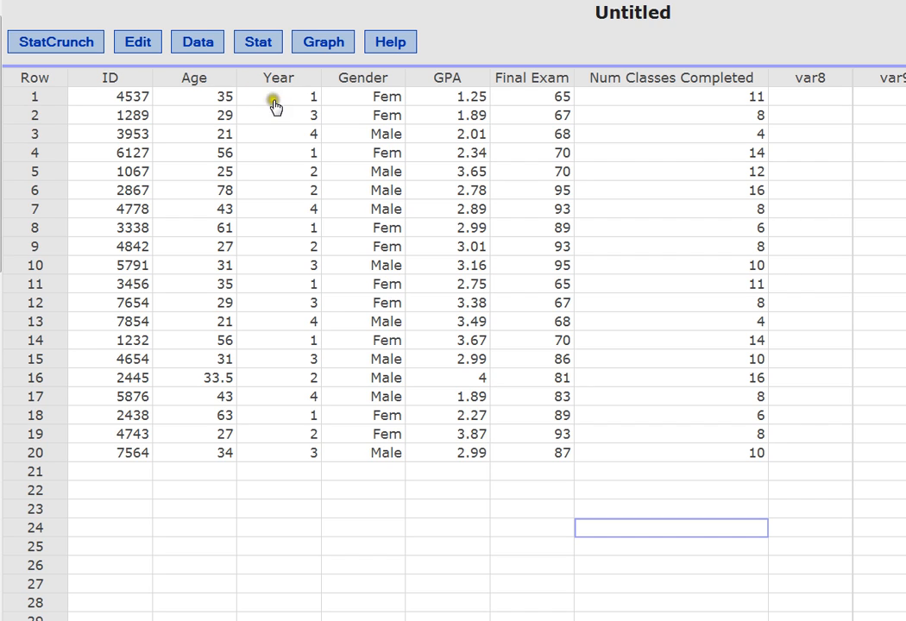
mouse_move(269, 351)
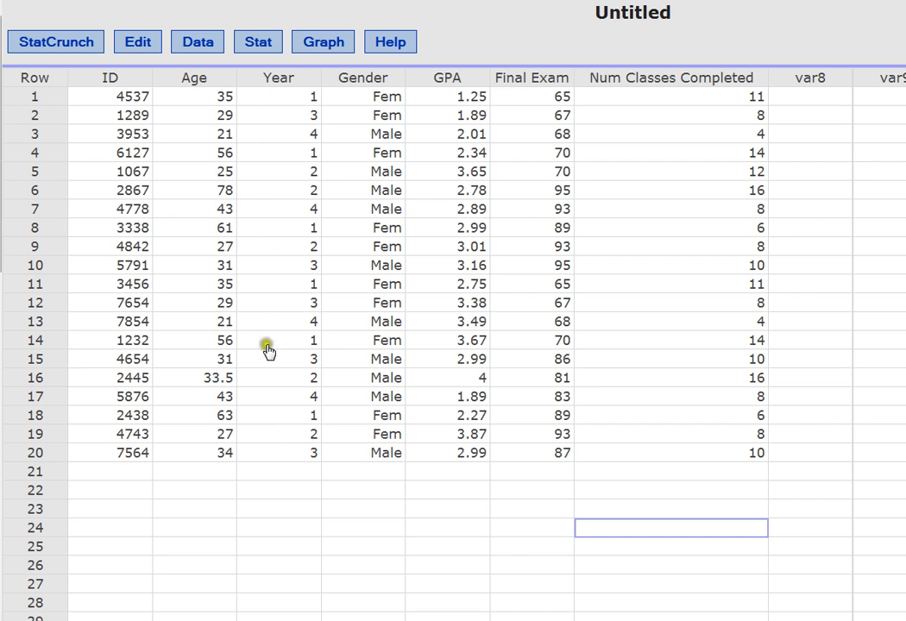
mouse_move(279, 466)
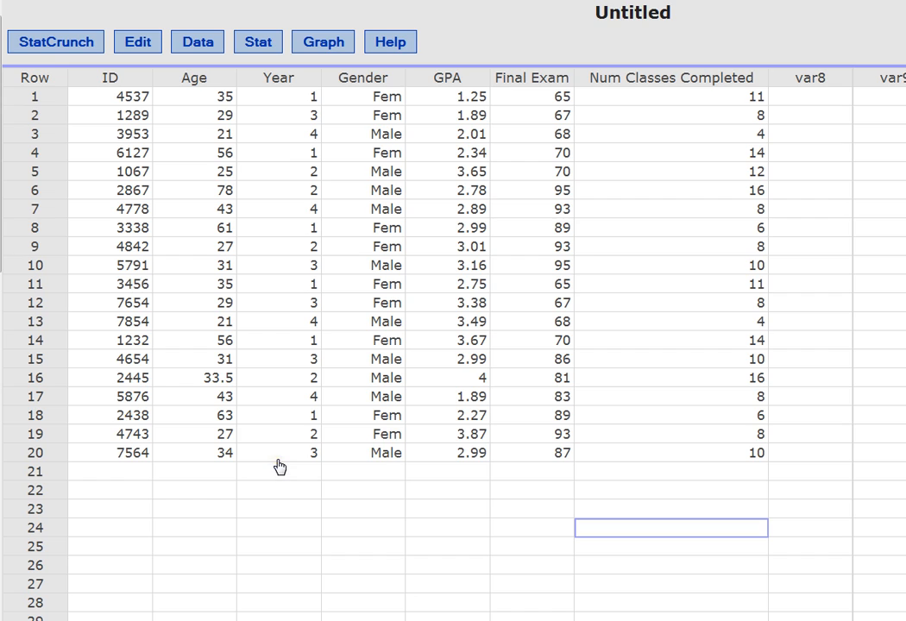
mouse_move(262, 366)
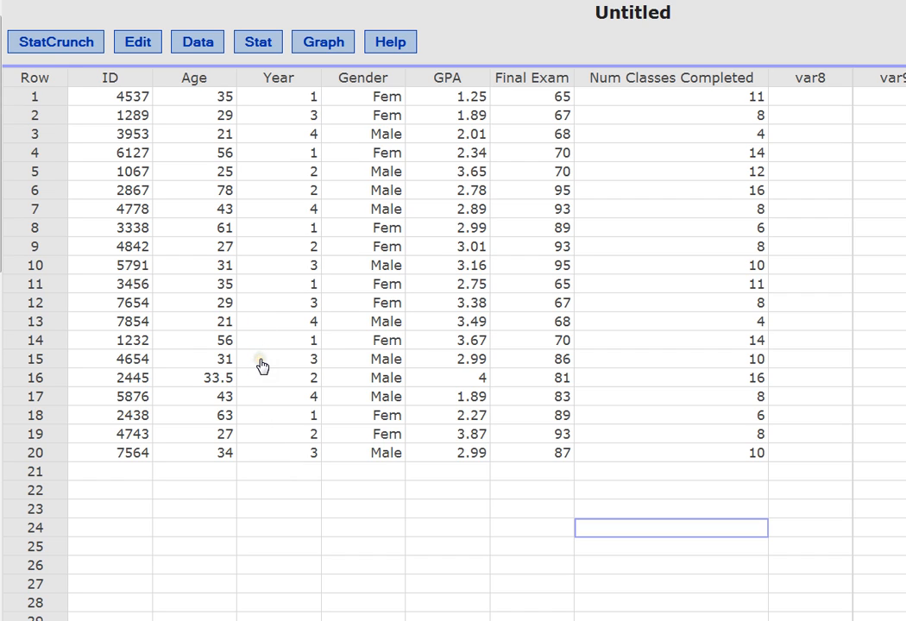
mouse_move(277, 116)
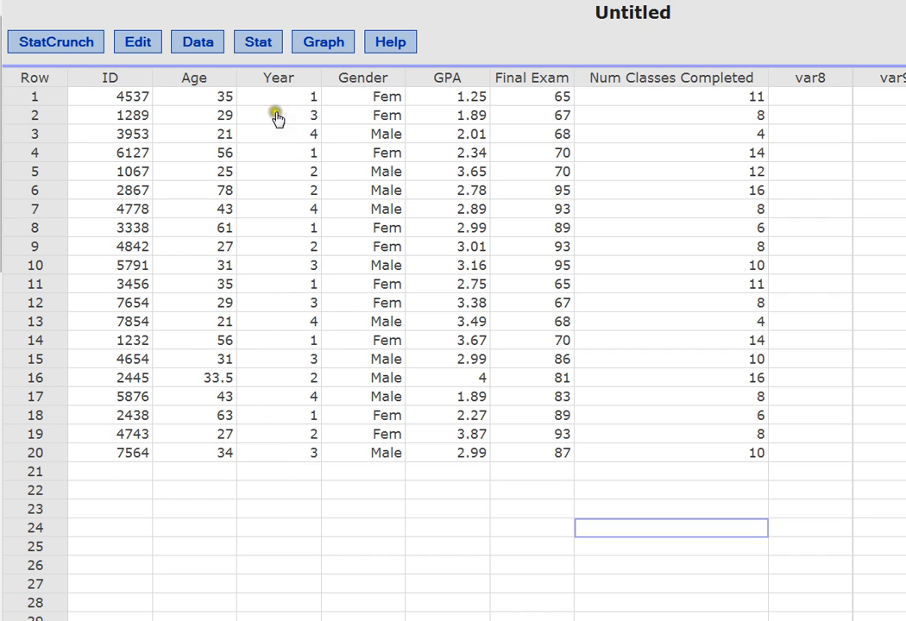
mouse_move(280, 103)
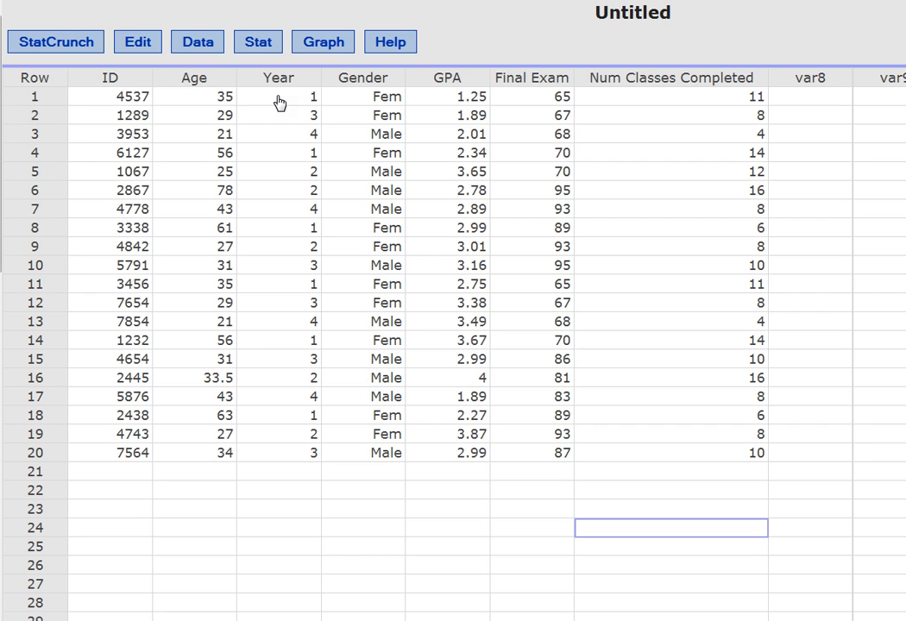
mouse_move(285, 119)
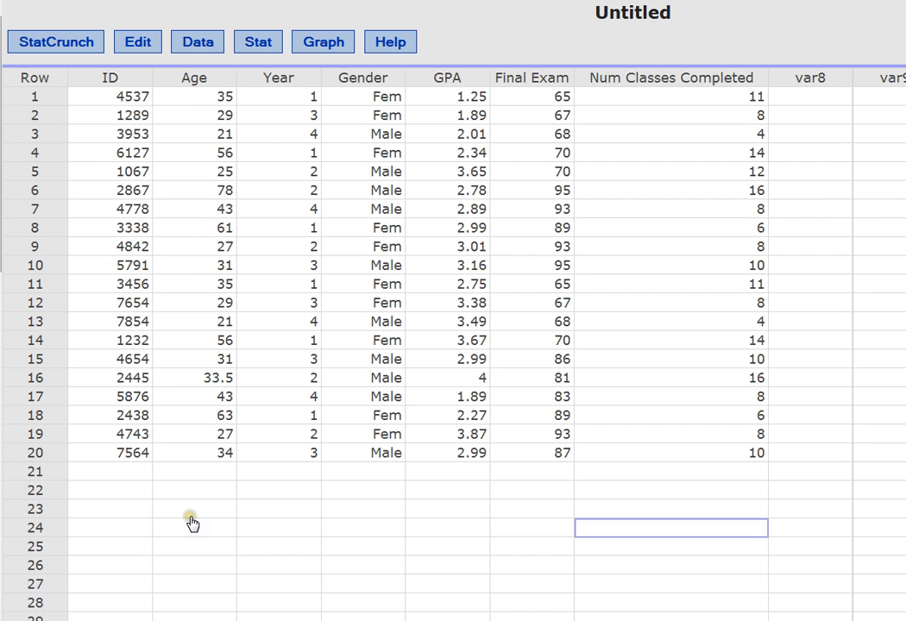
mouse_move(198, 521)
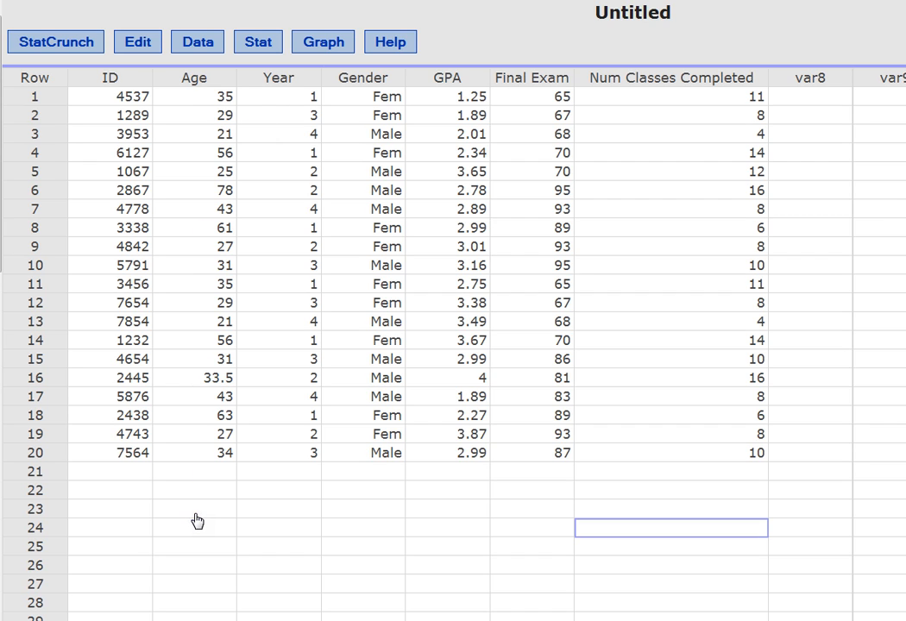
mouse_move(200, 414)
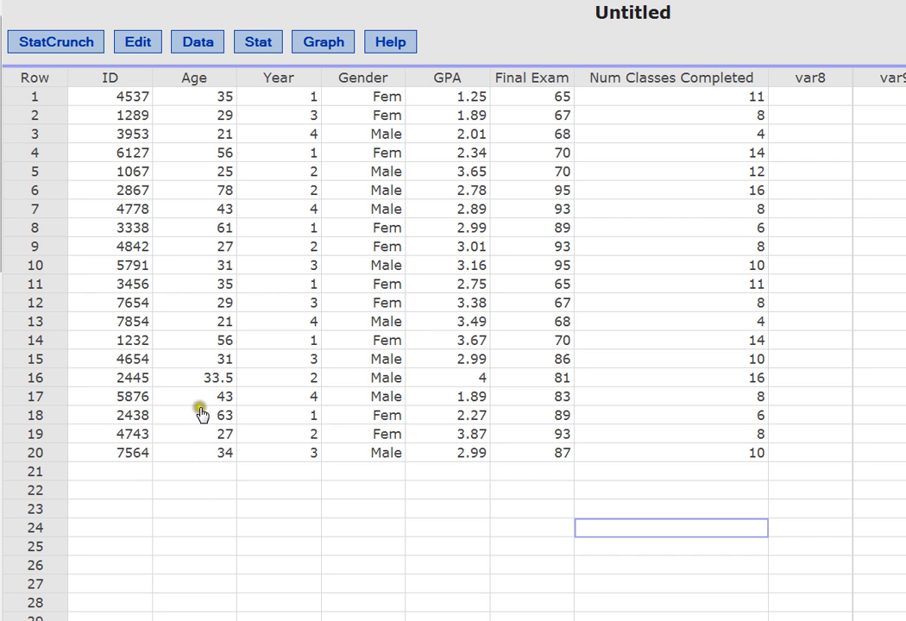
mouse_move(172, 283)
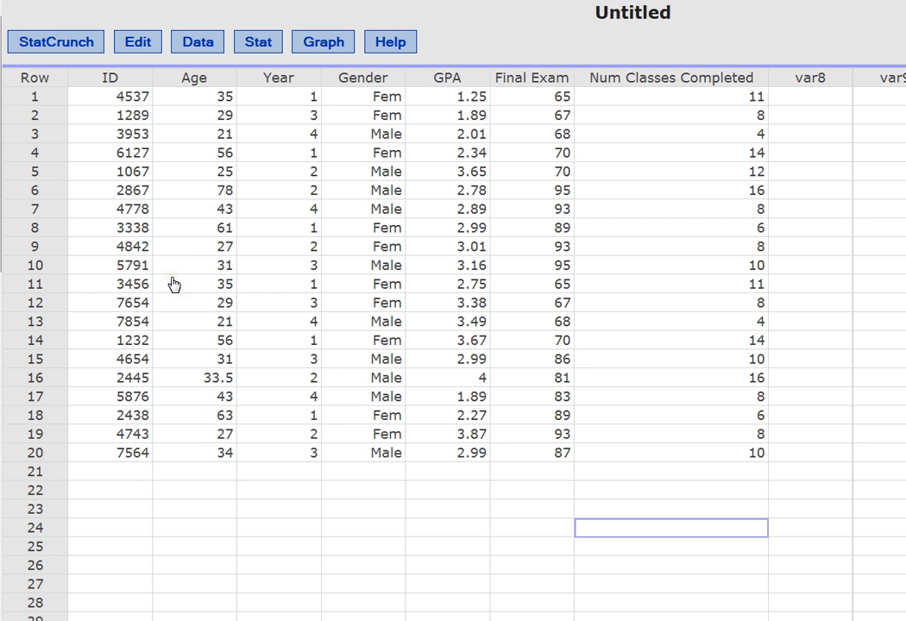
mouse_move(531, 412)
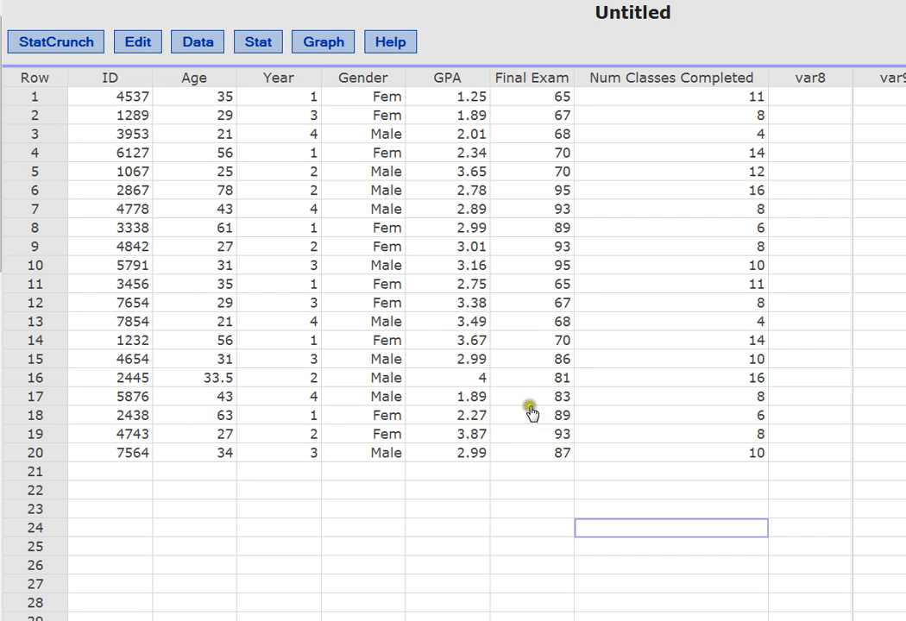
mouse_move(530, 419)
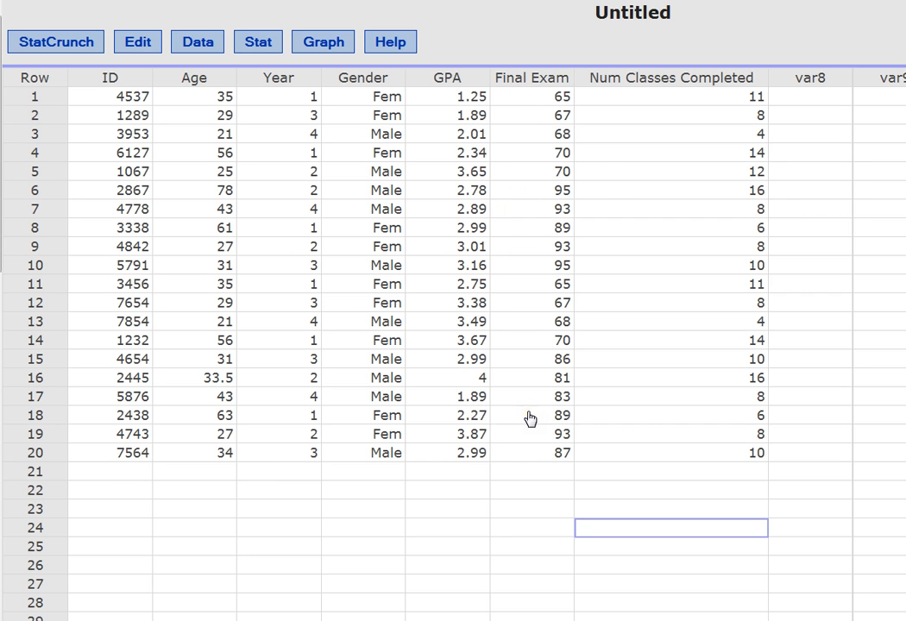
mouse_move(489, 528)
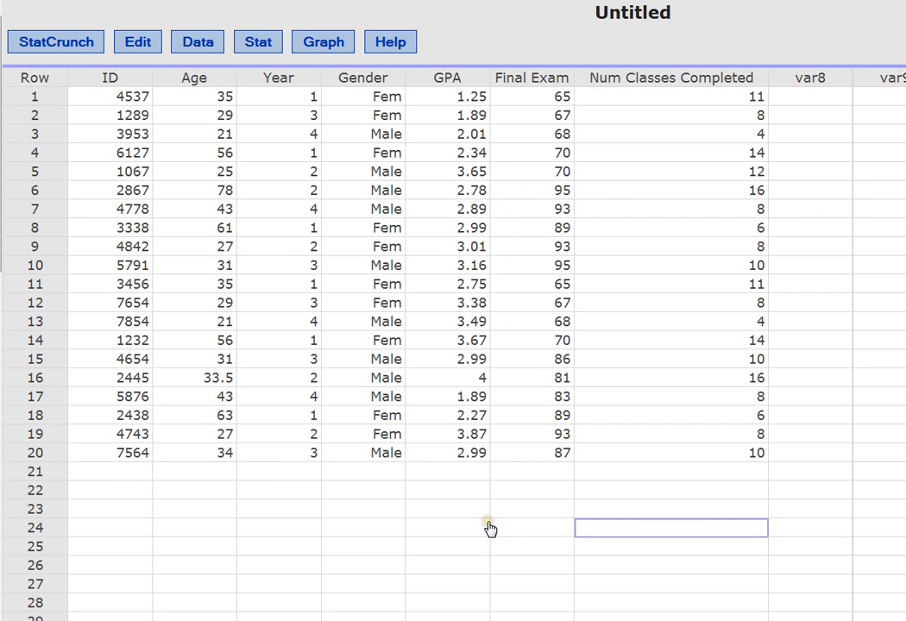
mouse_move(495, 511)
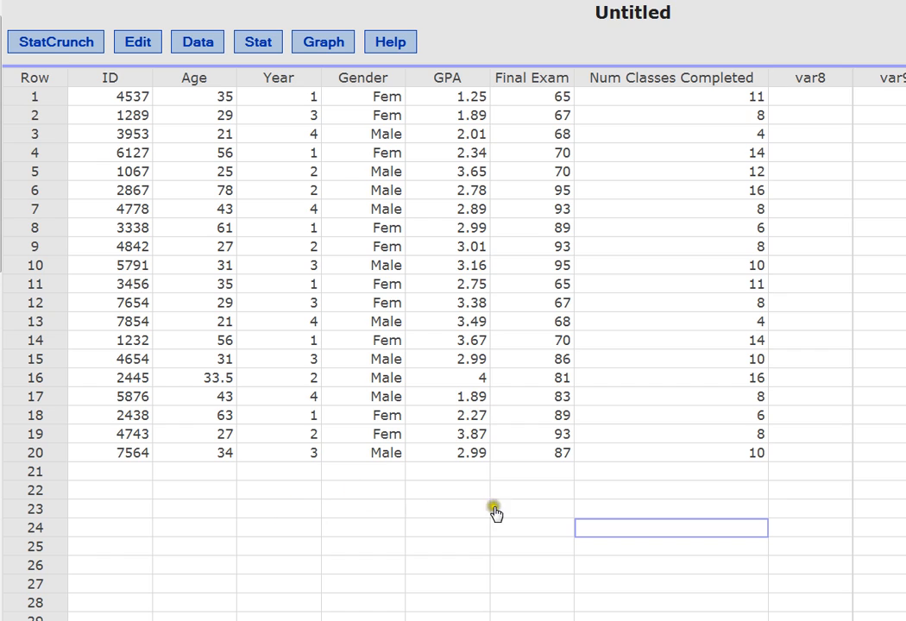
mouse_move(375, 497)
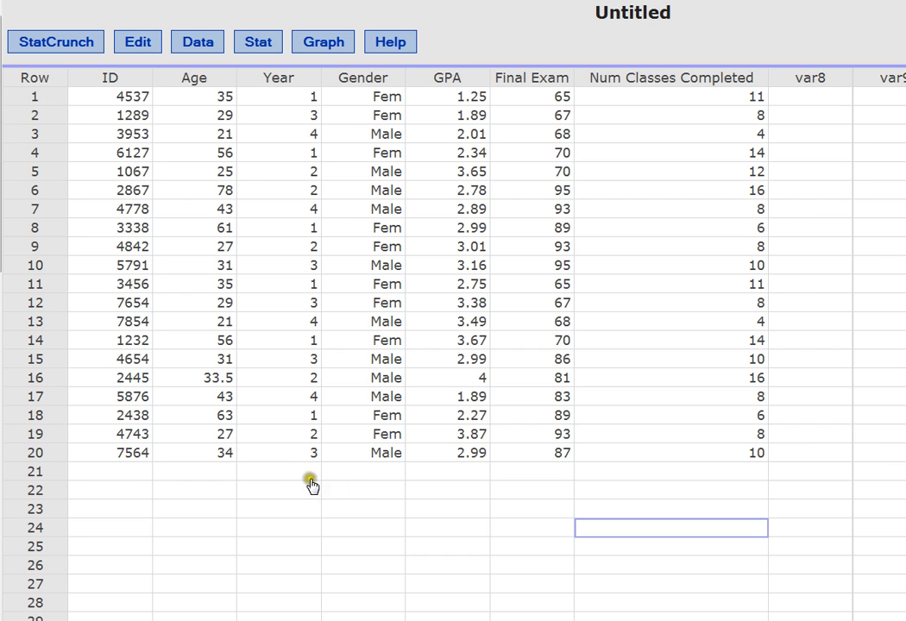
- Open the Stat > Summary Stats > Columns setup dialog
click(257, 42)
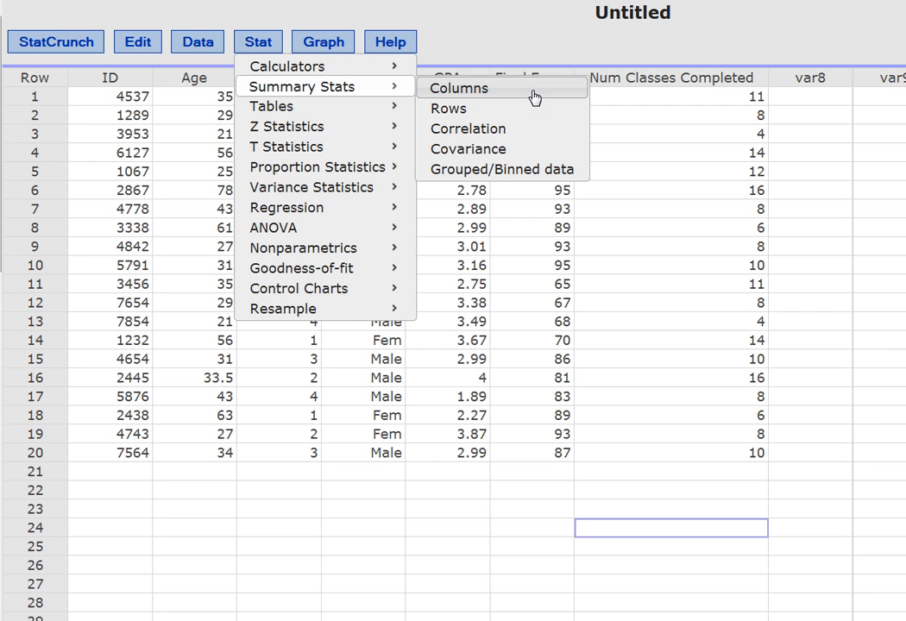
mouse_move(524, 93)
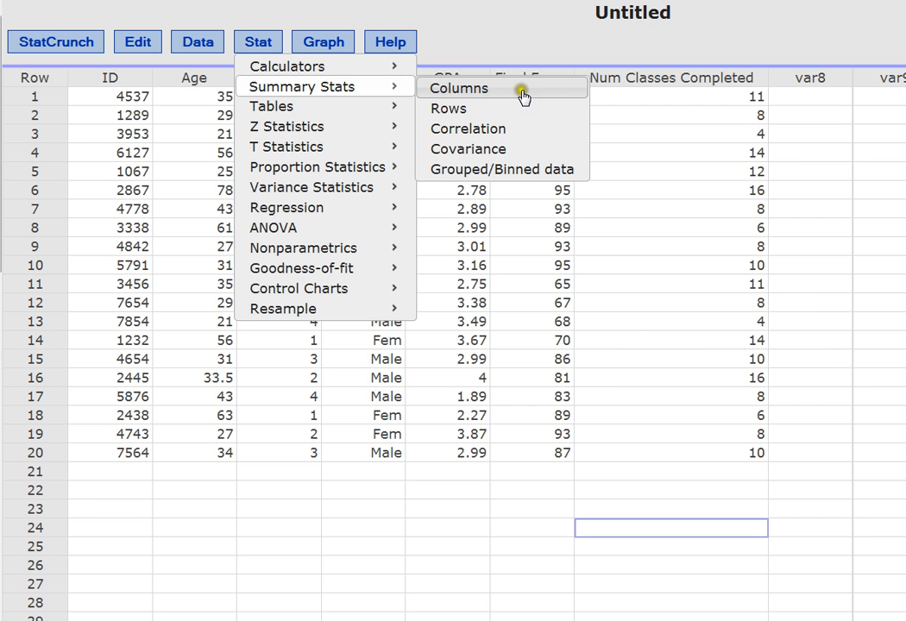
click(458, 88)
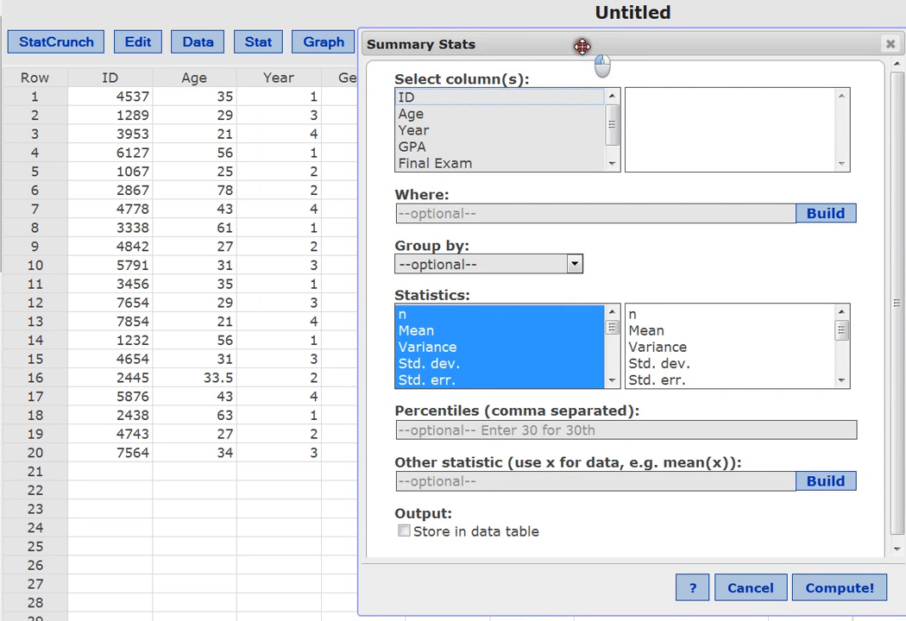
- Move the Summary Stats dialog left and select the GPA column
drag(582, 45, 265, 27)
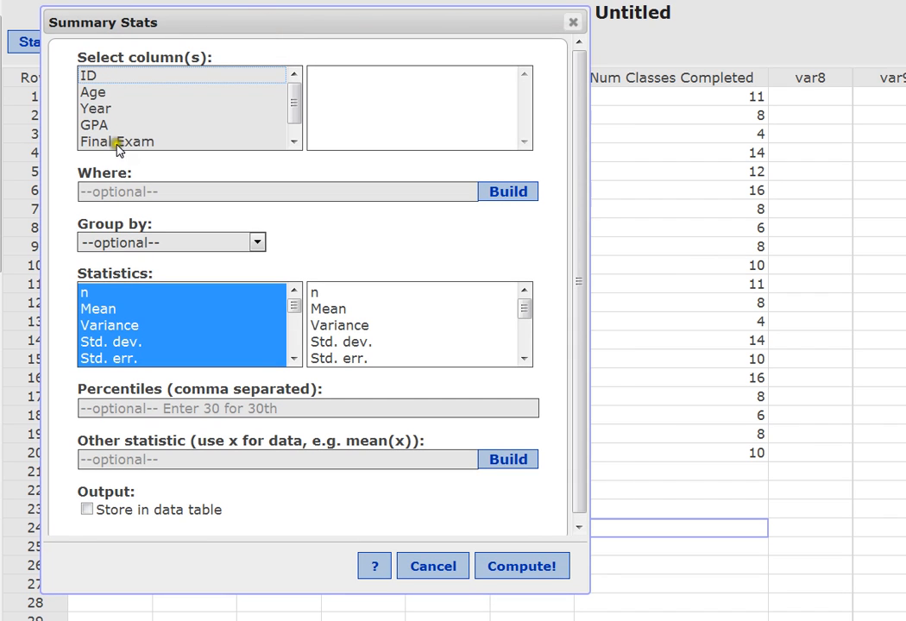
mouse_move(352, 335)
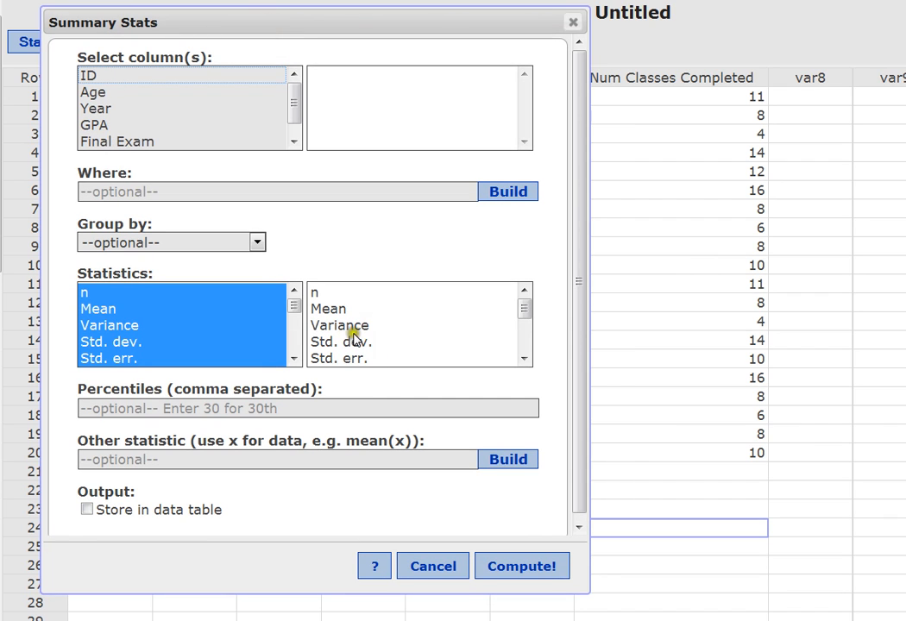
mouse_move(172, 54)
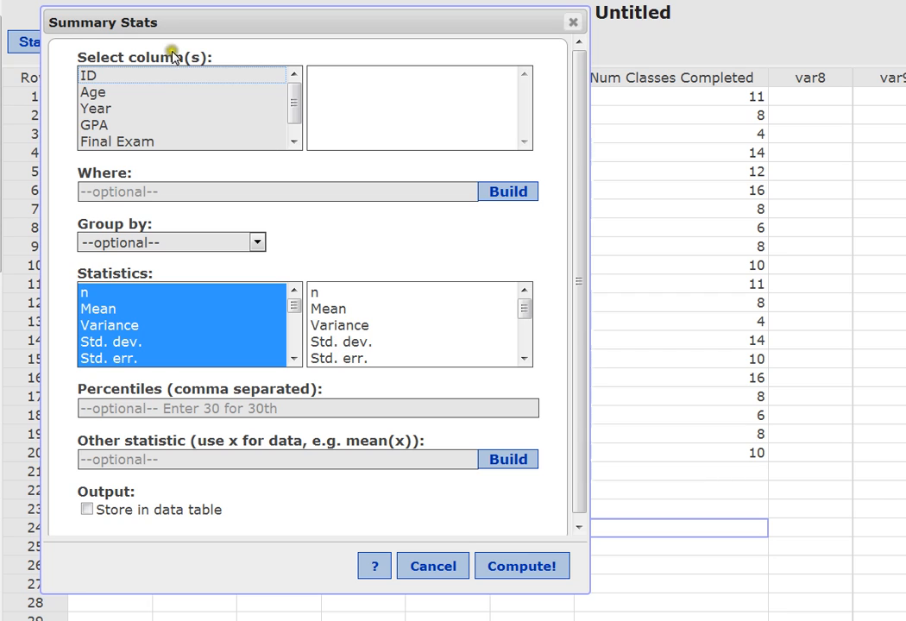
mouse_move(127, 78)
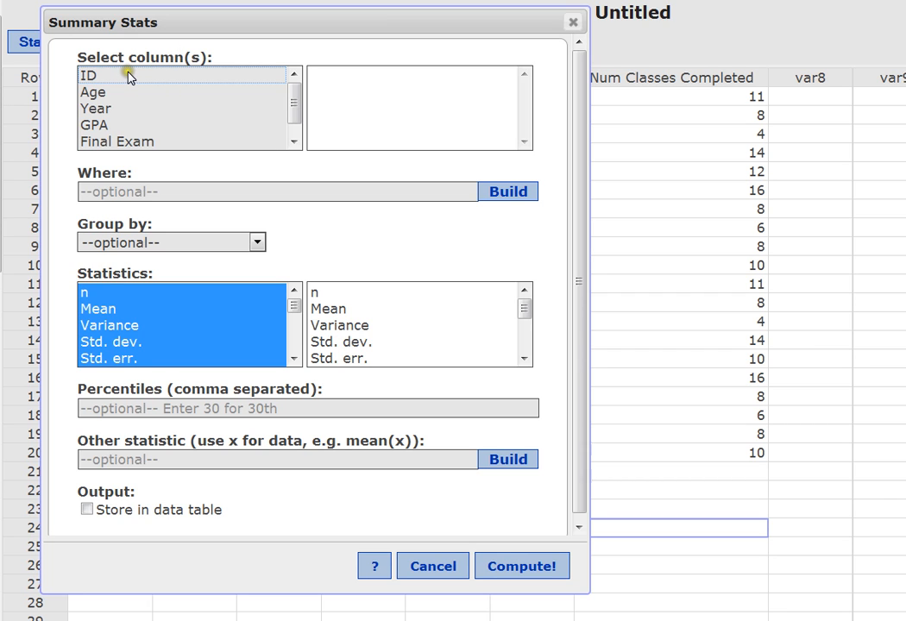
mouse_move(134, 162)
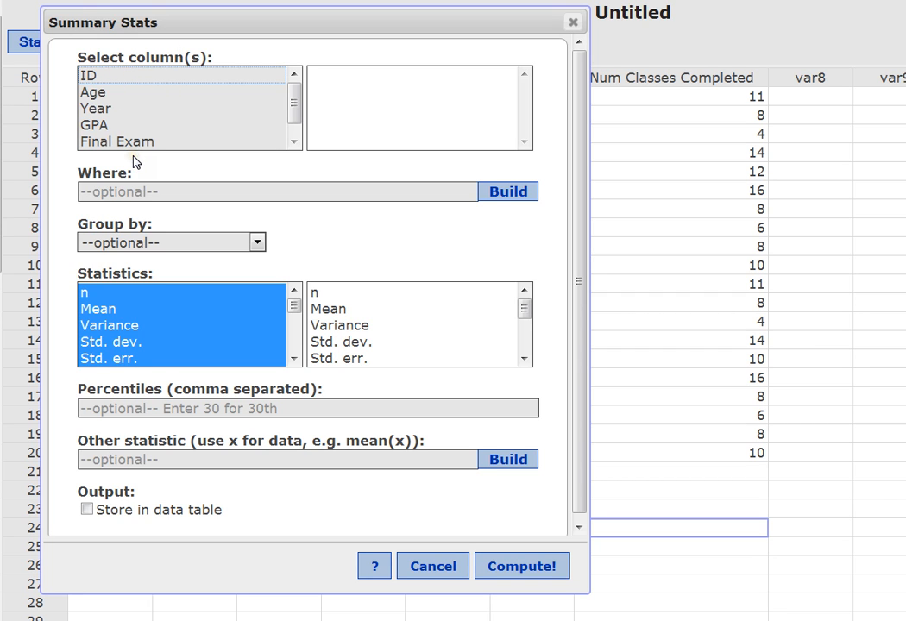
mouse_move(88, 131)
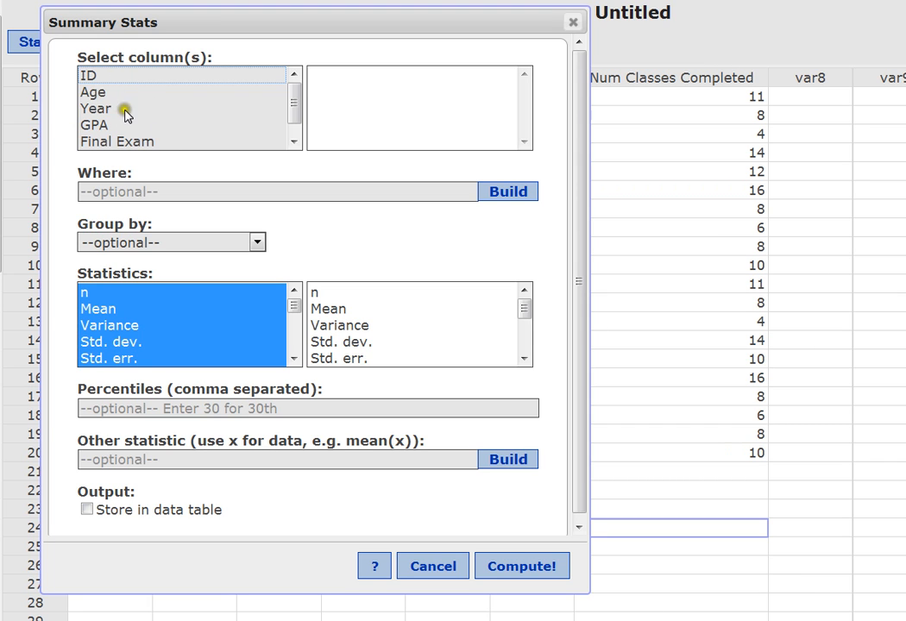
mouse_move(115, 87)
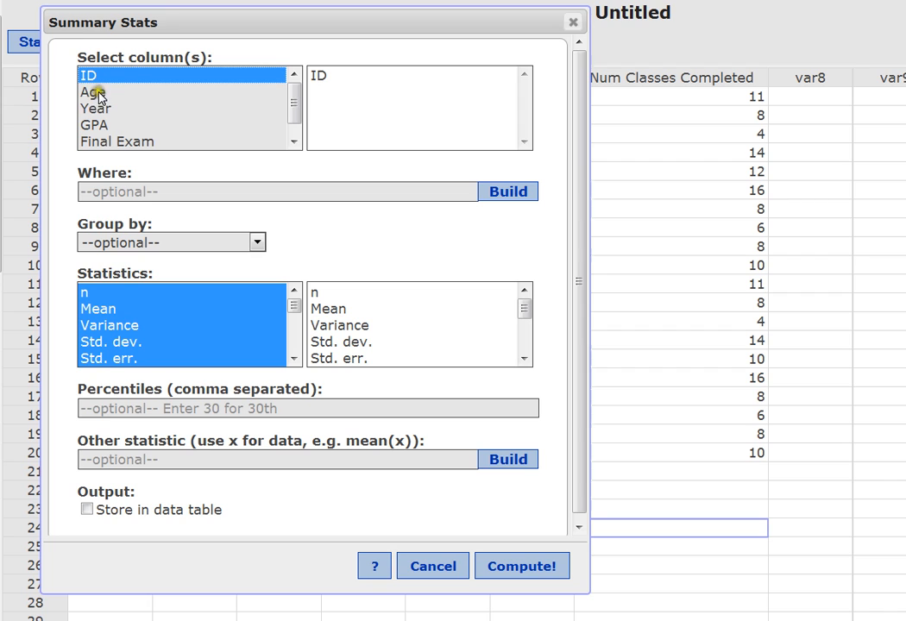
click(95, 126)
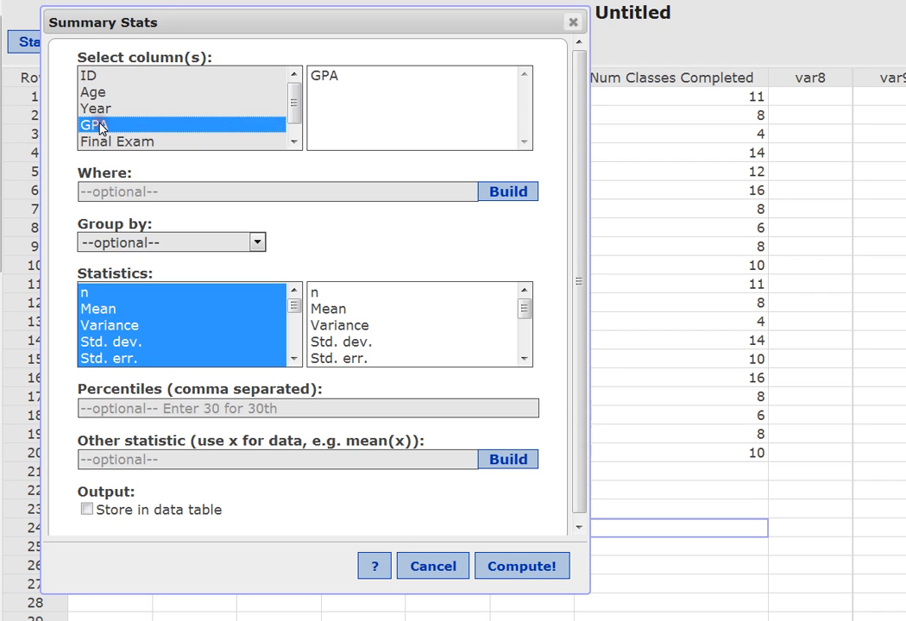
mouse_move(209, 94)
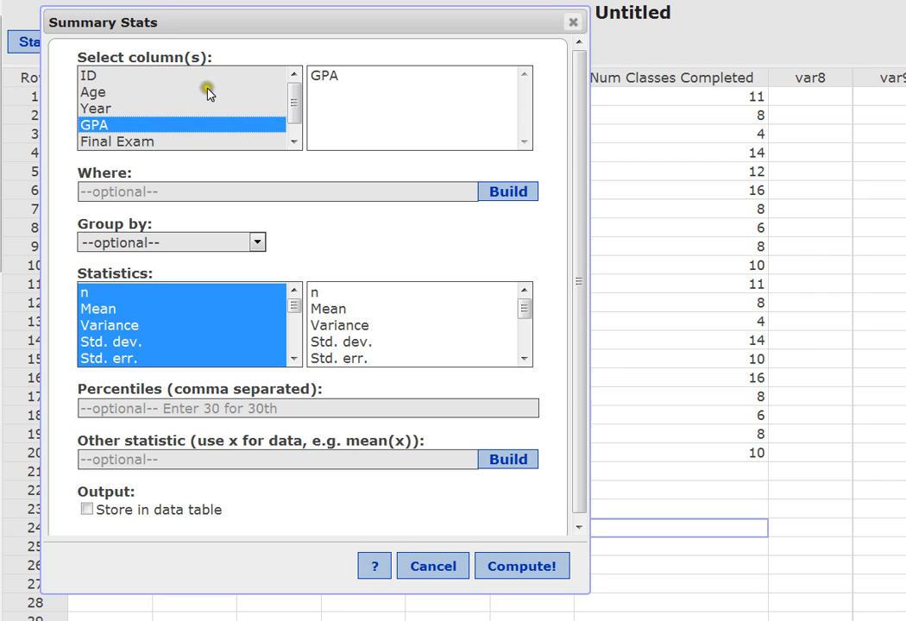
mouse_move(334, 98)
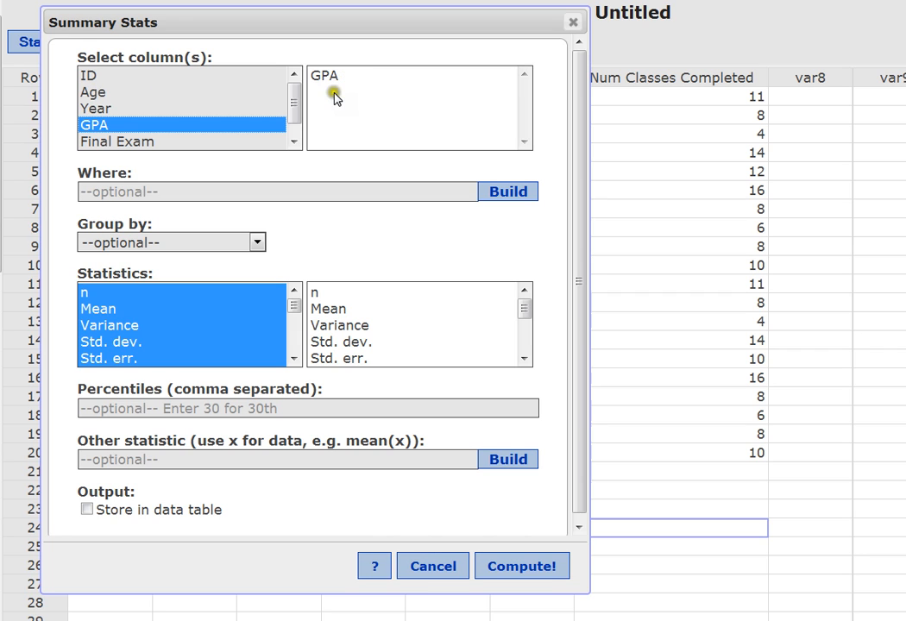
mouse_move(336, 96)
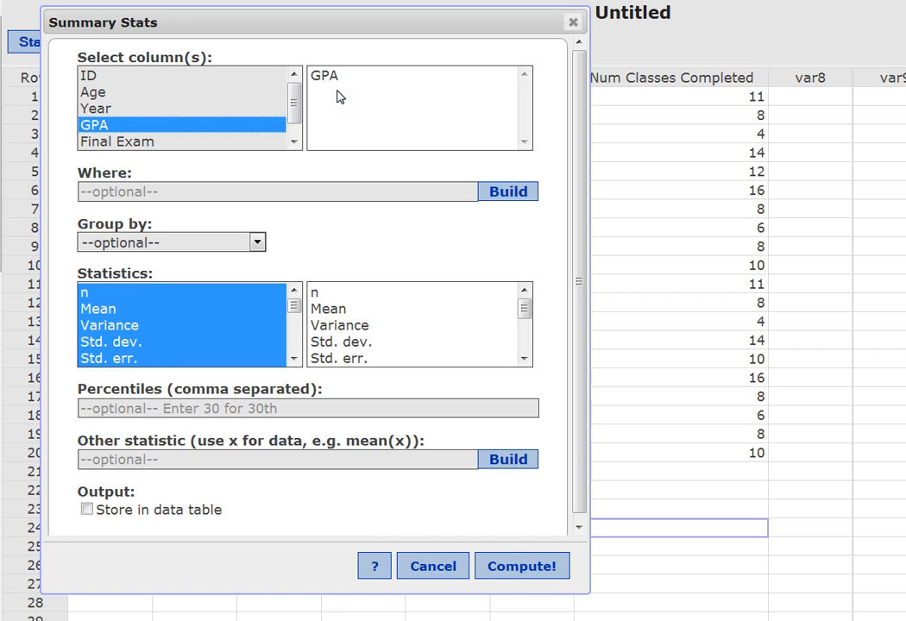
mouse_move(332, 131)
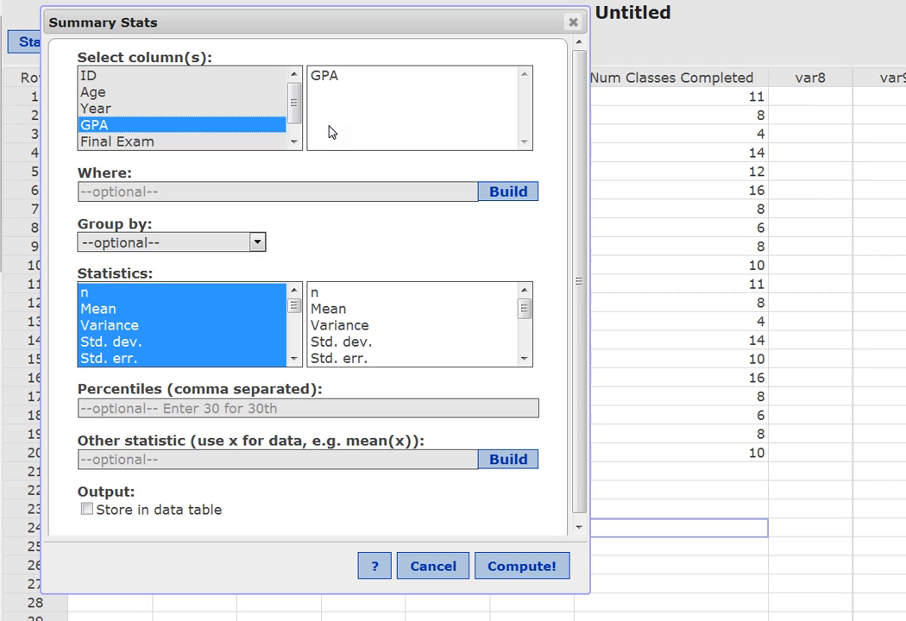
- Extend the column selection to all columns, from ID through Num Classes Completed
click(90, 76)
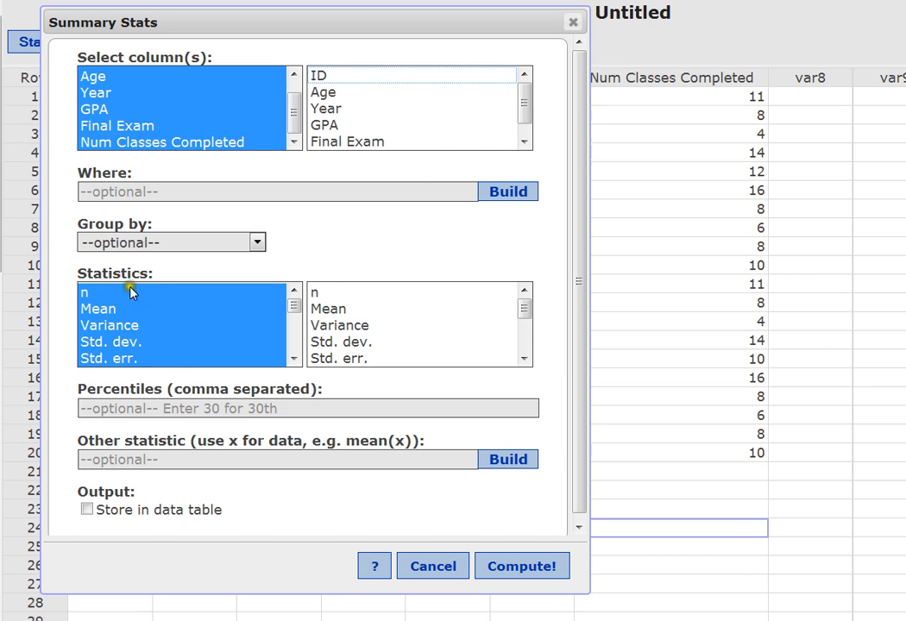
mouse_move(111, 278)
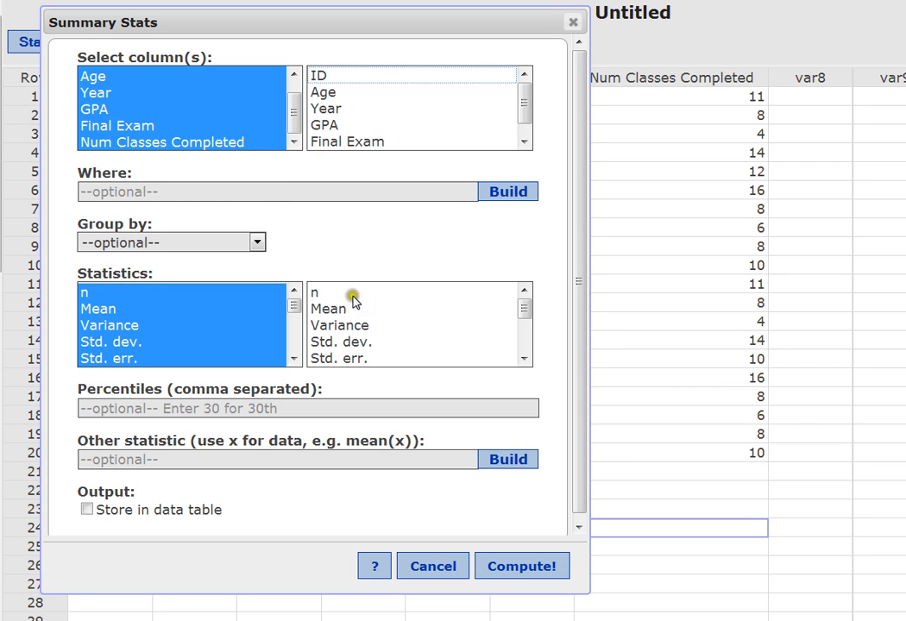
- Select n, Mean, Variance, Std. dev., Median, Range, Min and Max, excluding Std. err
click(95, 291)
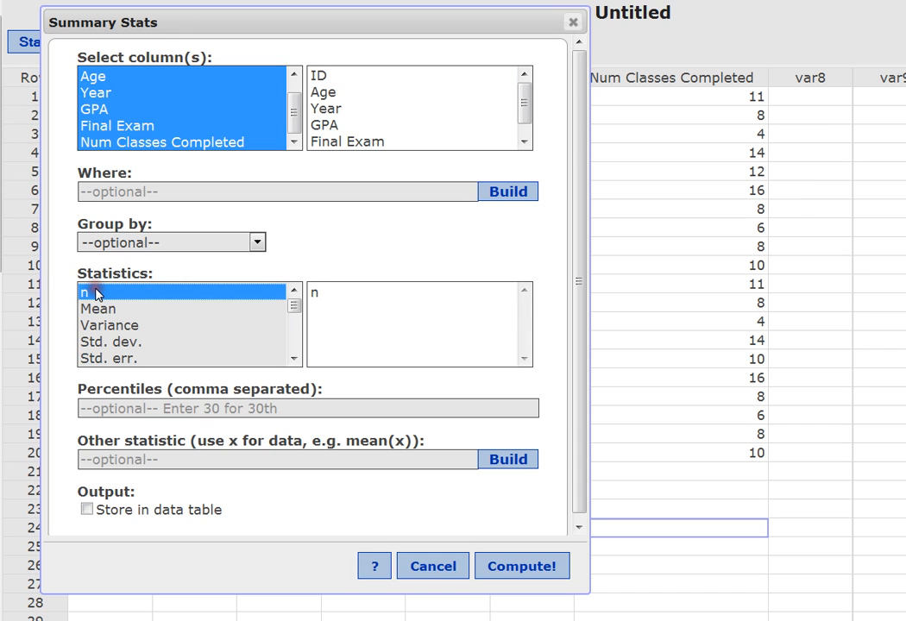
mouse_move(315, 276)
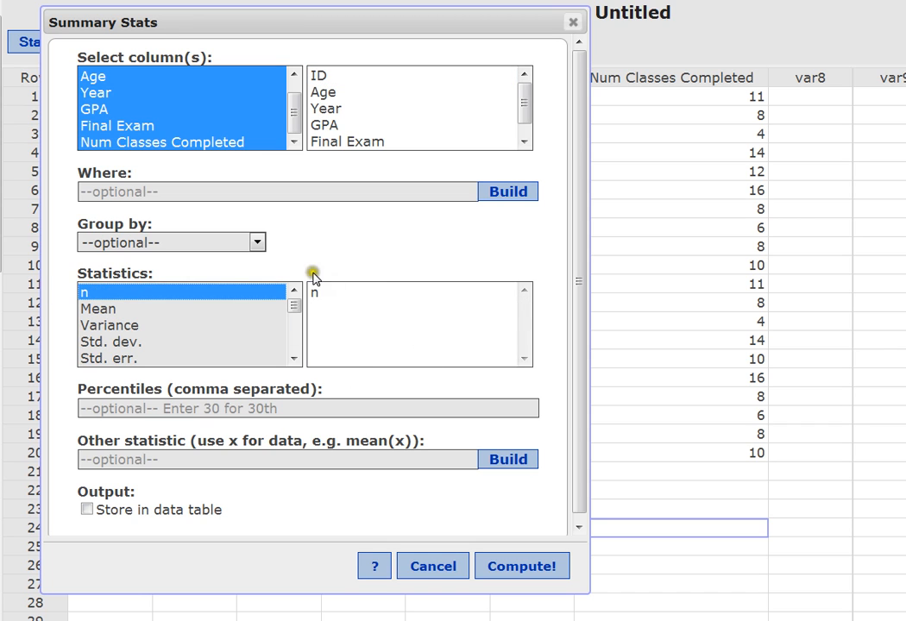
mouse_move(326, 300)
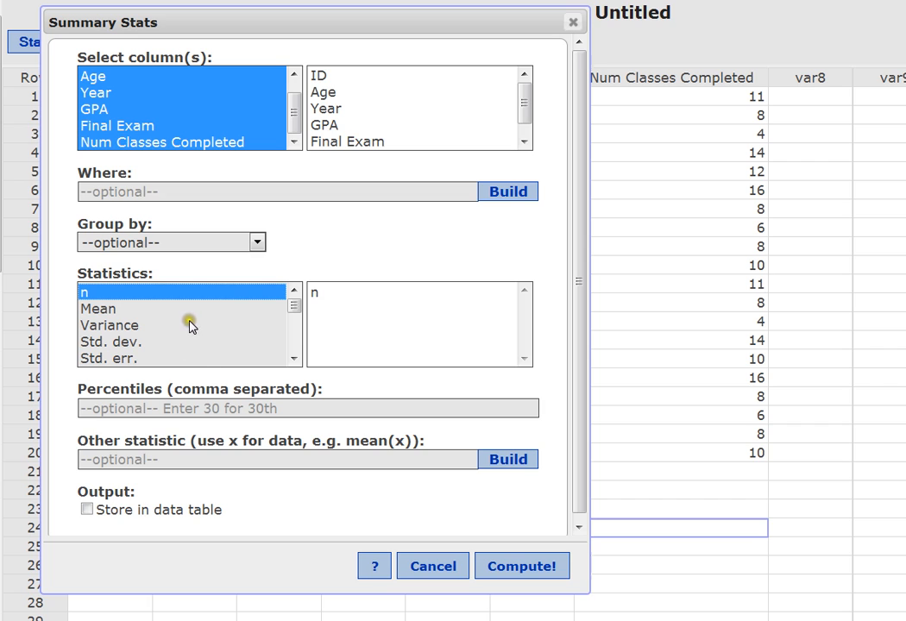
mouse_move(111, 309)
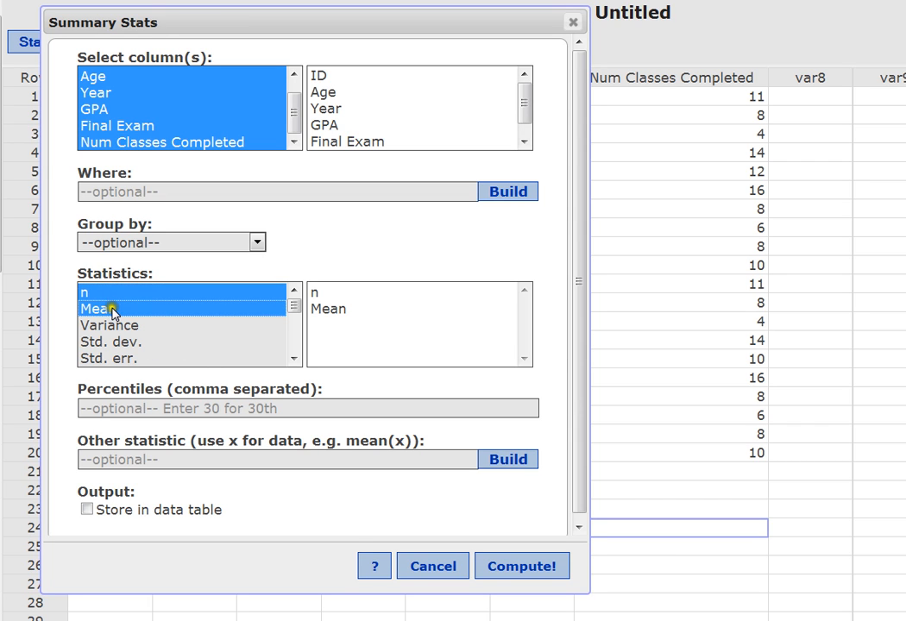
click(109, 325)
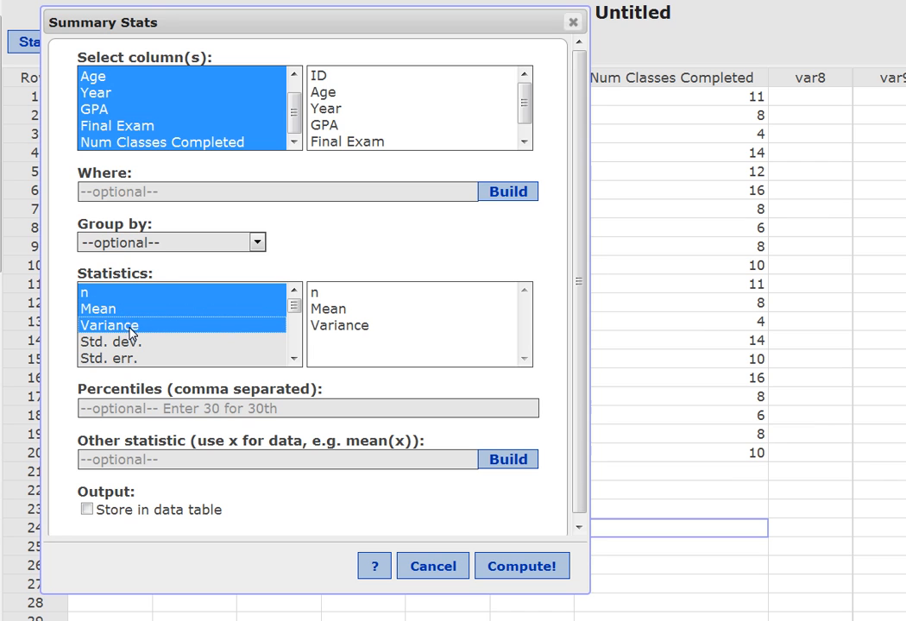
click(113, 341)
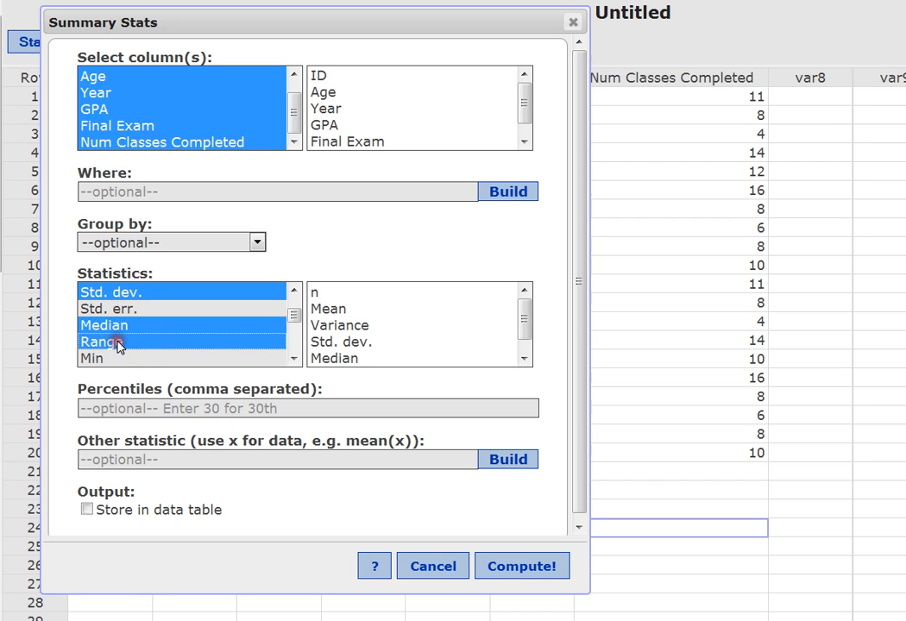
click(293, 361)
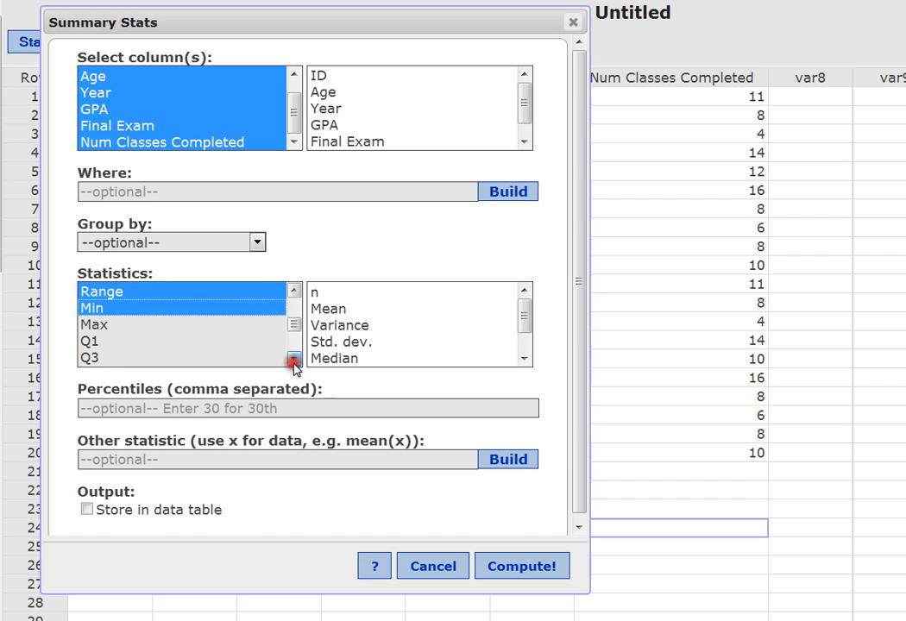
click(93, 323)
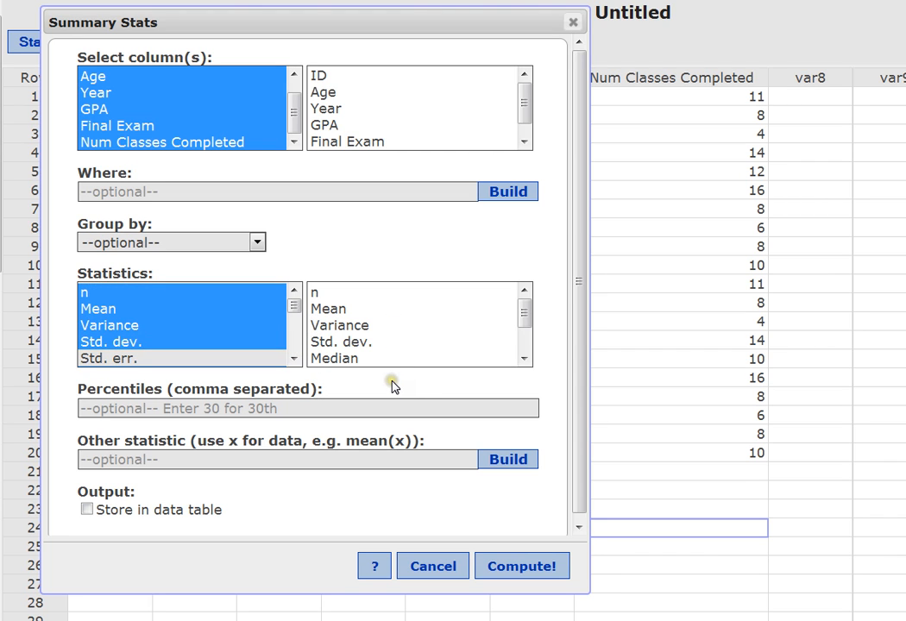
mouse_move(466, 394)
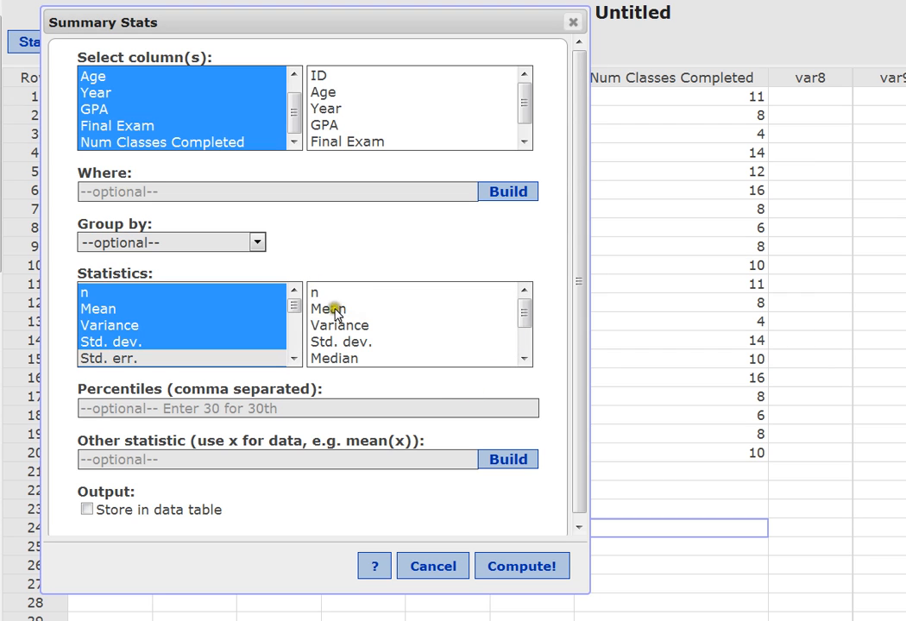
mouse_move(475, 354)
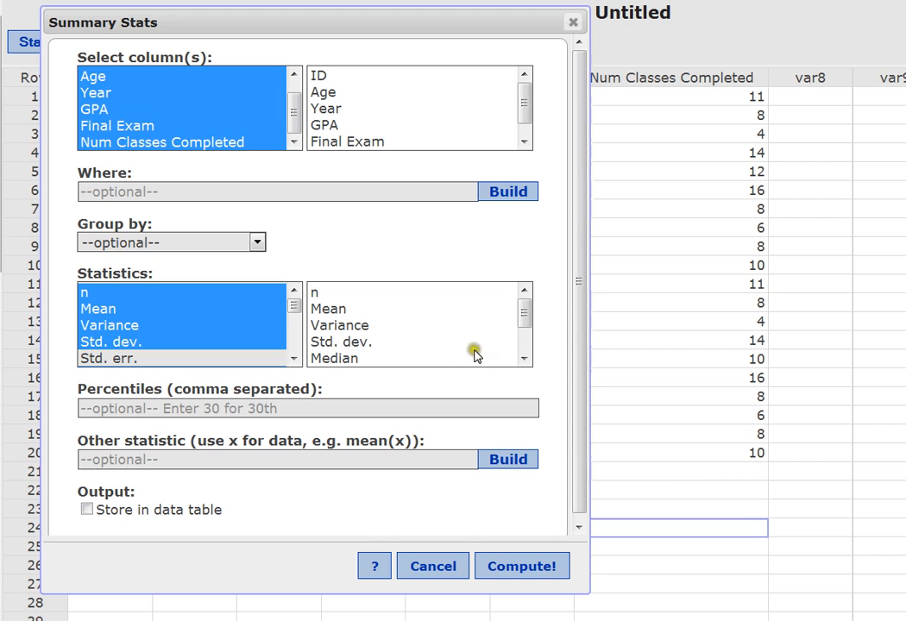
click(524, 359)
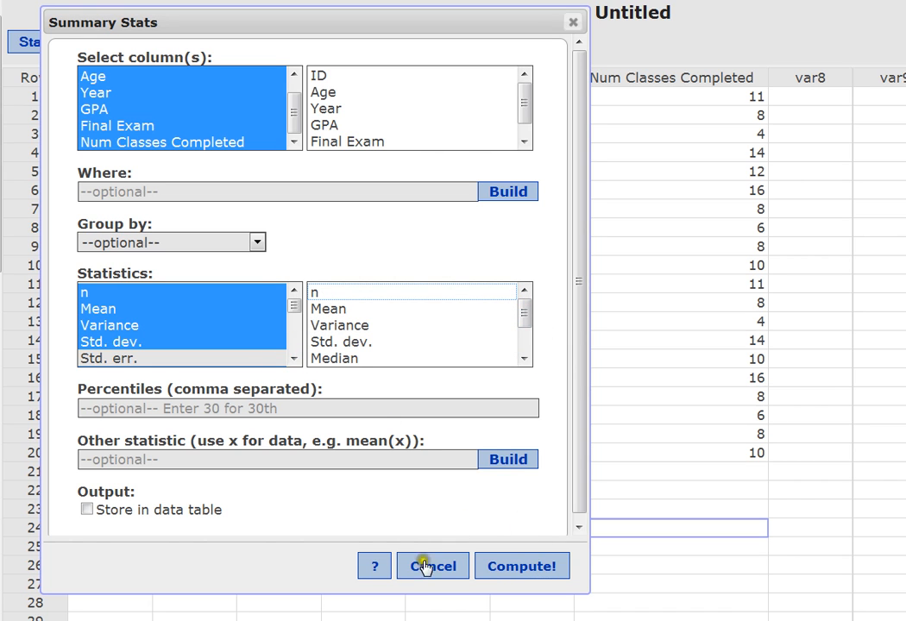
mouse_move(413, 593)
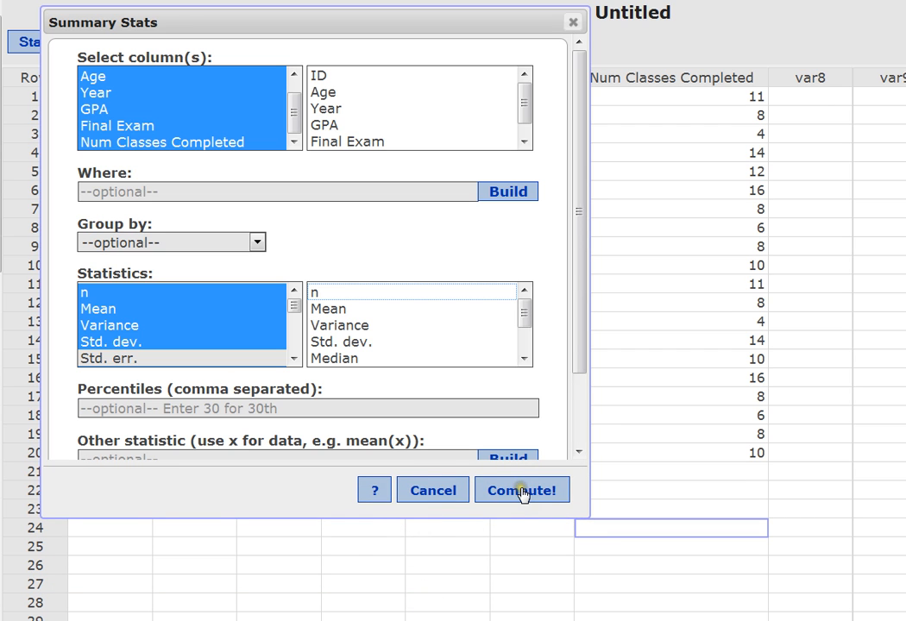
- Move the summary statistics window up and enlarge it to show the full six-column table
click(521, 490)
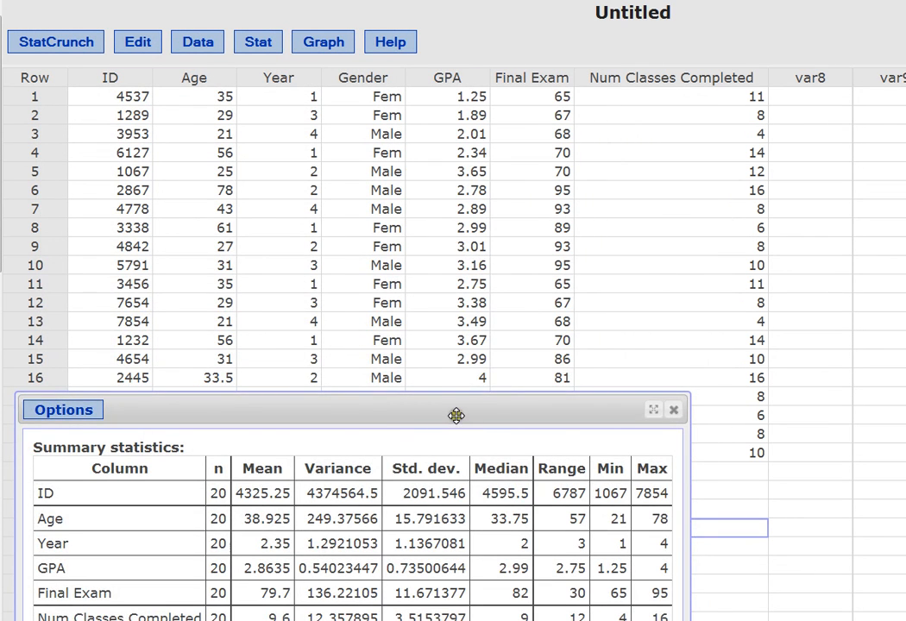
drag(456, 415, 469, 127)
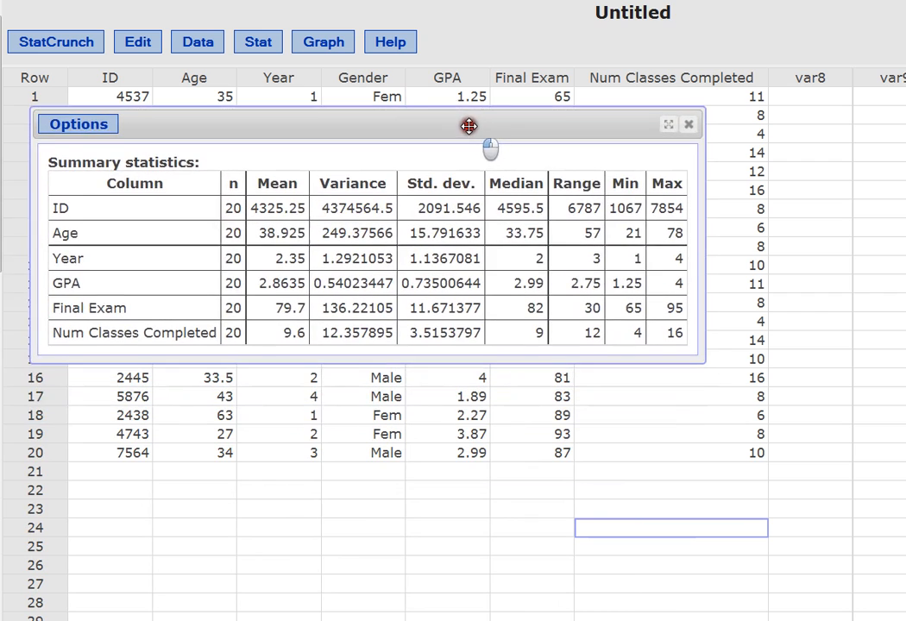
drag(470, 126, 776, 404)
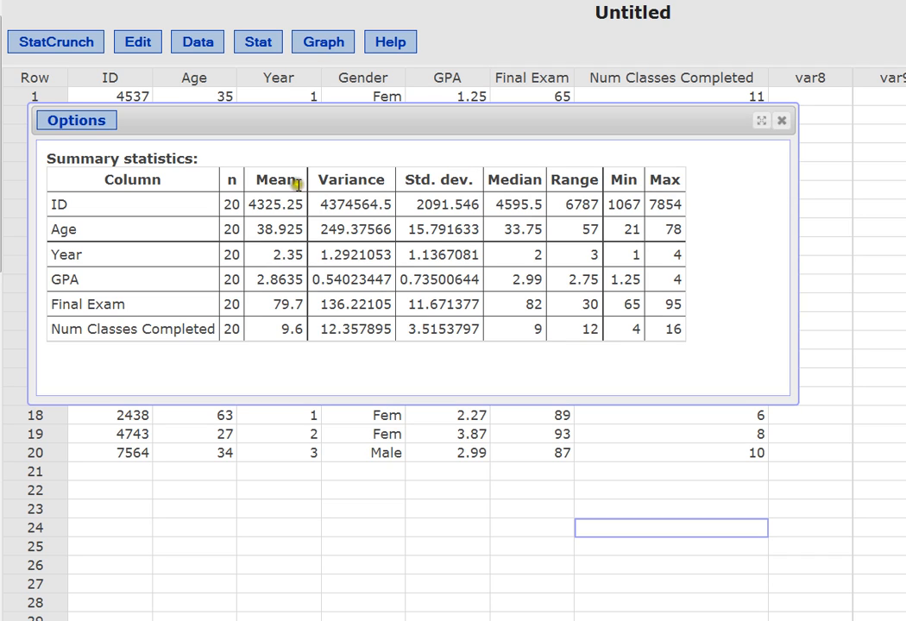
mouse_move(120, 236)
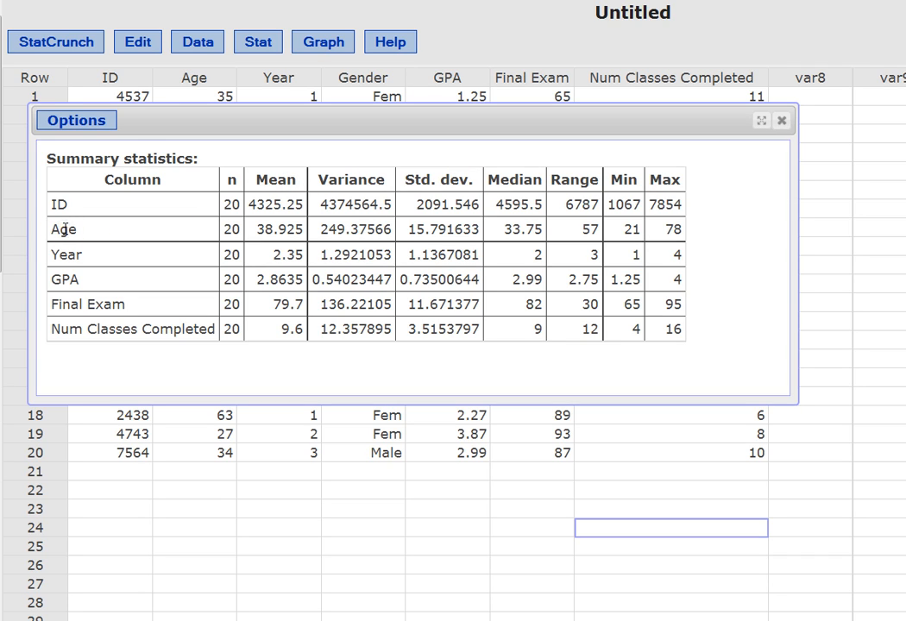
mouse_move(224, 235)
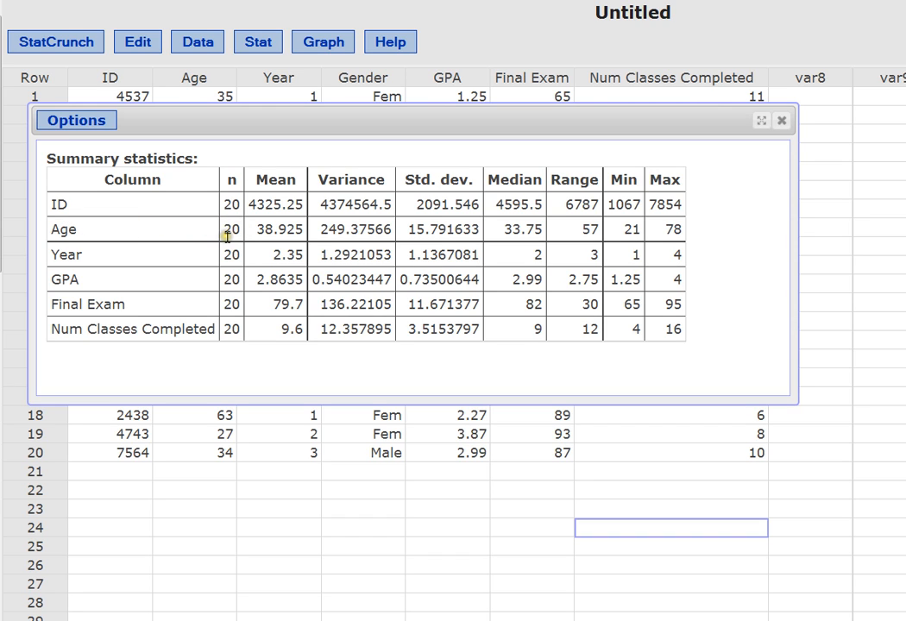
mouse_move(41, 458)
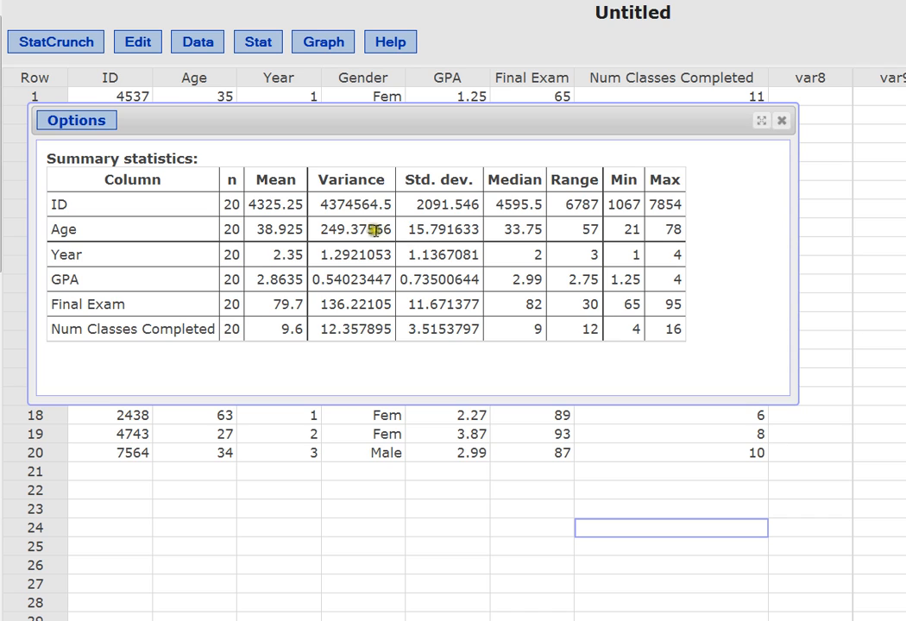
mouse_move(443, 233)
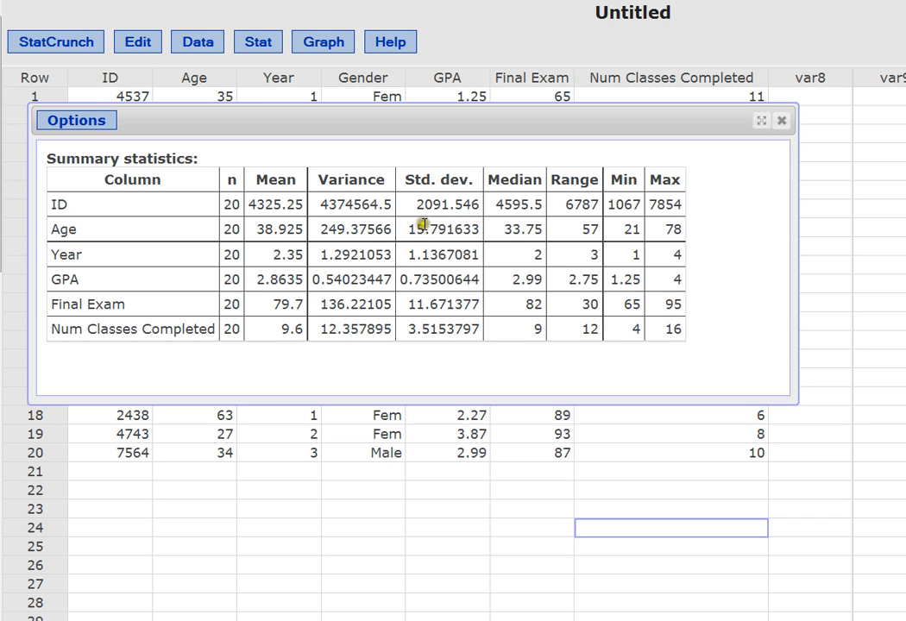
mouse_move(405, 231)
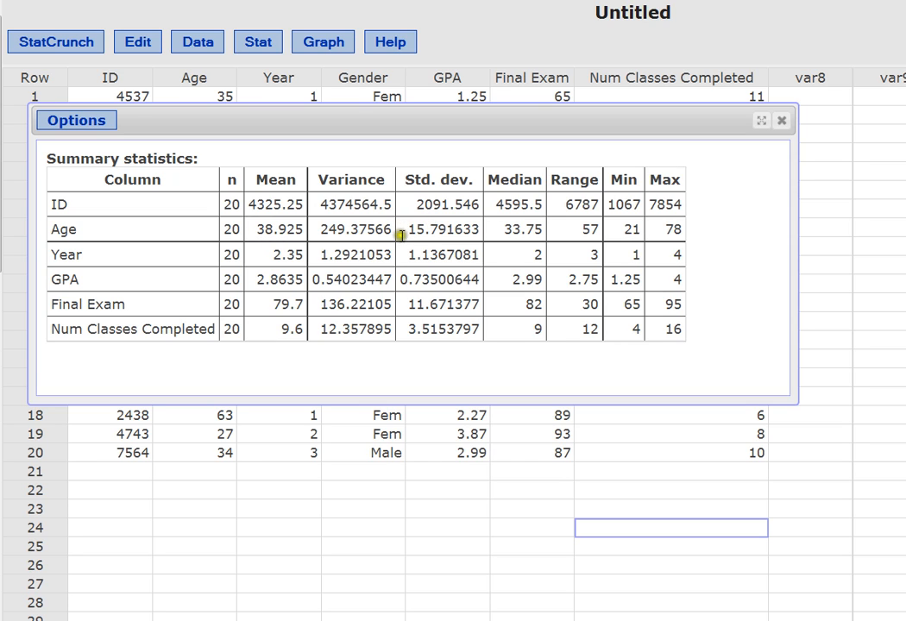
mouse_move(422, 242)
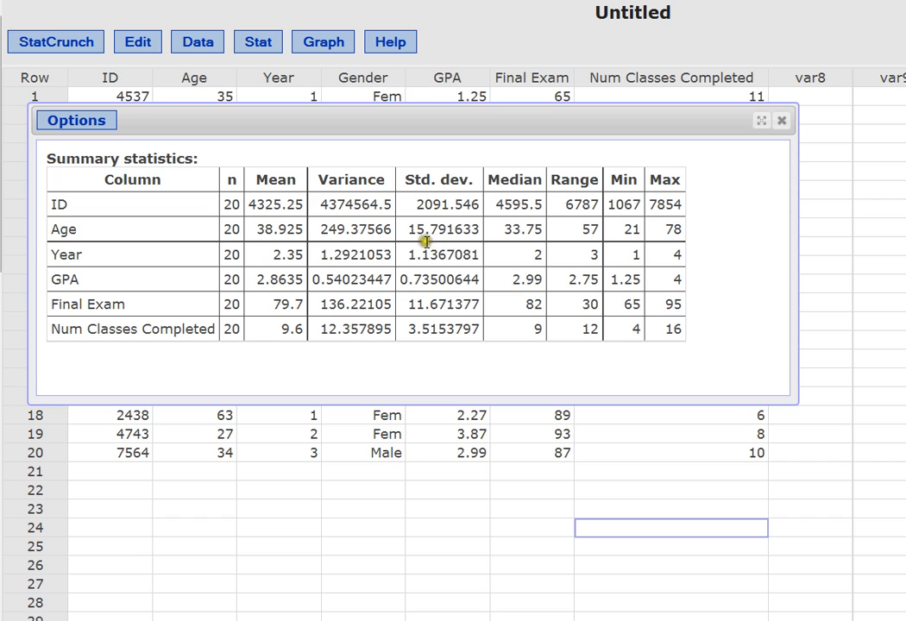
mouse_move(335, 242)
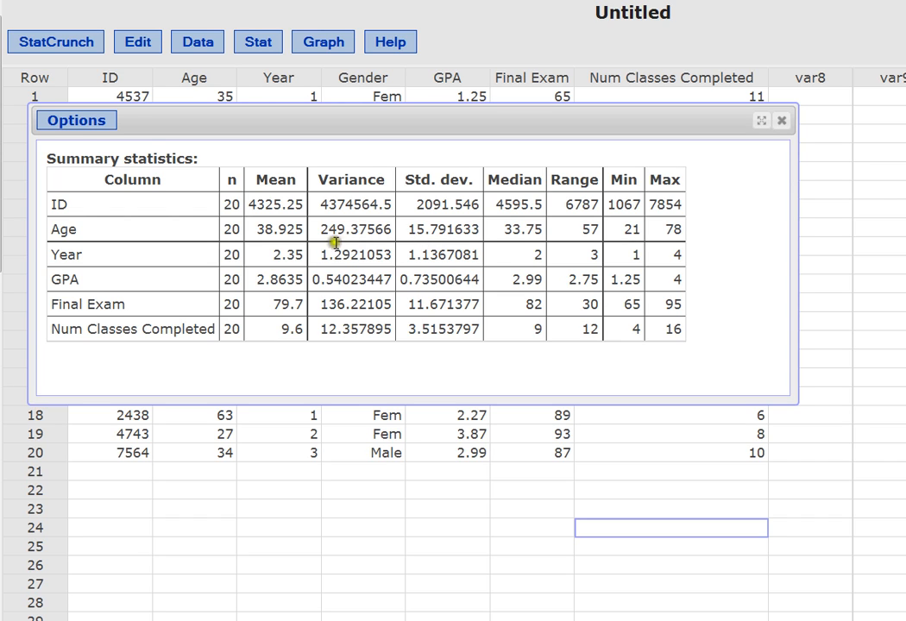
mouse_move(290, 239)
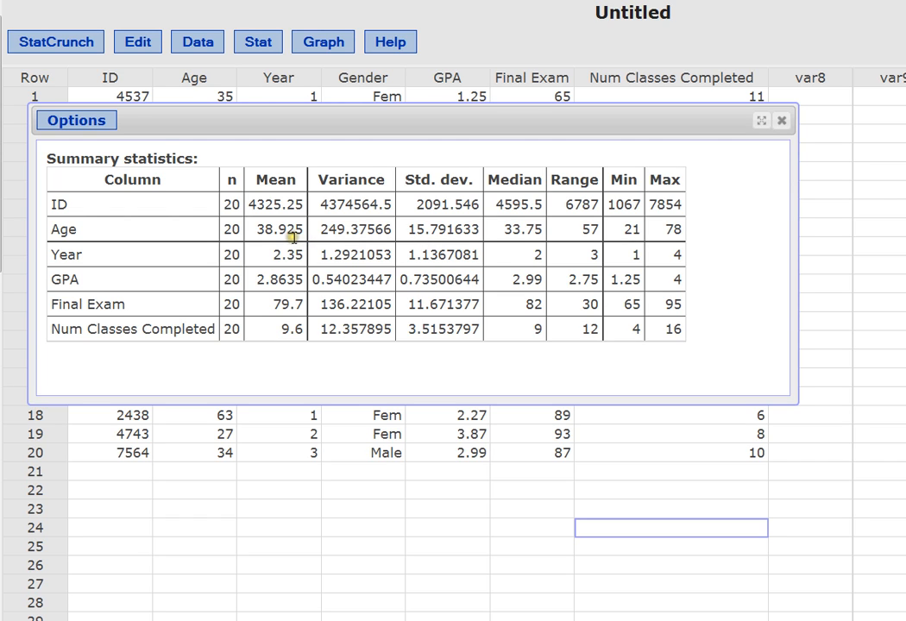
mouse_move(412, 219)
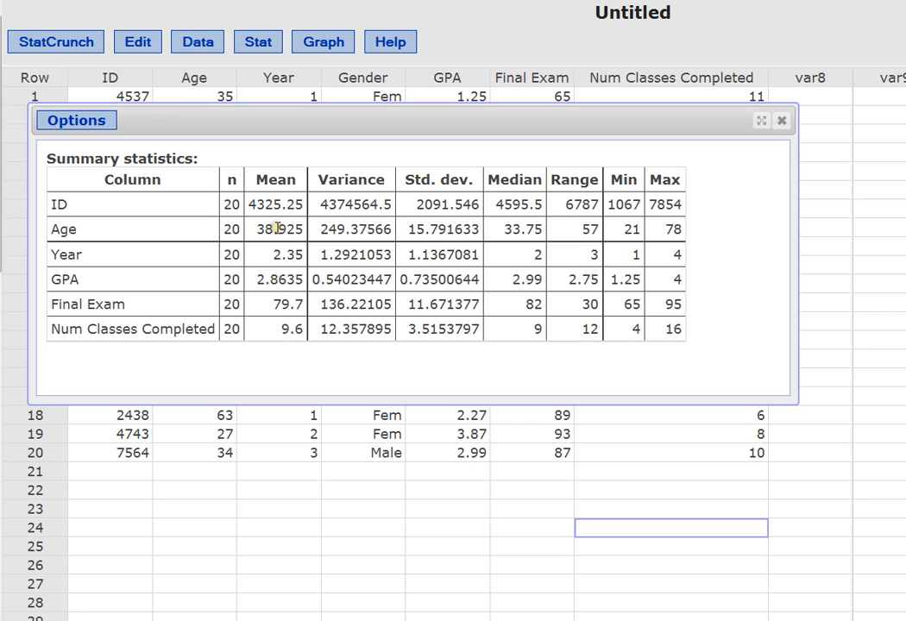
mouse_move(268, 241)
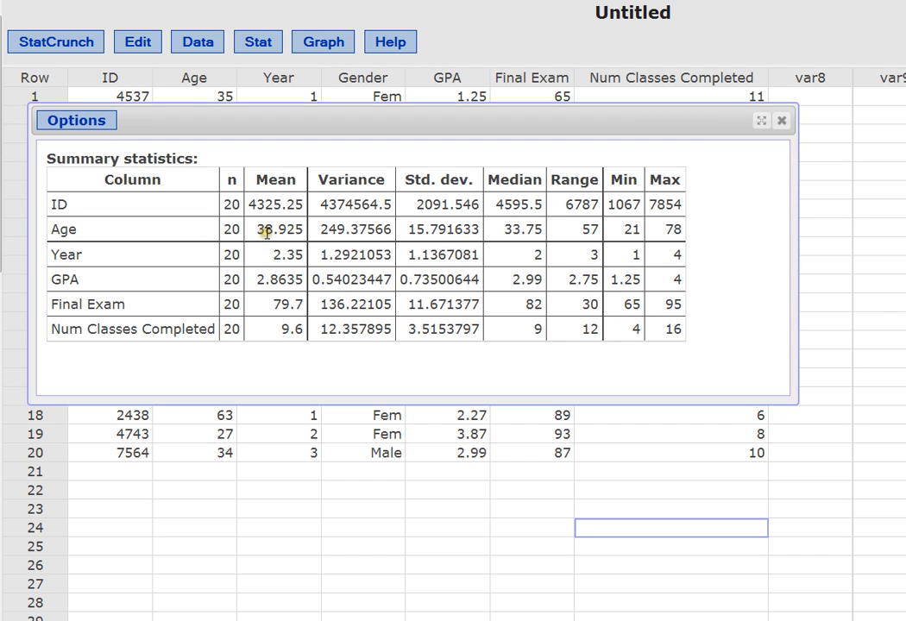
mouse_move(399, 229)
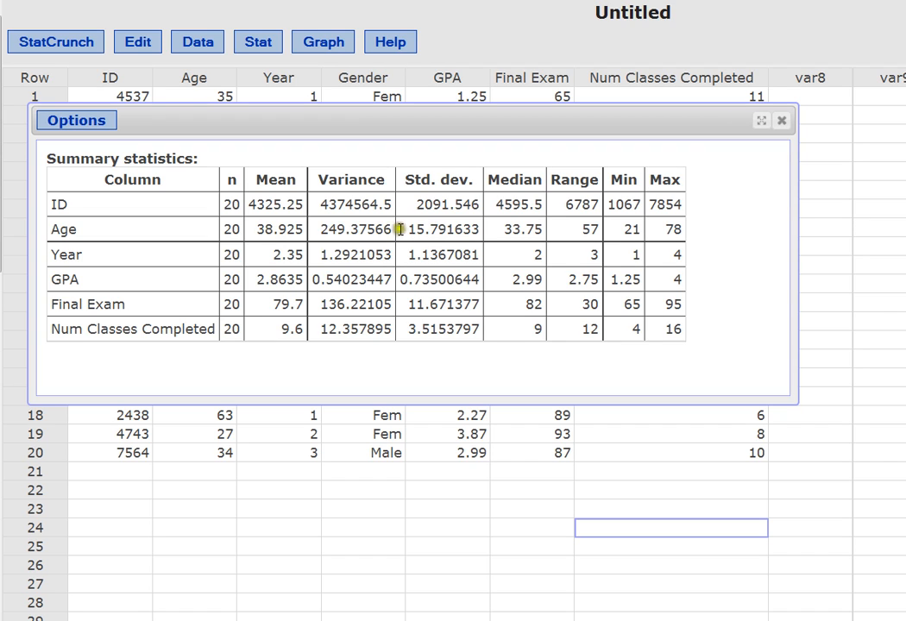
mouse_move(414, 229)
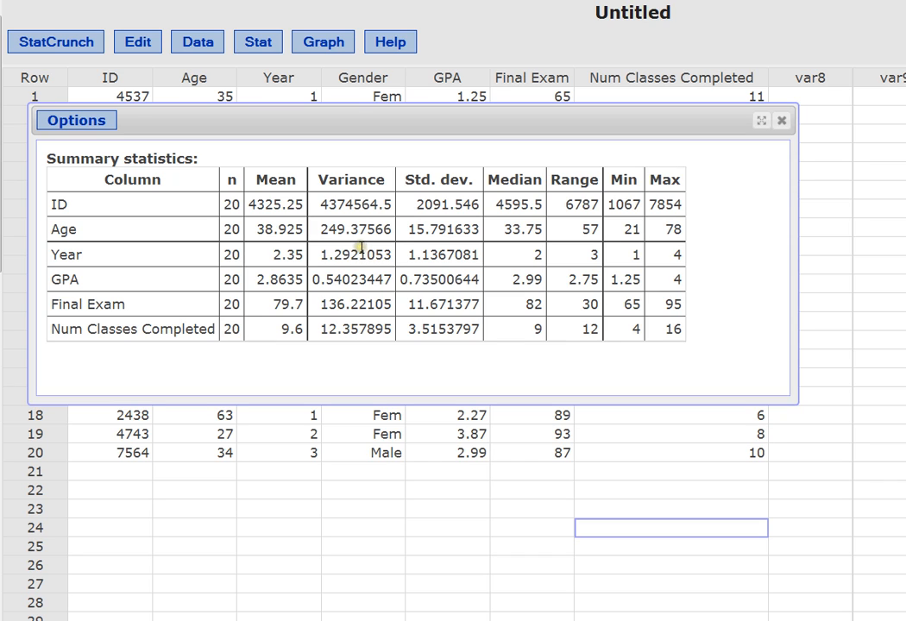
mouse_move(490, 227)
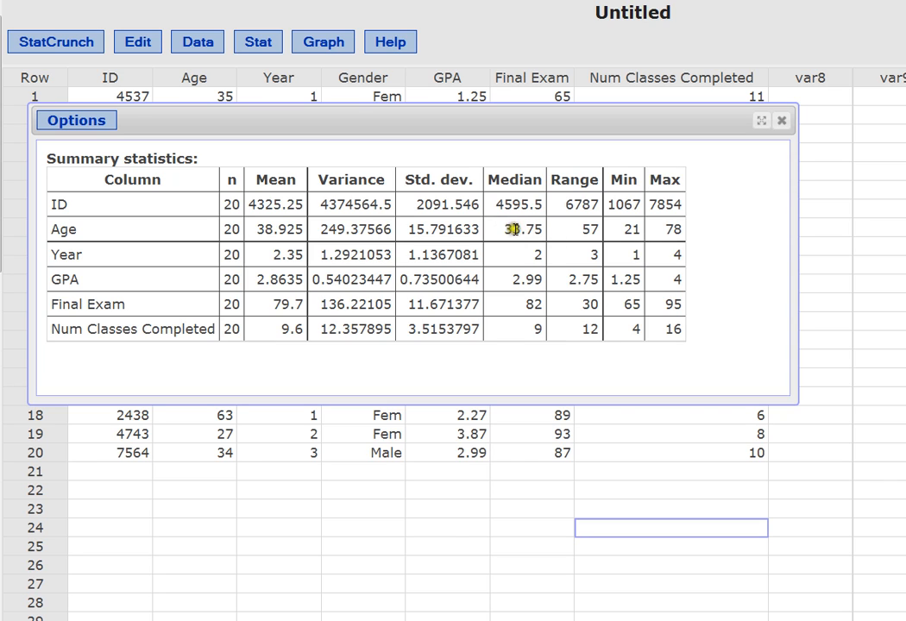
mouse_move(275, 229)
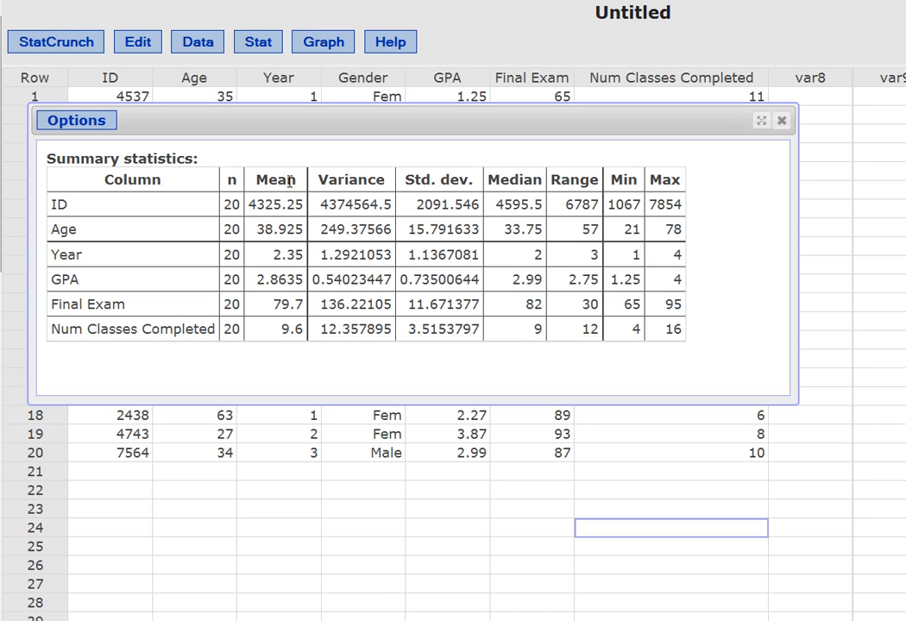
mouse_move(298, 188)
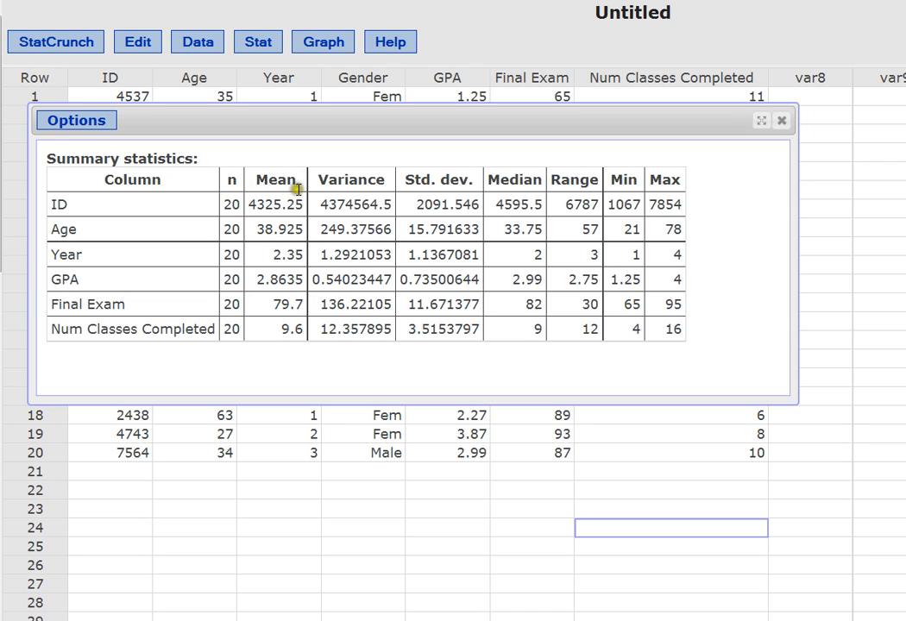
mouse_move(300, 187)
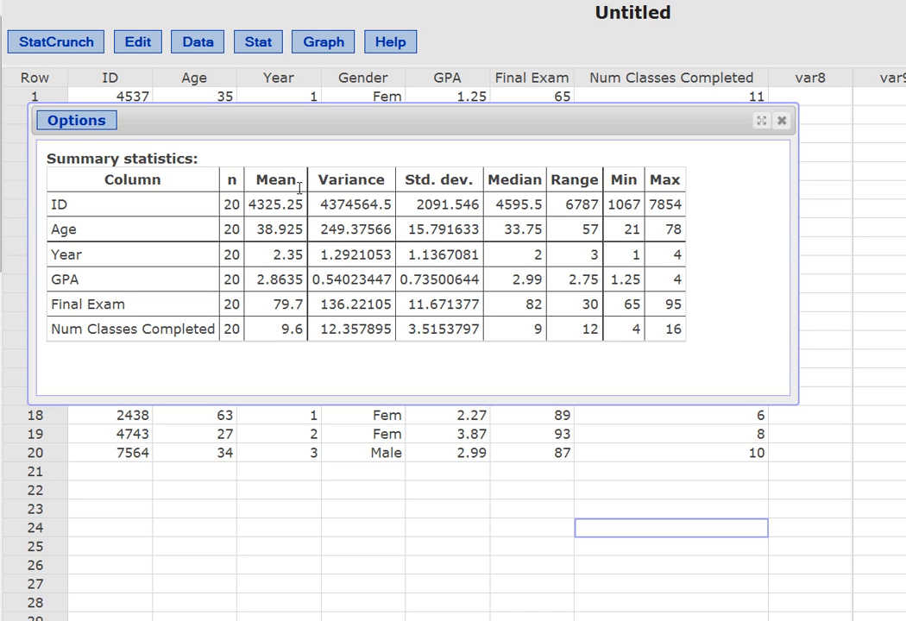
mouse_move(276, 181)
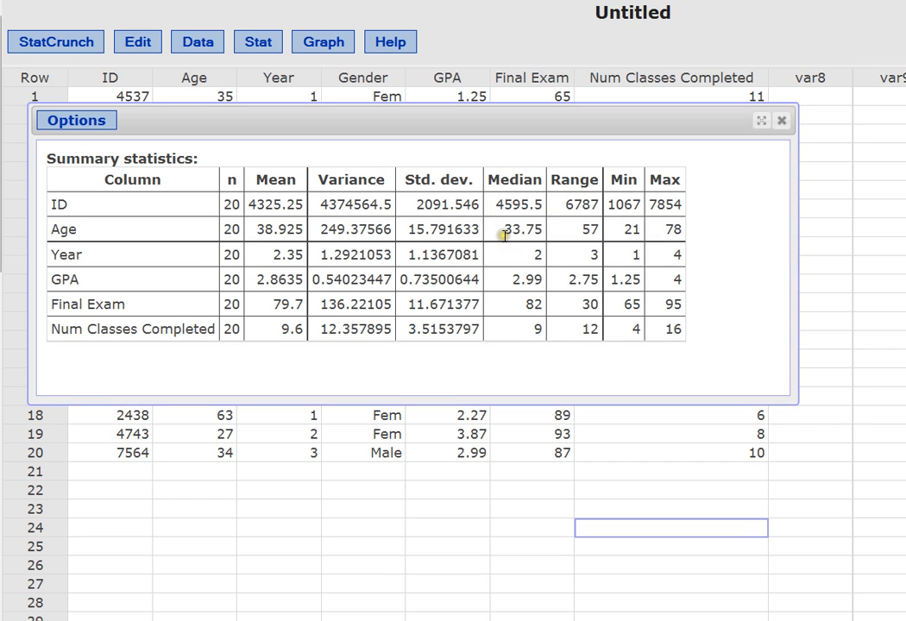
mouse_move(495, 232)
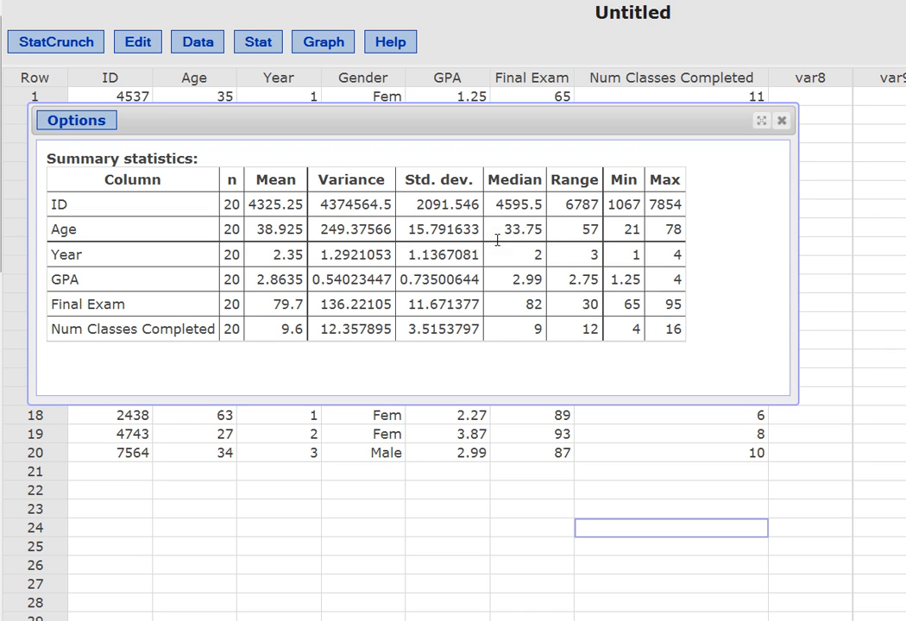
mouse_move(582, 235)
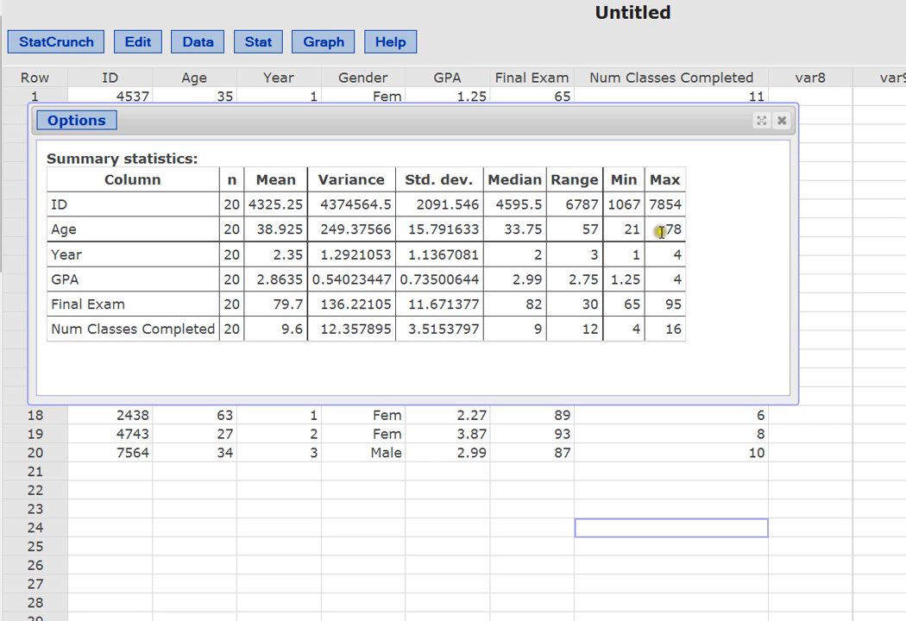
mouse_move(662, 239)
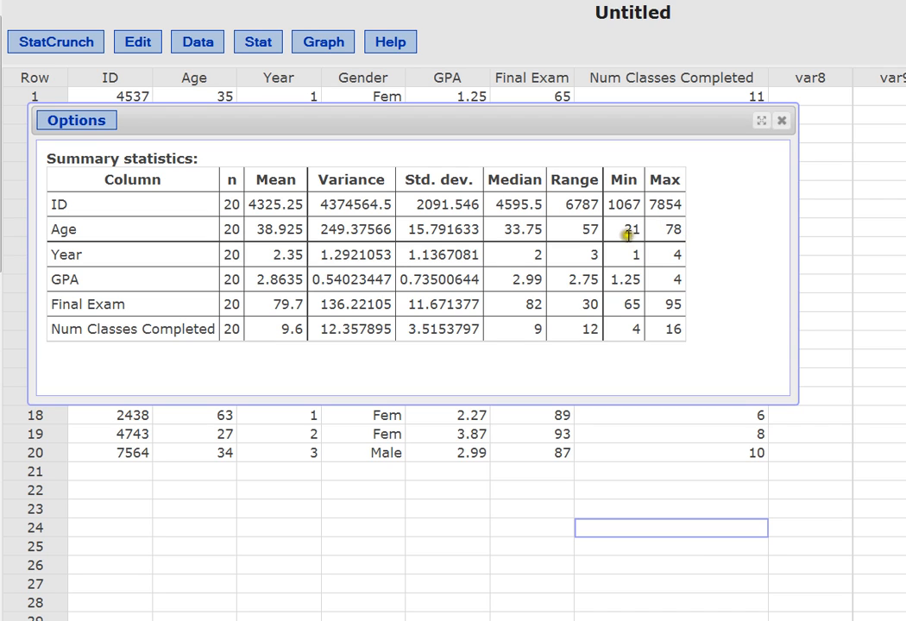
mouse_move(587, 230)
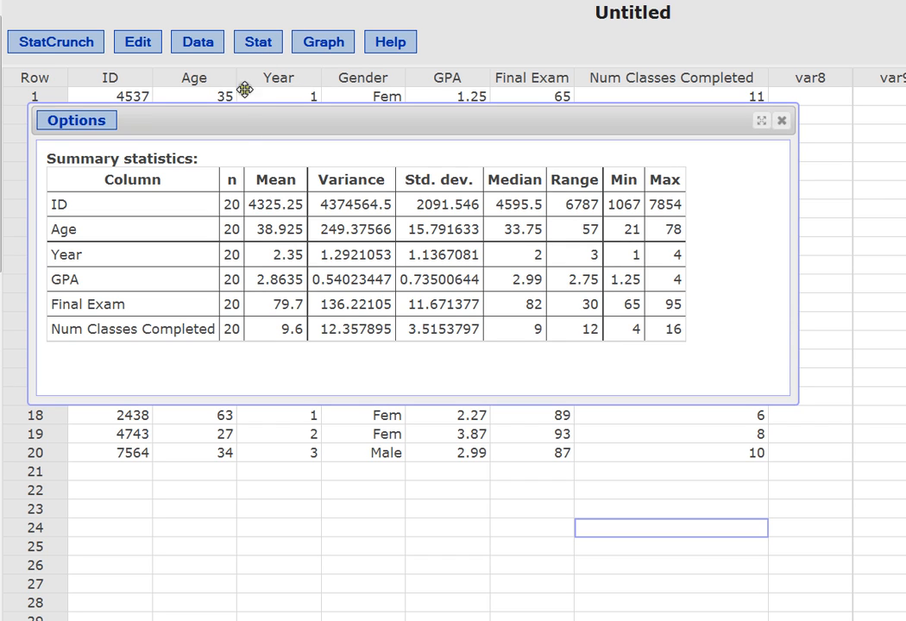
mouse_move(264, 165)
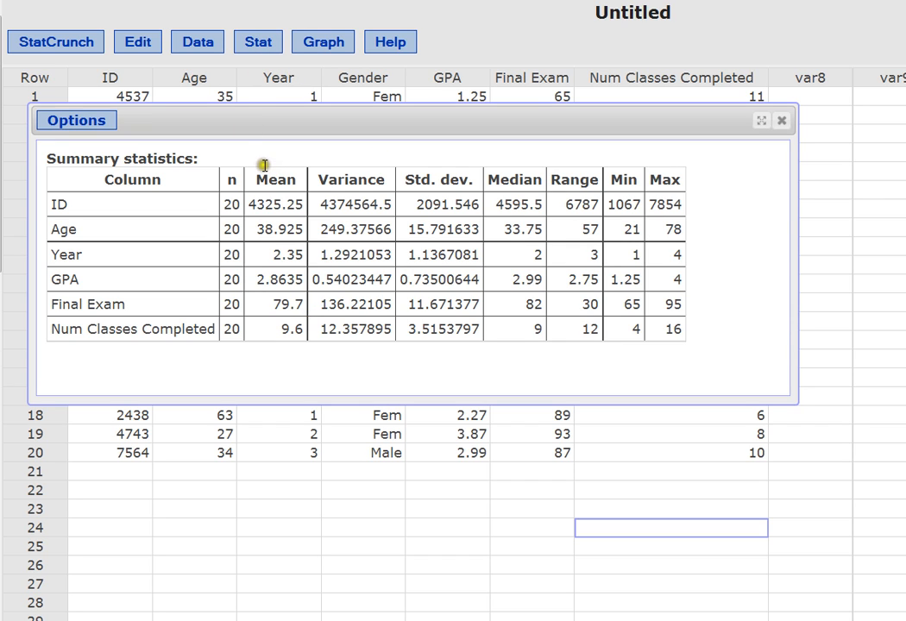
mouse_move(421, 167)
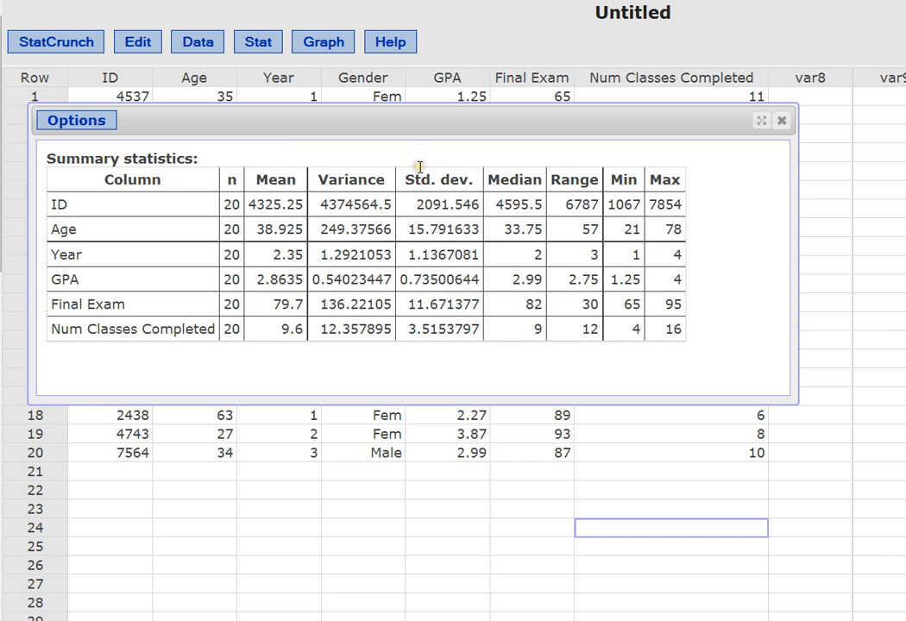
mouse_move(653, 166)
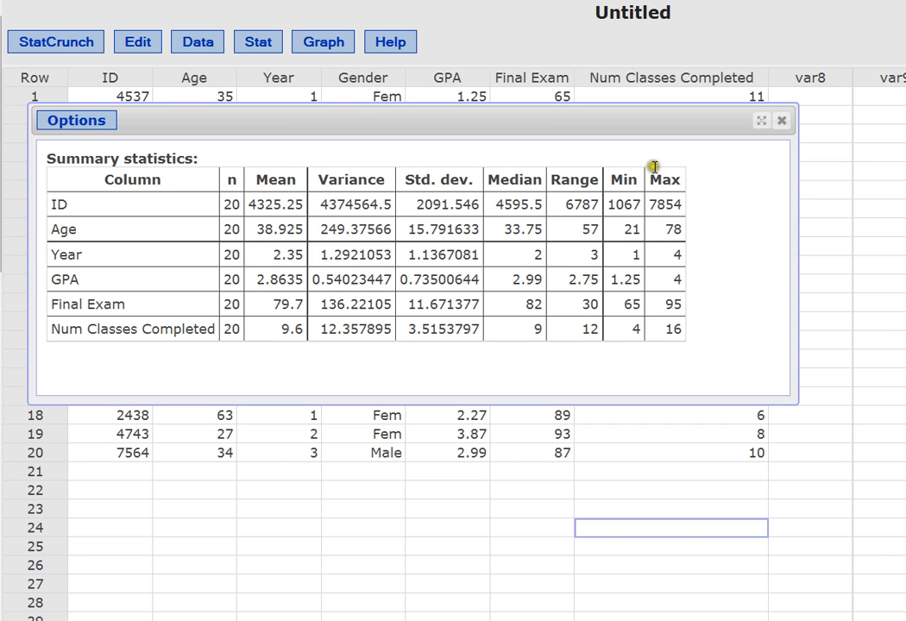
mouse_move(80, 338)
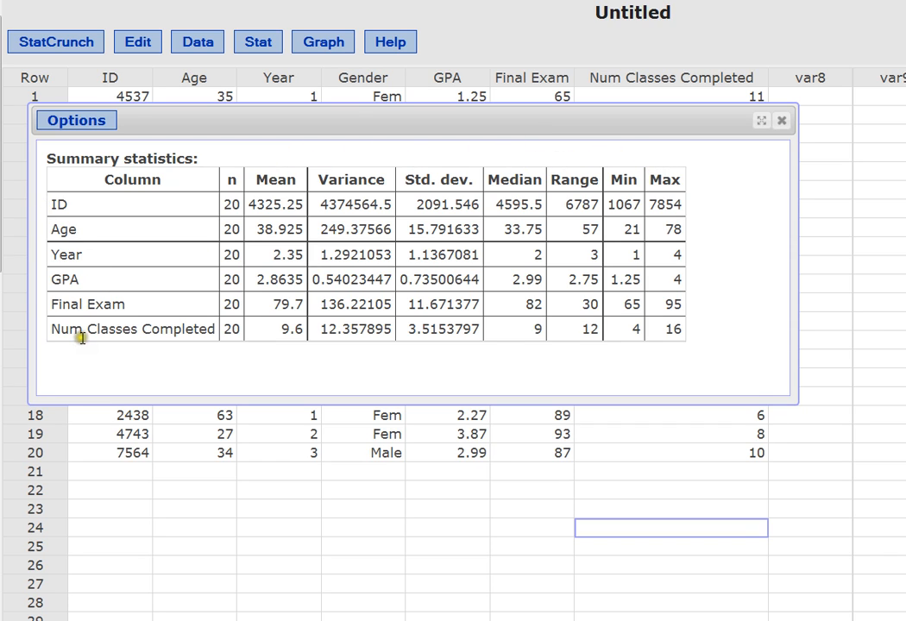
mouse_move(107, 356)
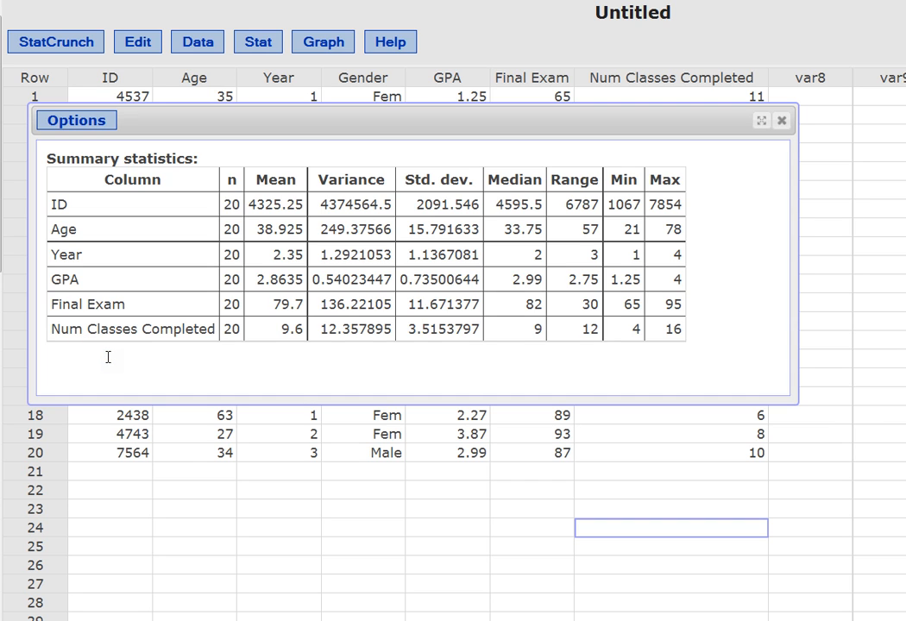